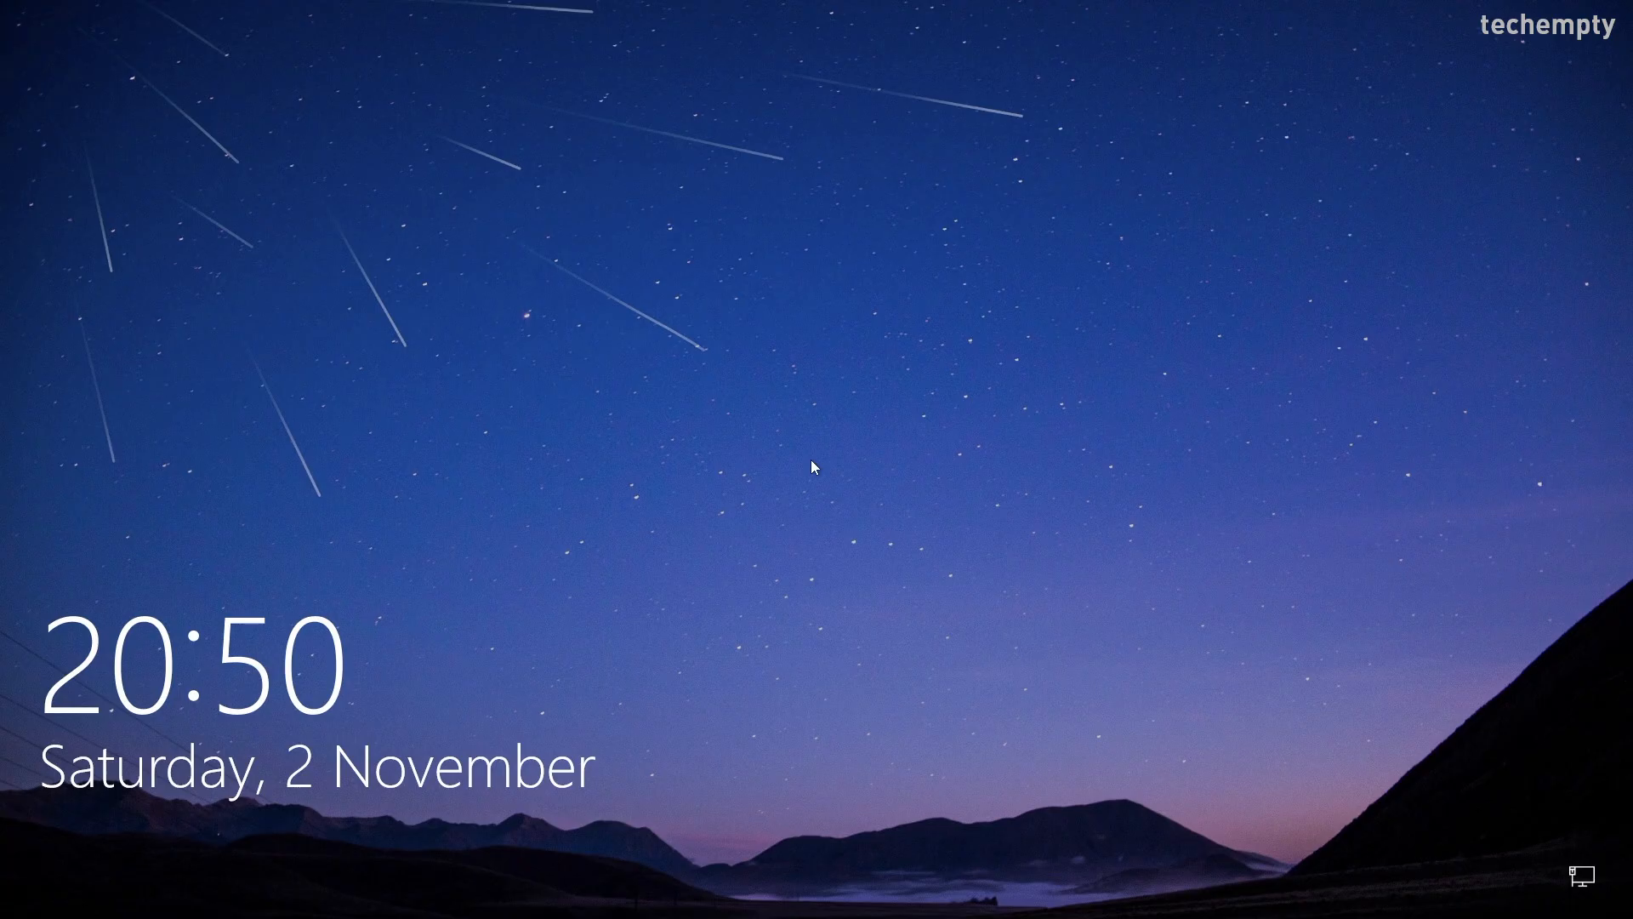
{"action": "left_click", "coordinate": [816, 466]}
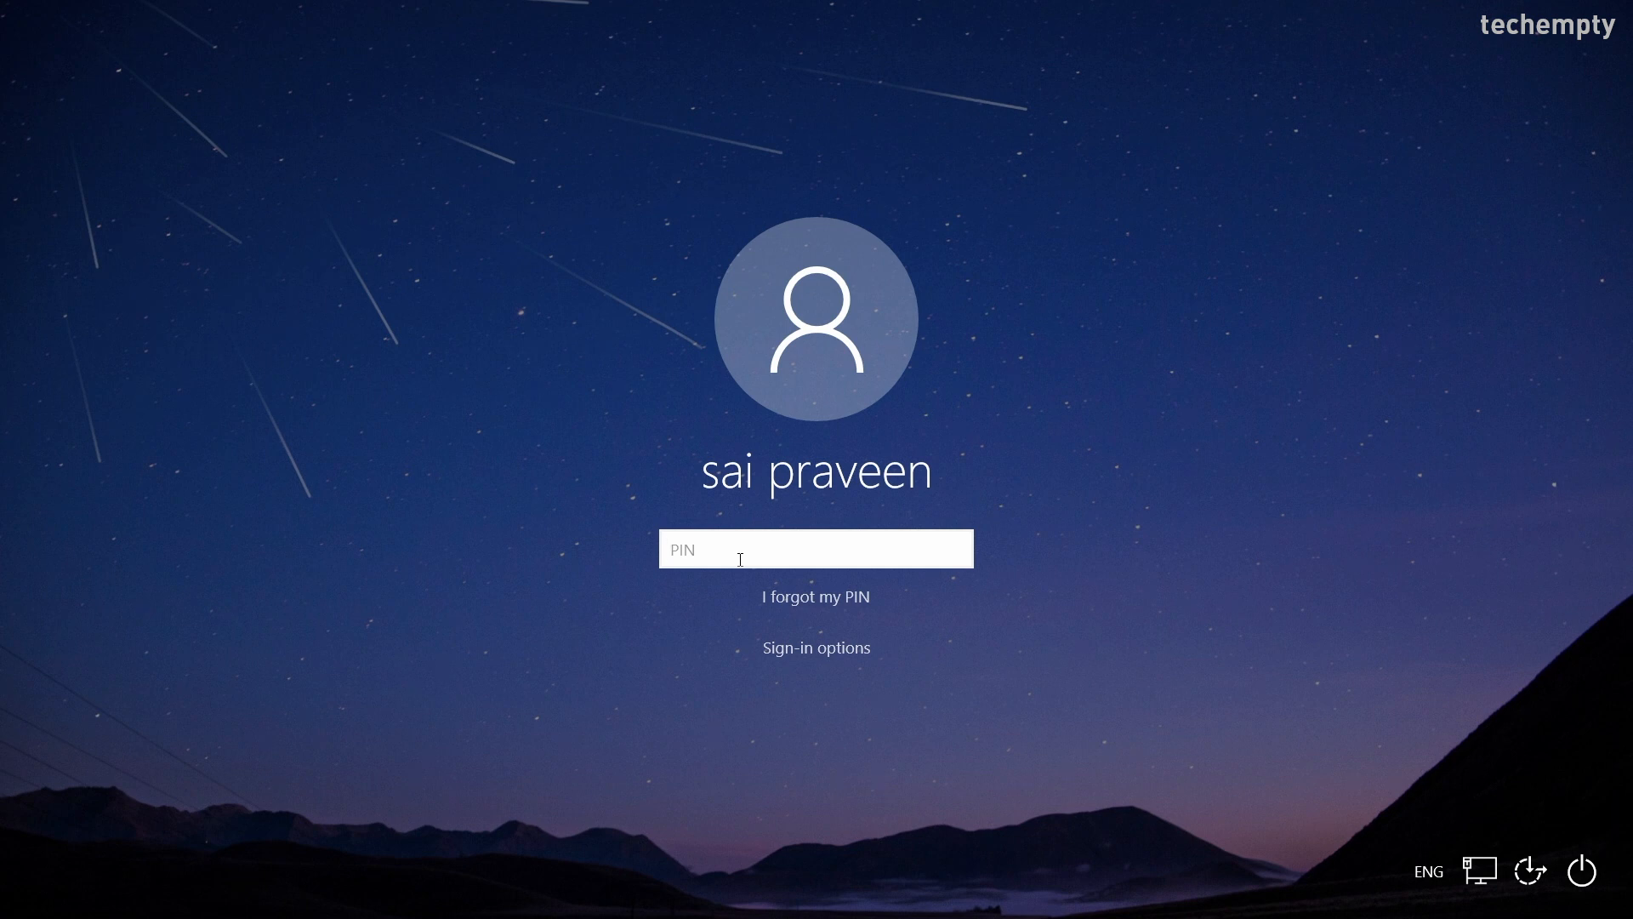
{"action": "type", "text": "123"}
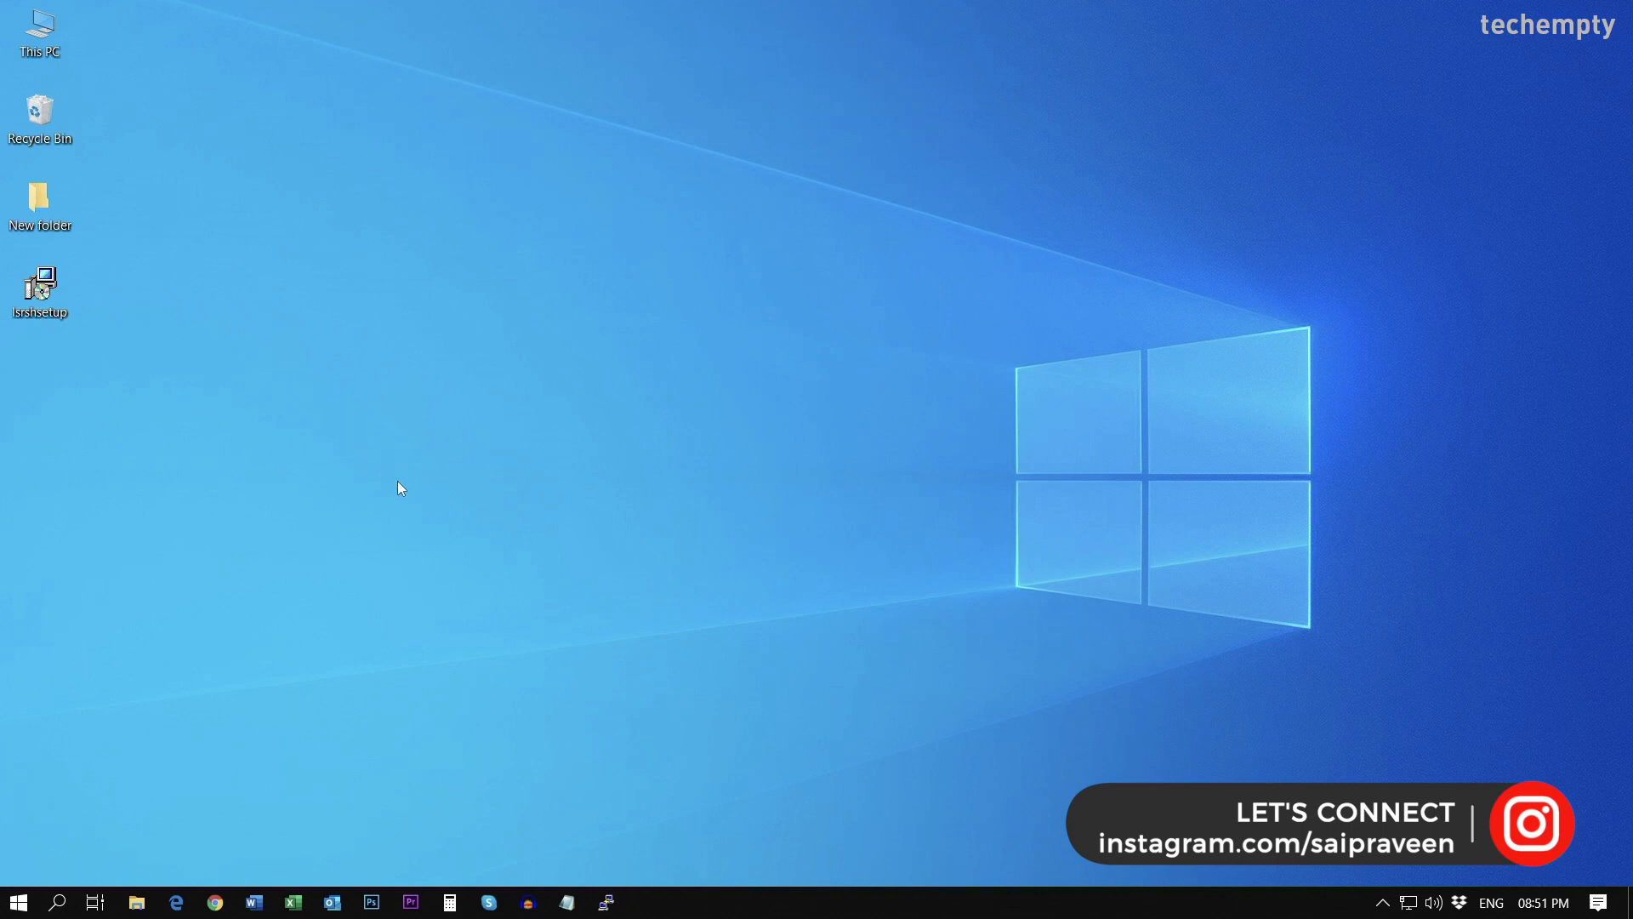
{"action": "mouse_move", "coordinate": [441, 478]}
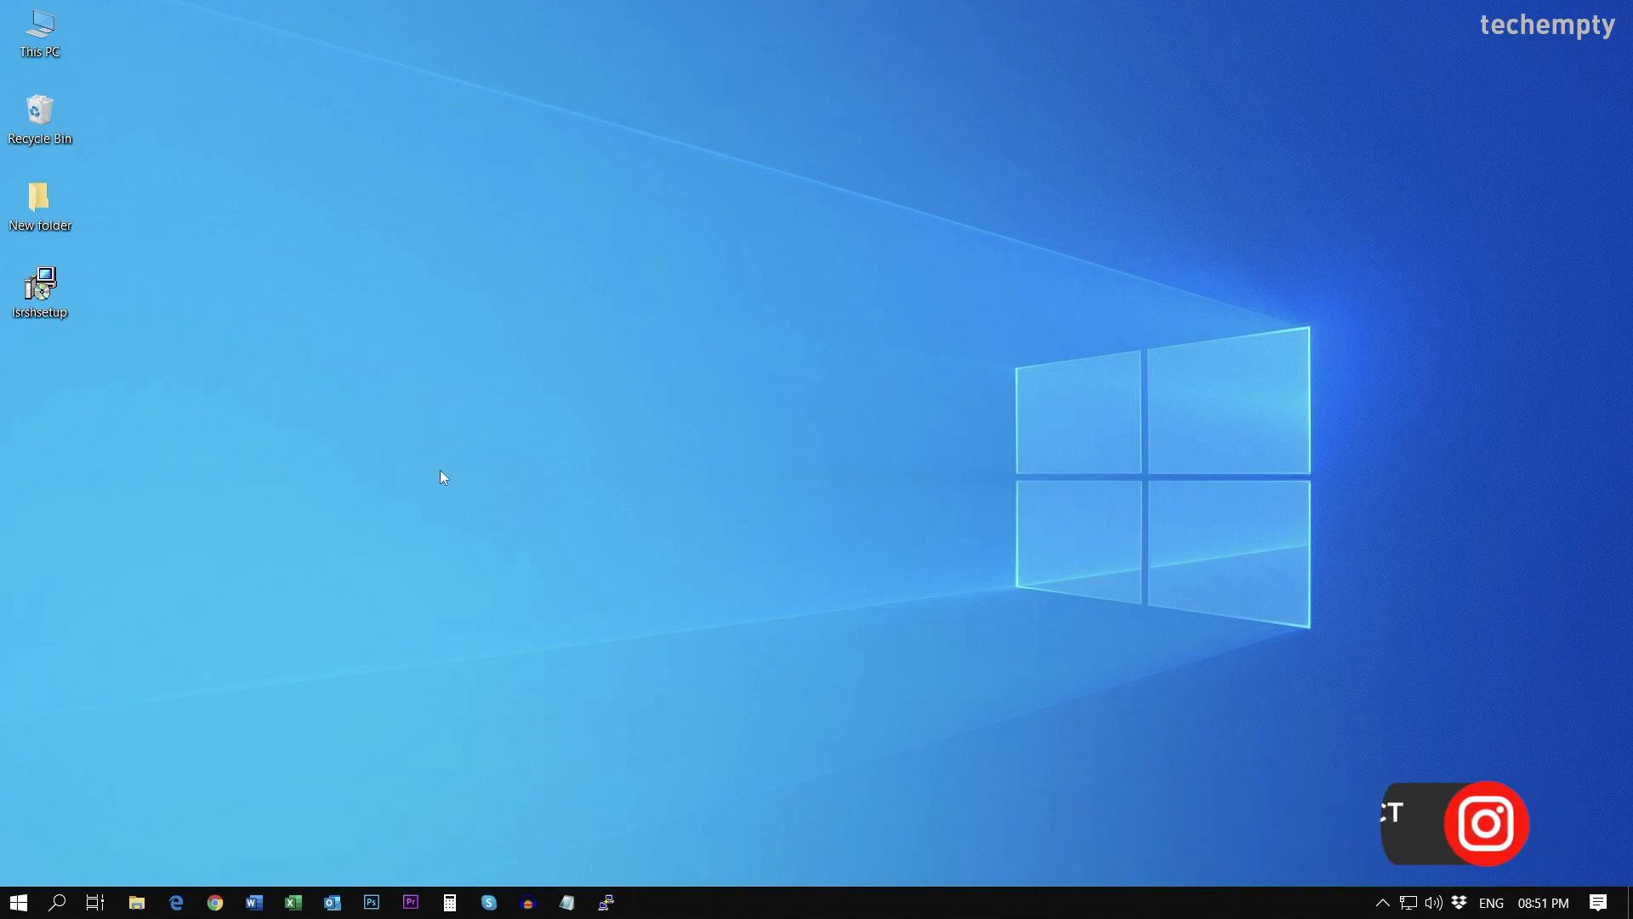
{"action": "mouse_move", "coordinate": [632, 451]}
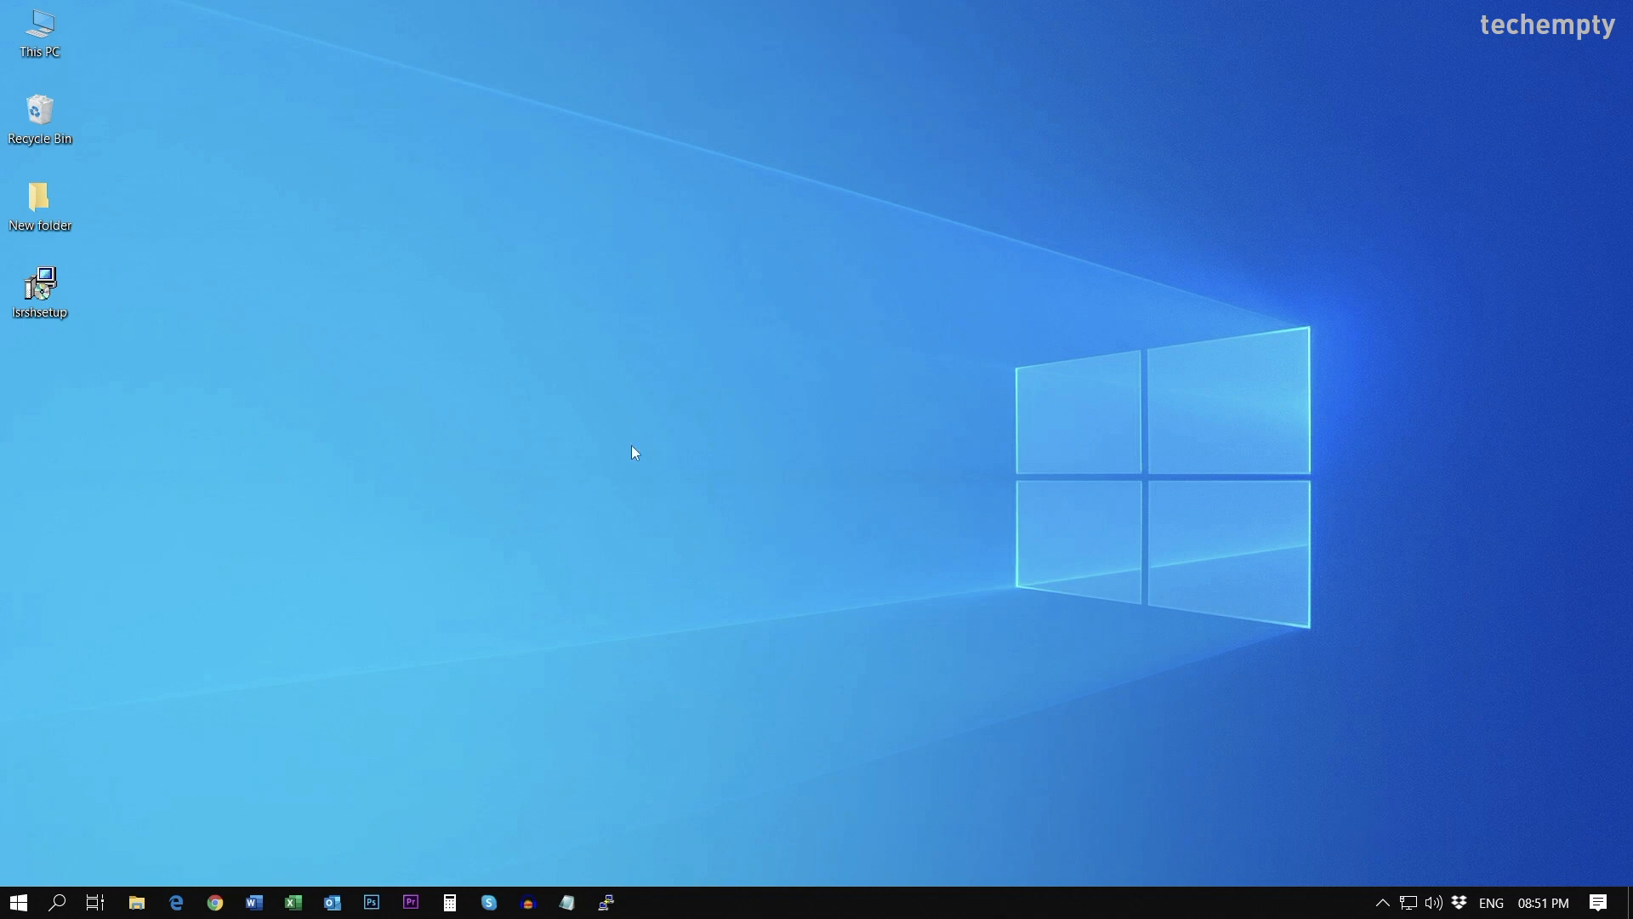
{"action": "mouse_move", "coordinate": [168, 746]}
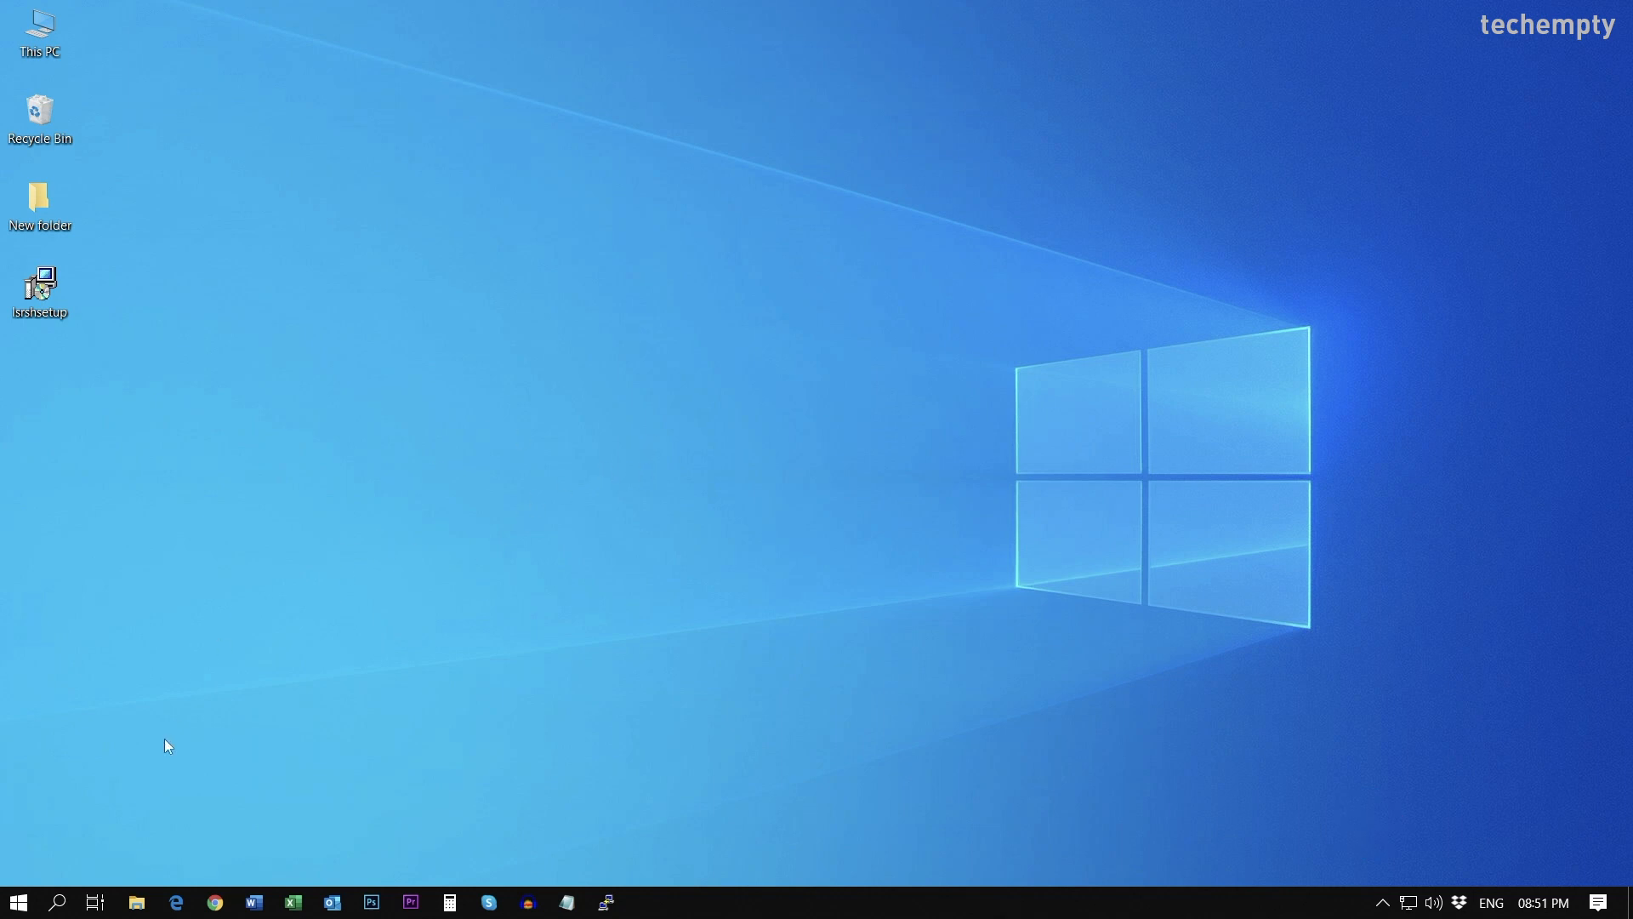
Open Settings from Start and go to Accounts to view Your info
{"action": "left_click", "coordinate": [17, 901]}
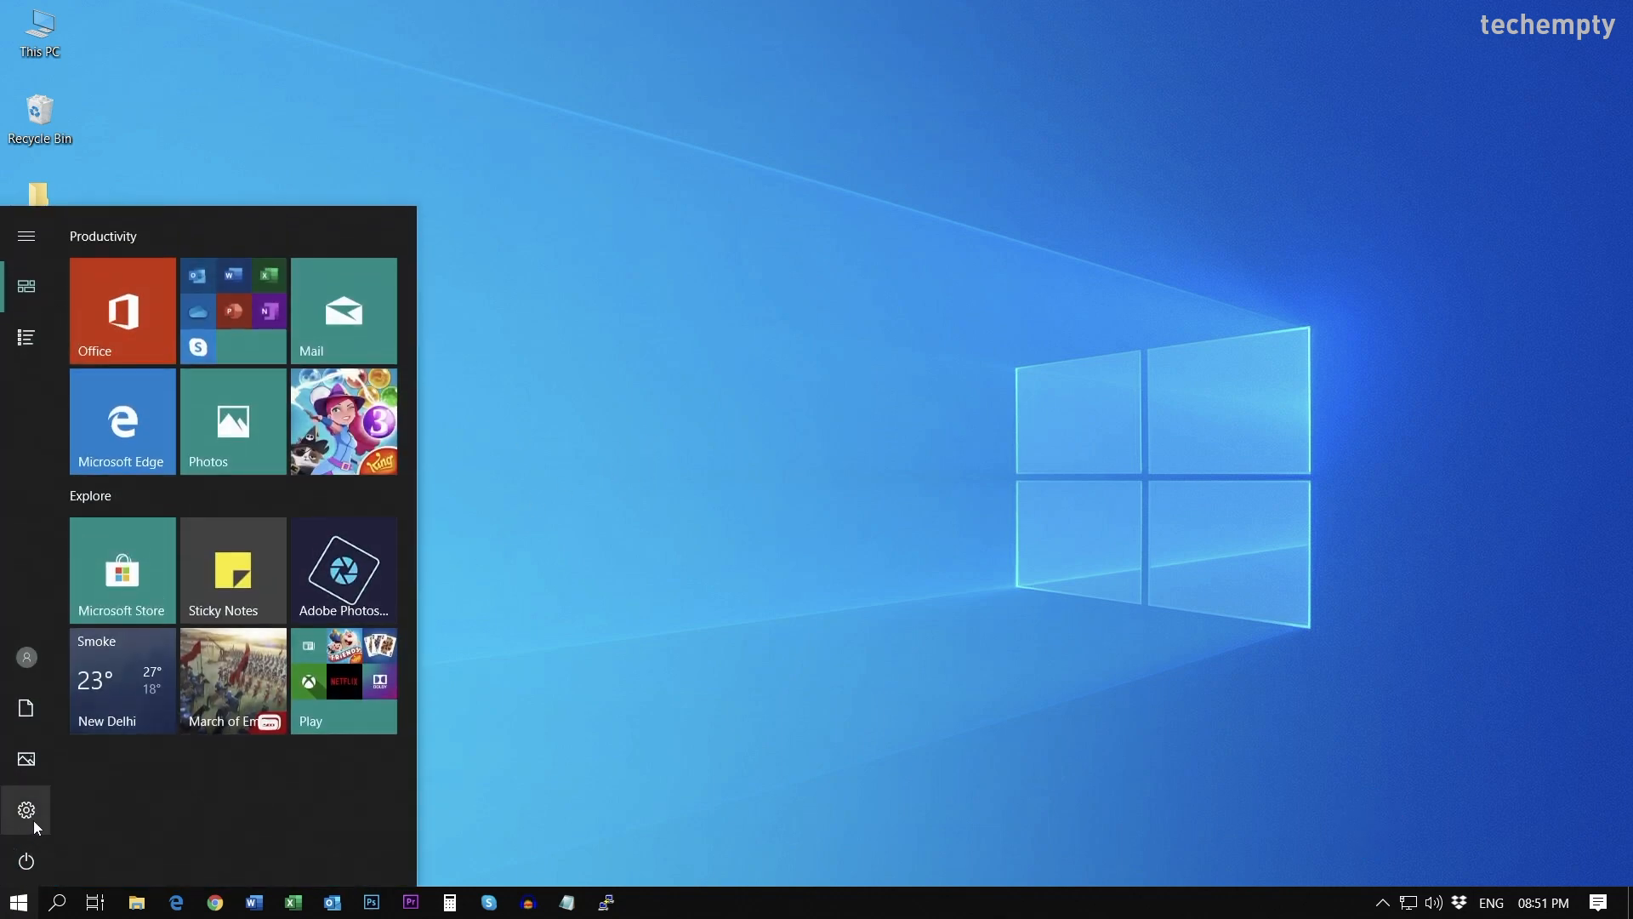
{"action": "left_click", "coordinate": [26, 811]}
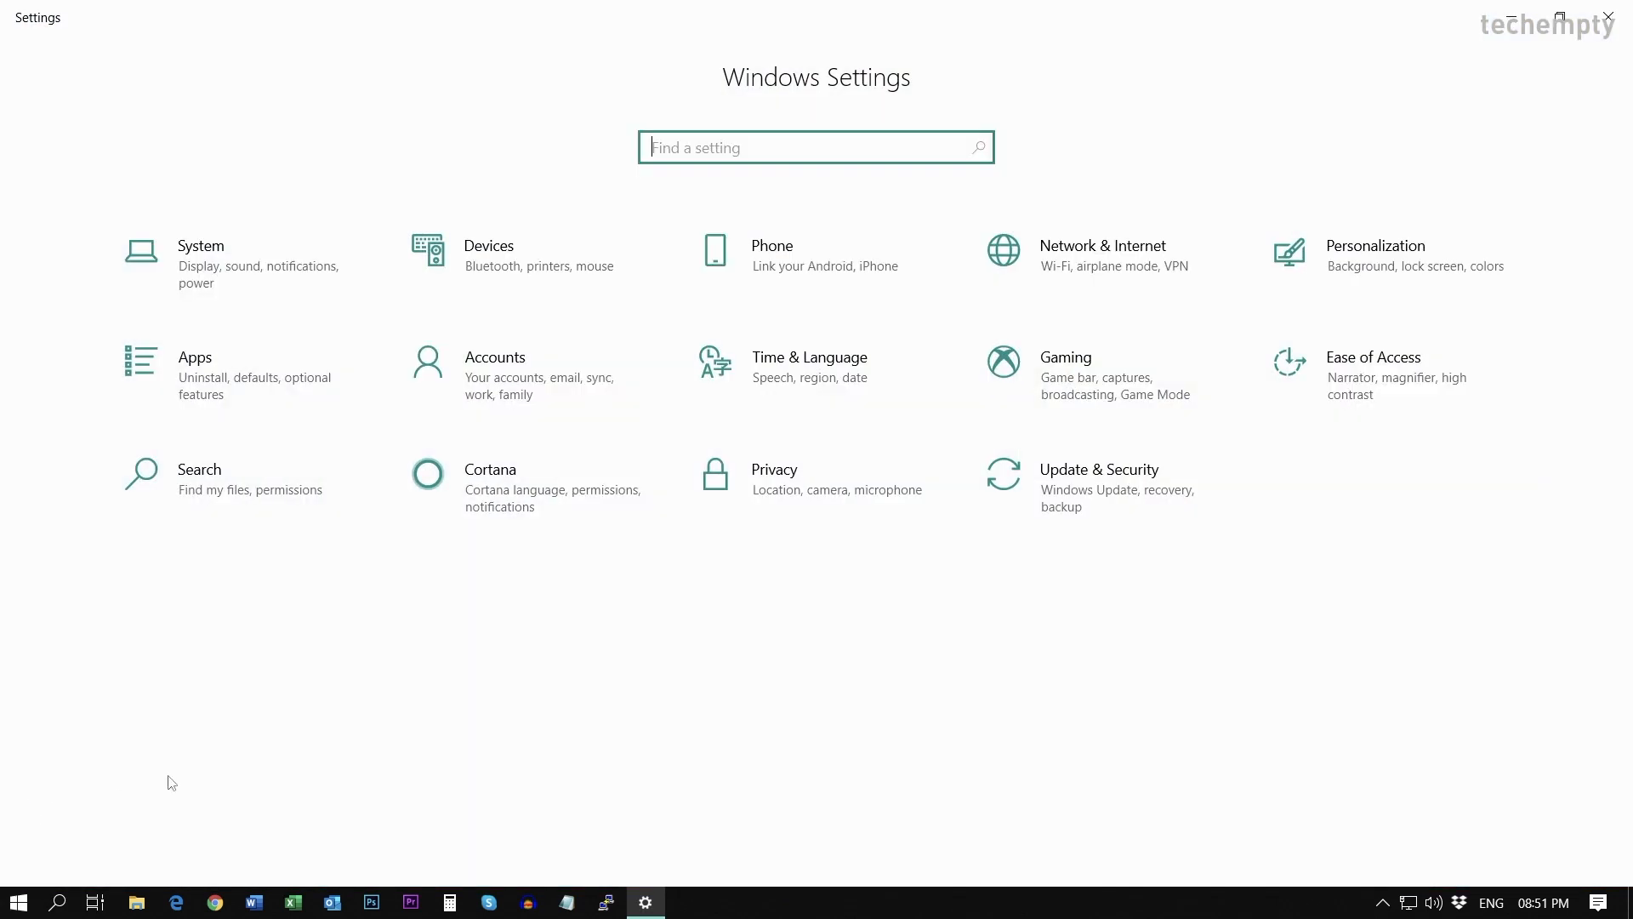
{"action": "mouse_move", "coordinate": [542, 397]}
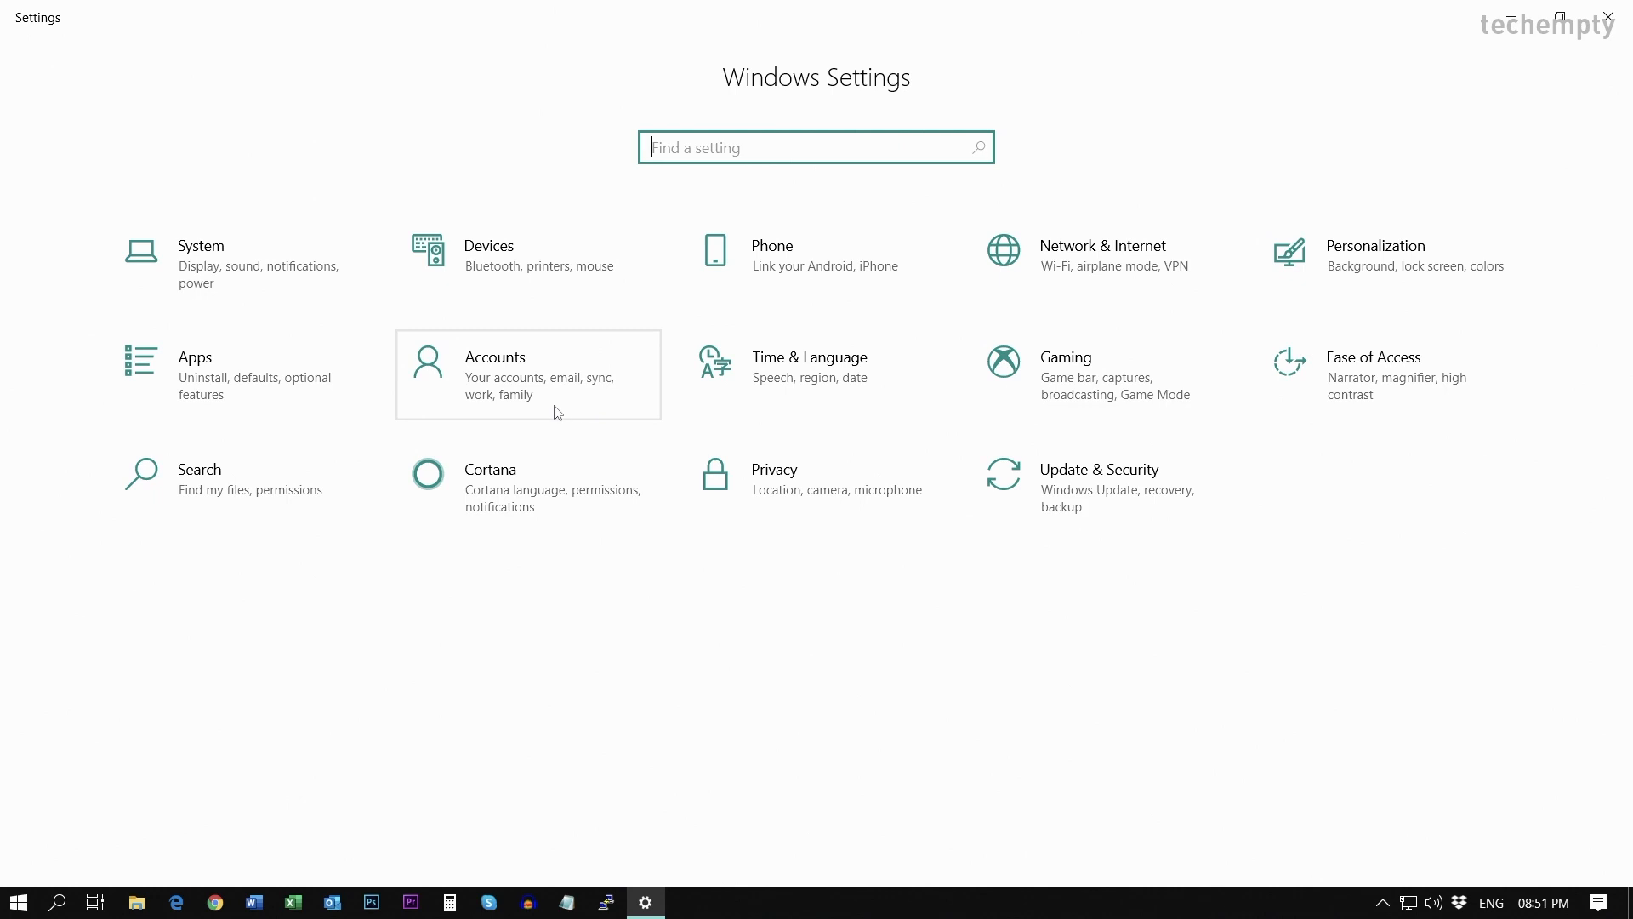
{"action": "left_click", "coordinate": [529, 375]}
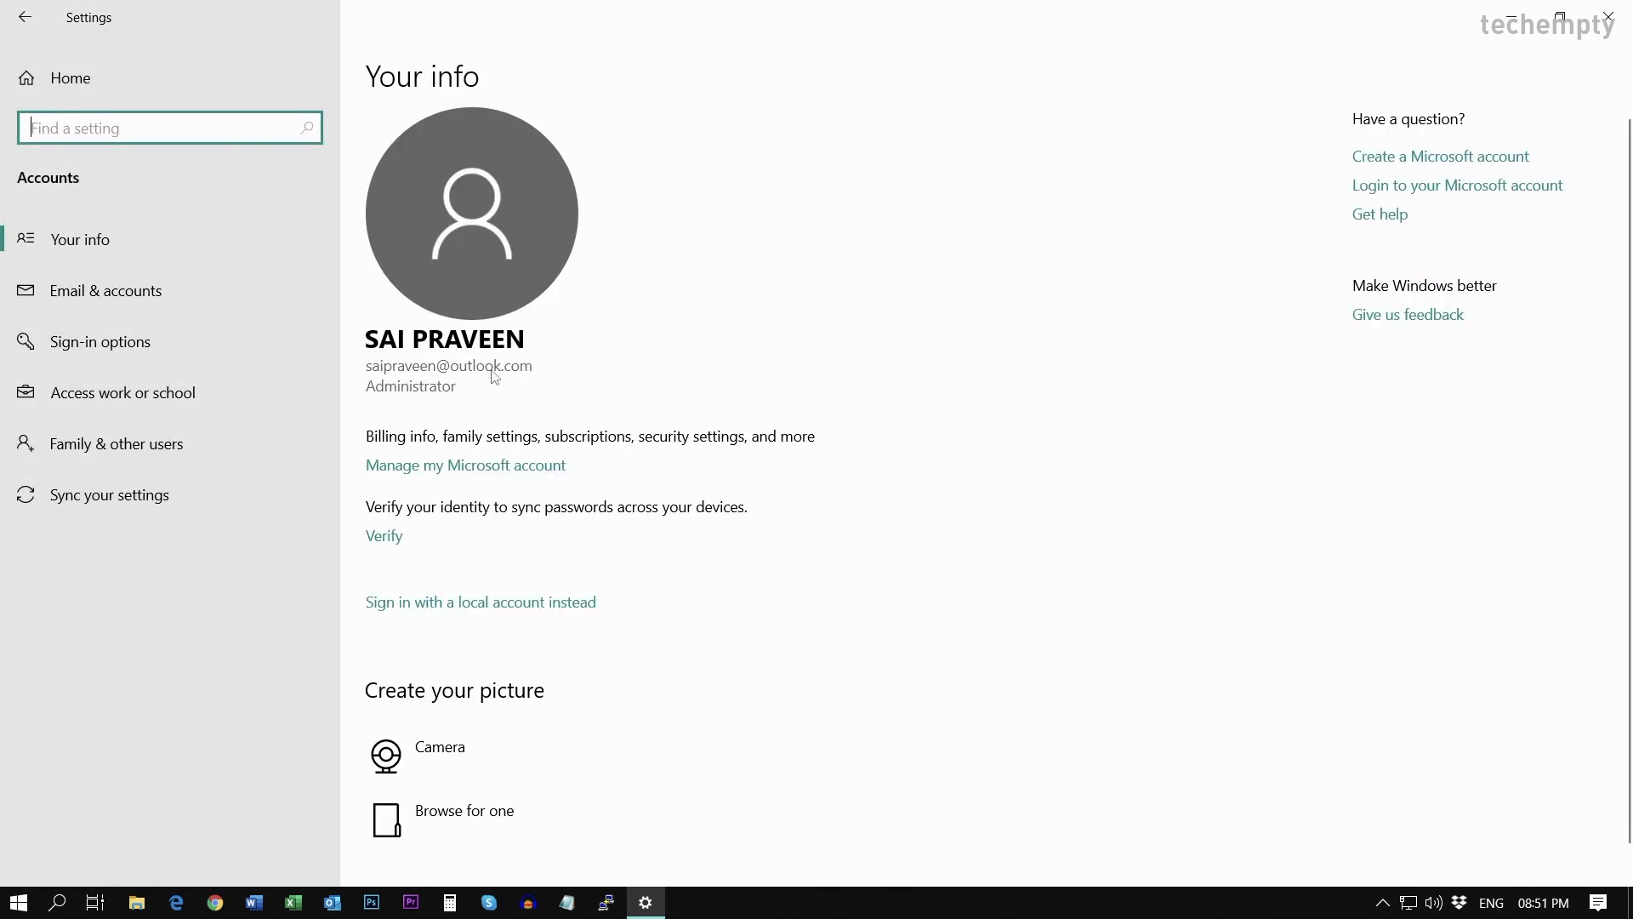
{"action": "mouse_move", "coordinate": [382, 403]}
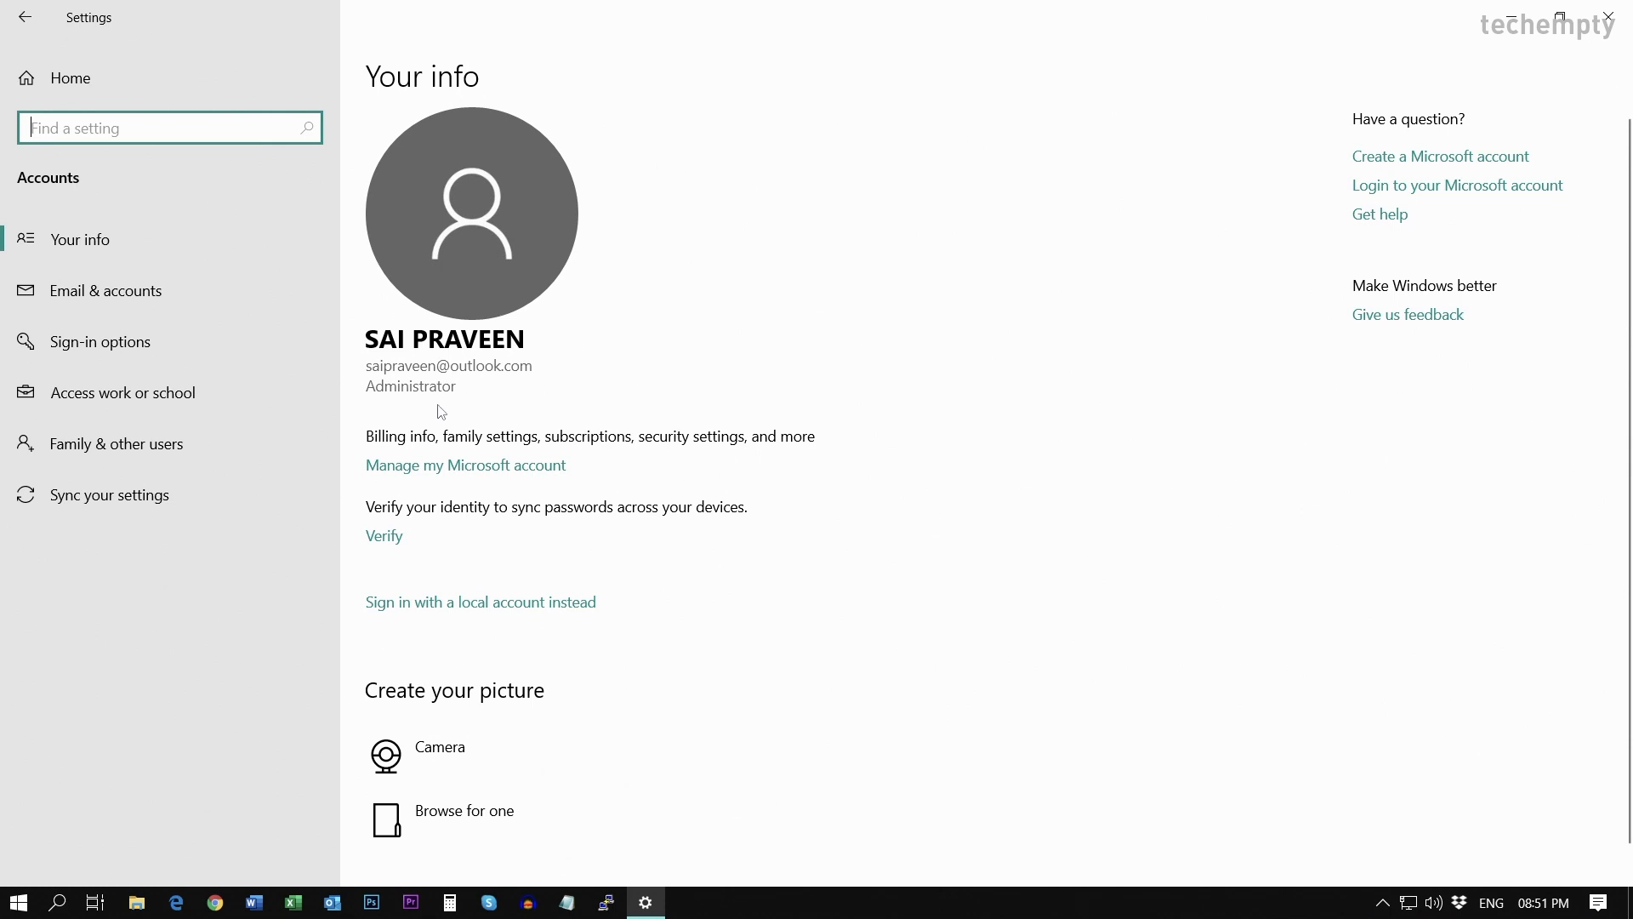
{"action": "mouse_move", "coordinate": [461, 407]}
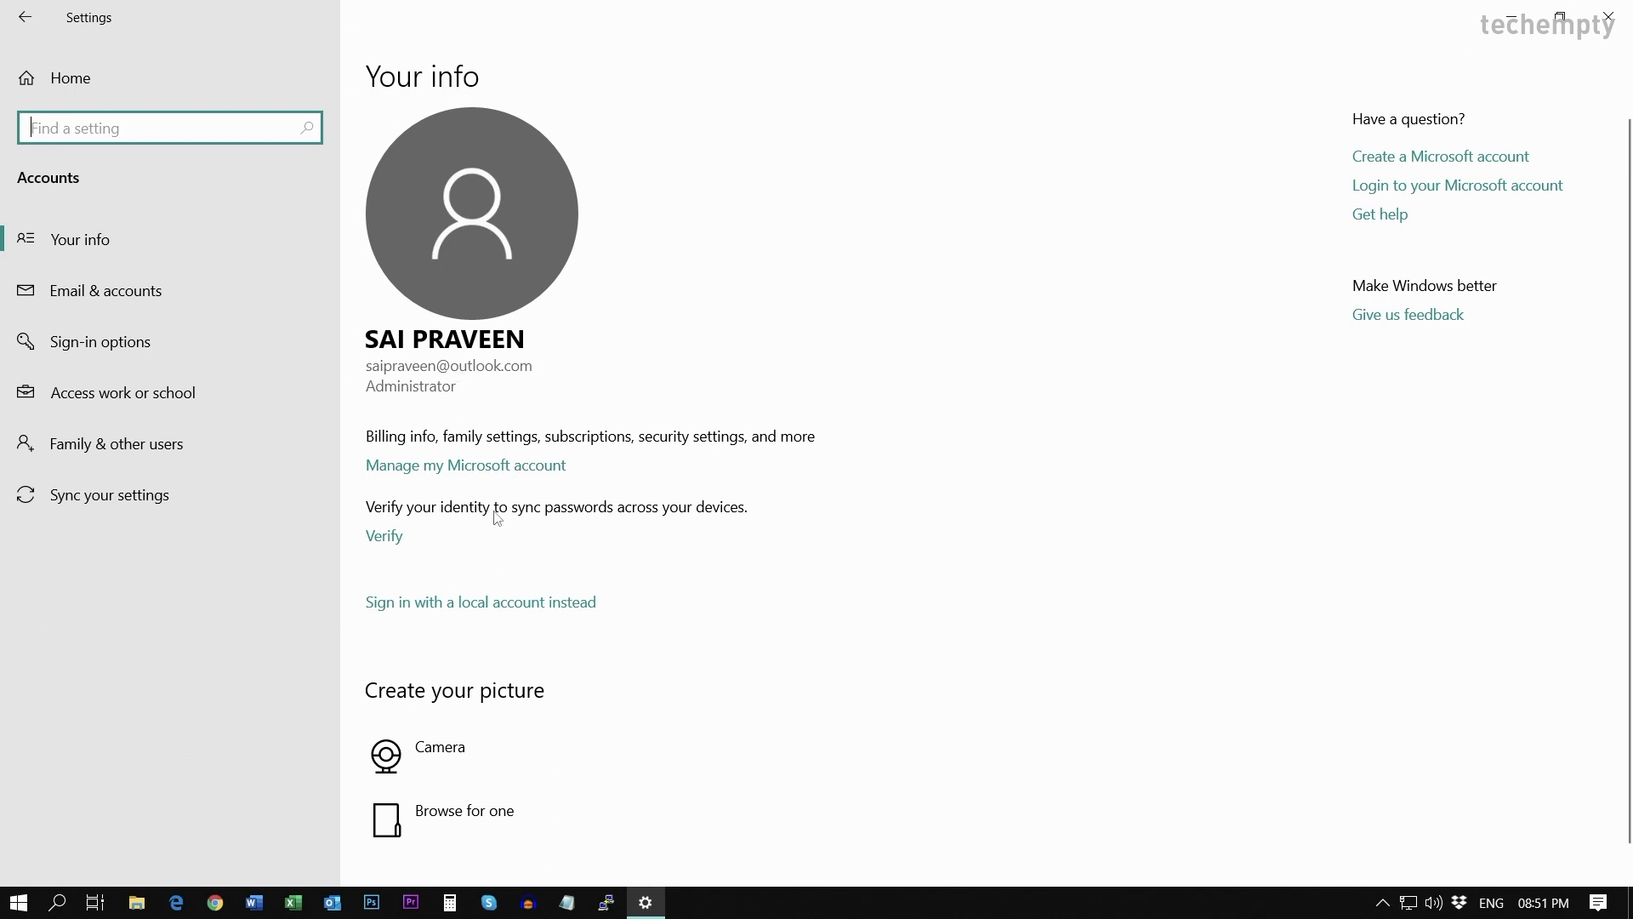
{"action": "mouse_move", "coordinate": [442, 398]}
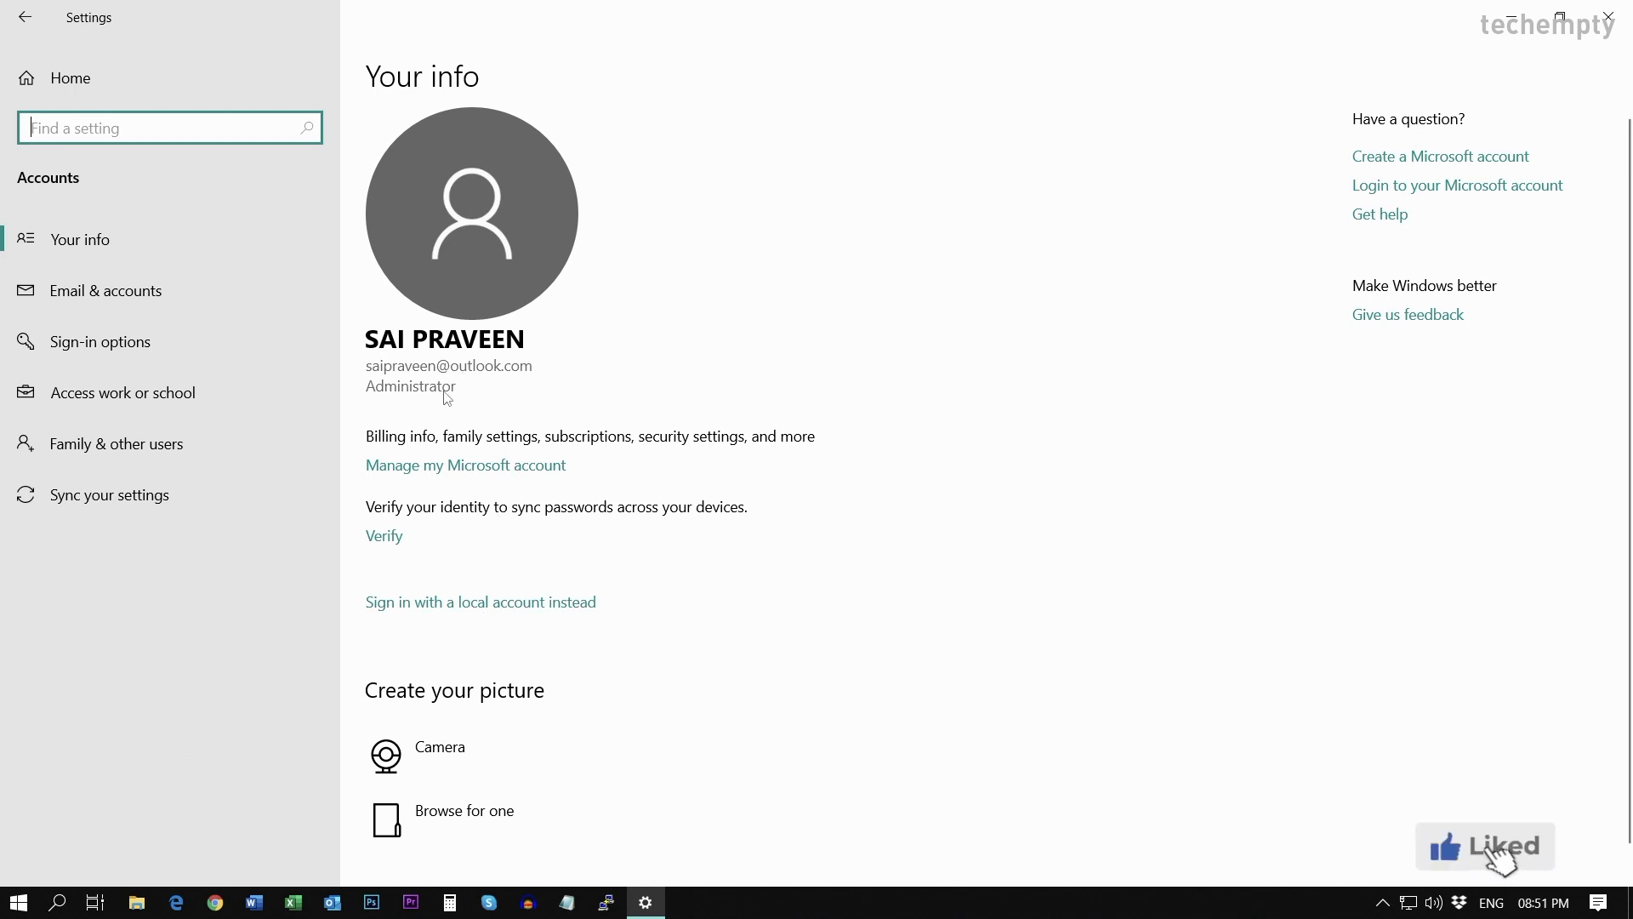
{"action": "mouse_move", "coordinate": [538, 609]}
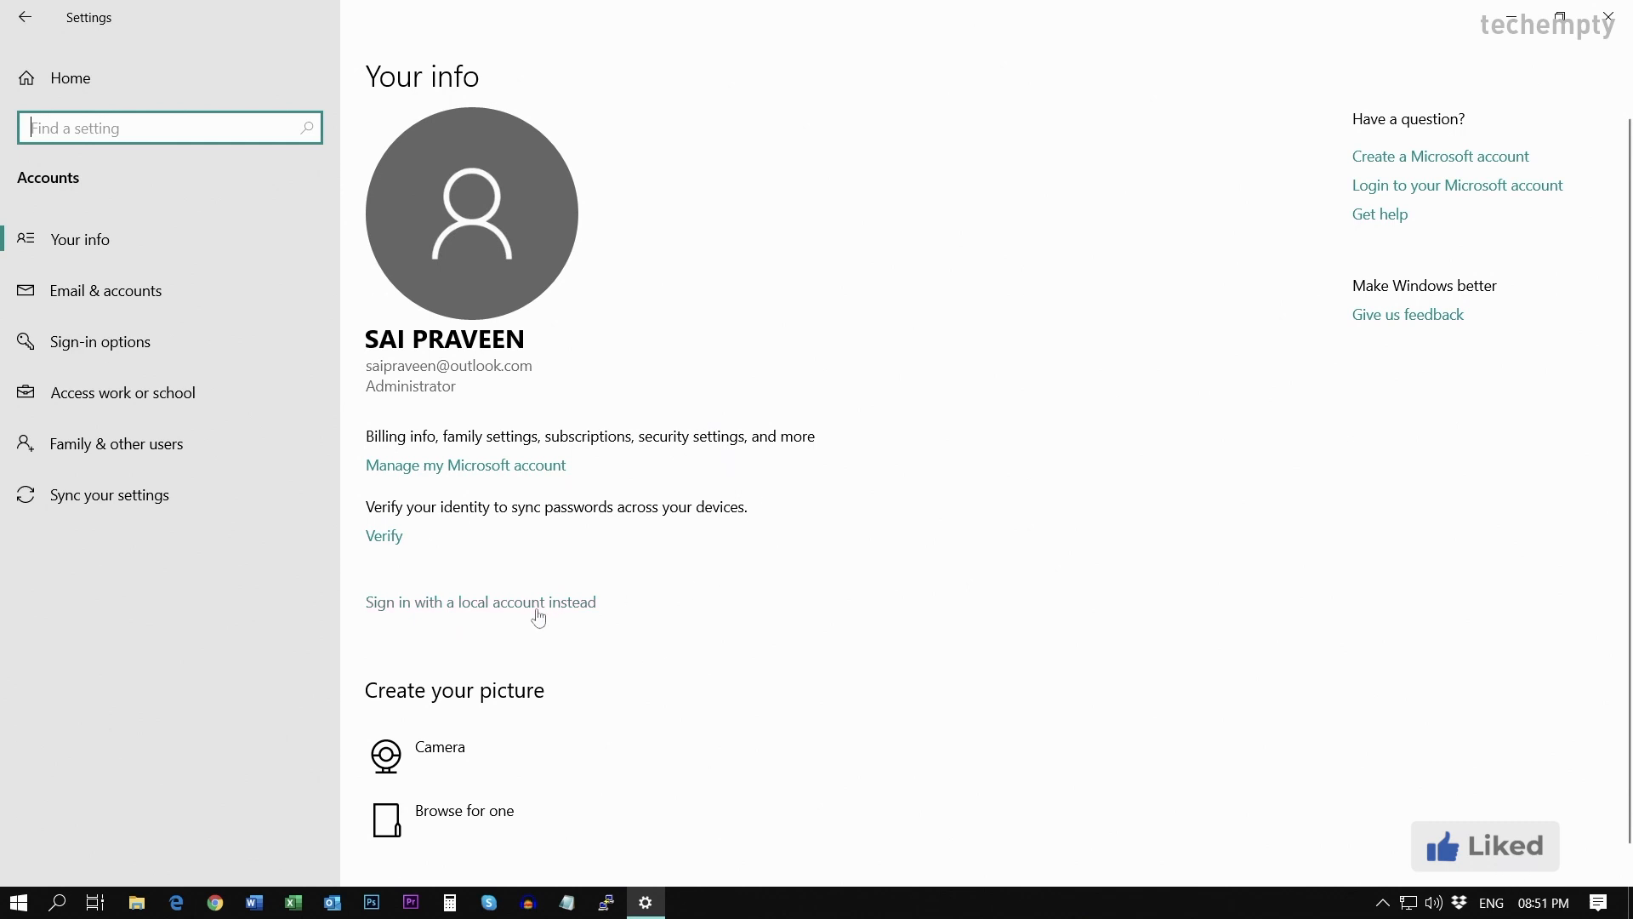
Switch the Microsoft account to a local account with new user name and password
{"action": "left_click", "coordinate": [479, 602]}
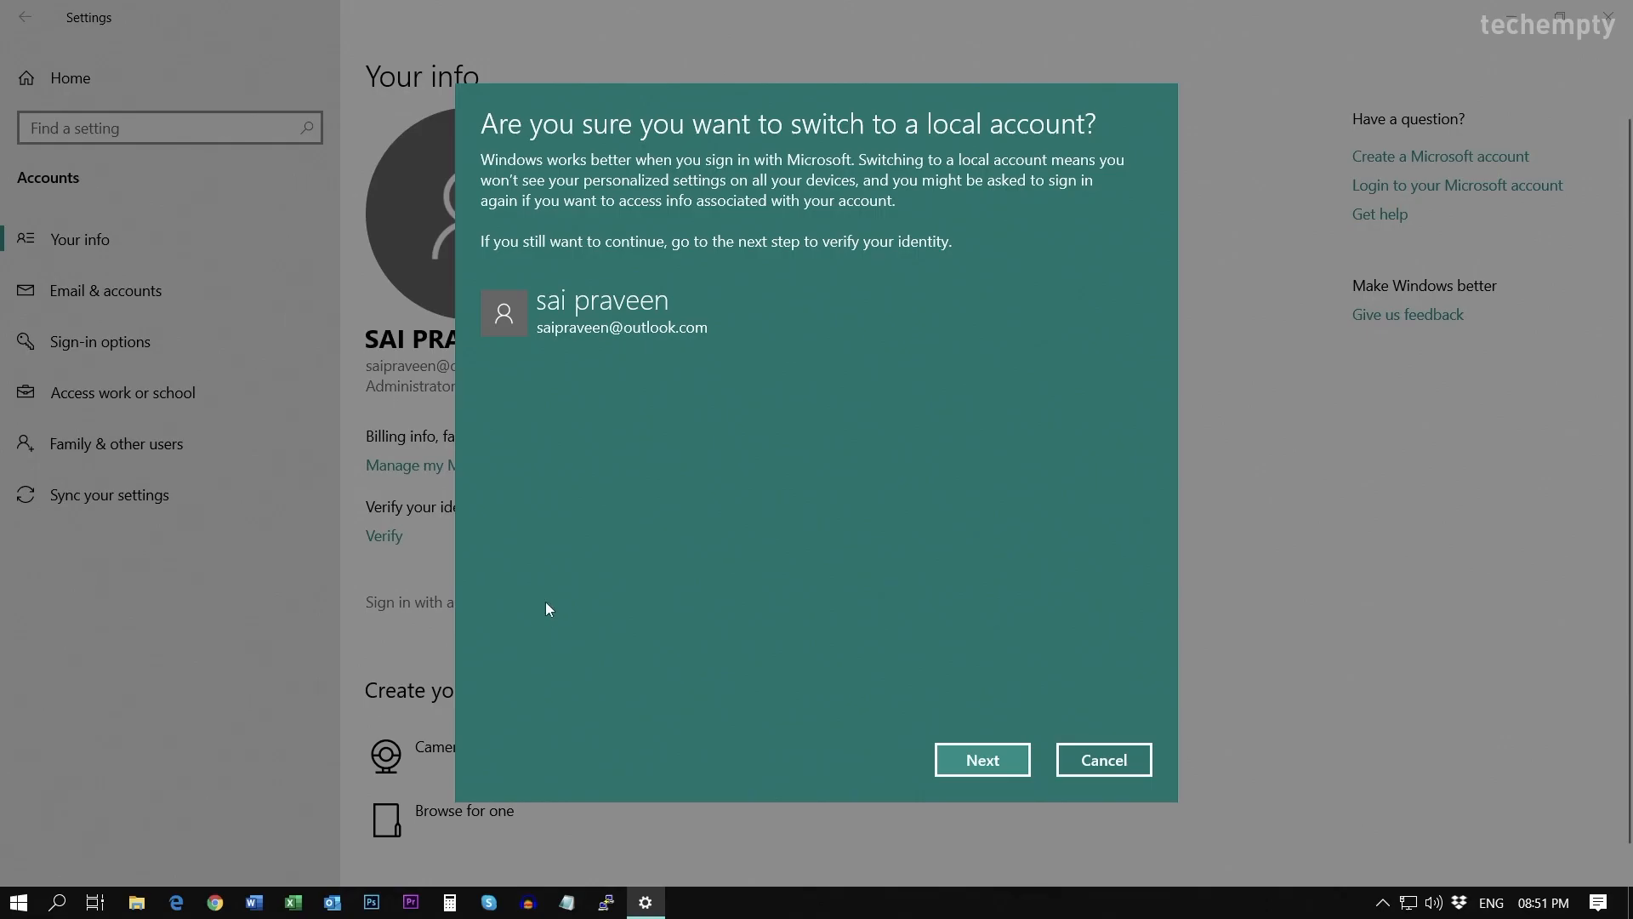
{"action": "left_click", "coordinate": [980, 760]}
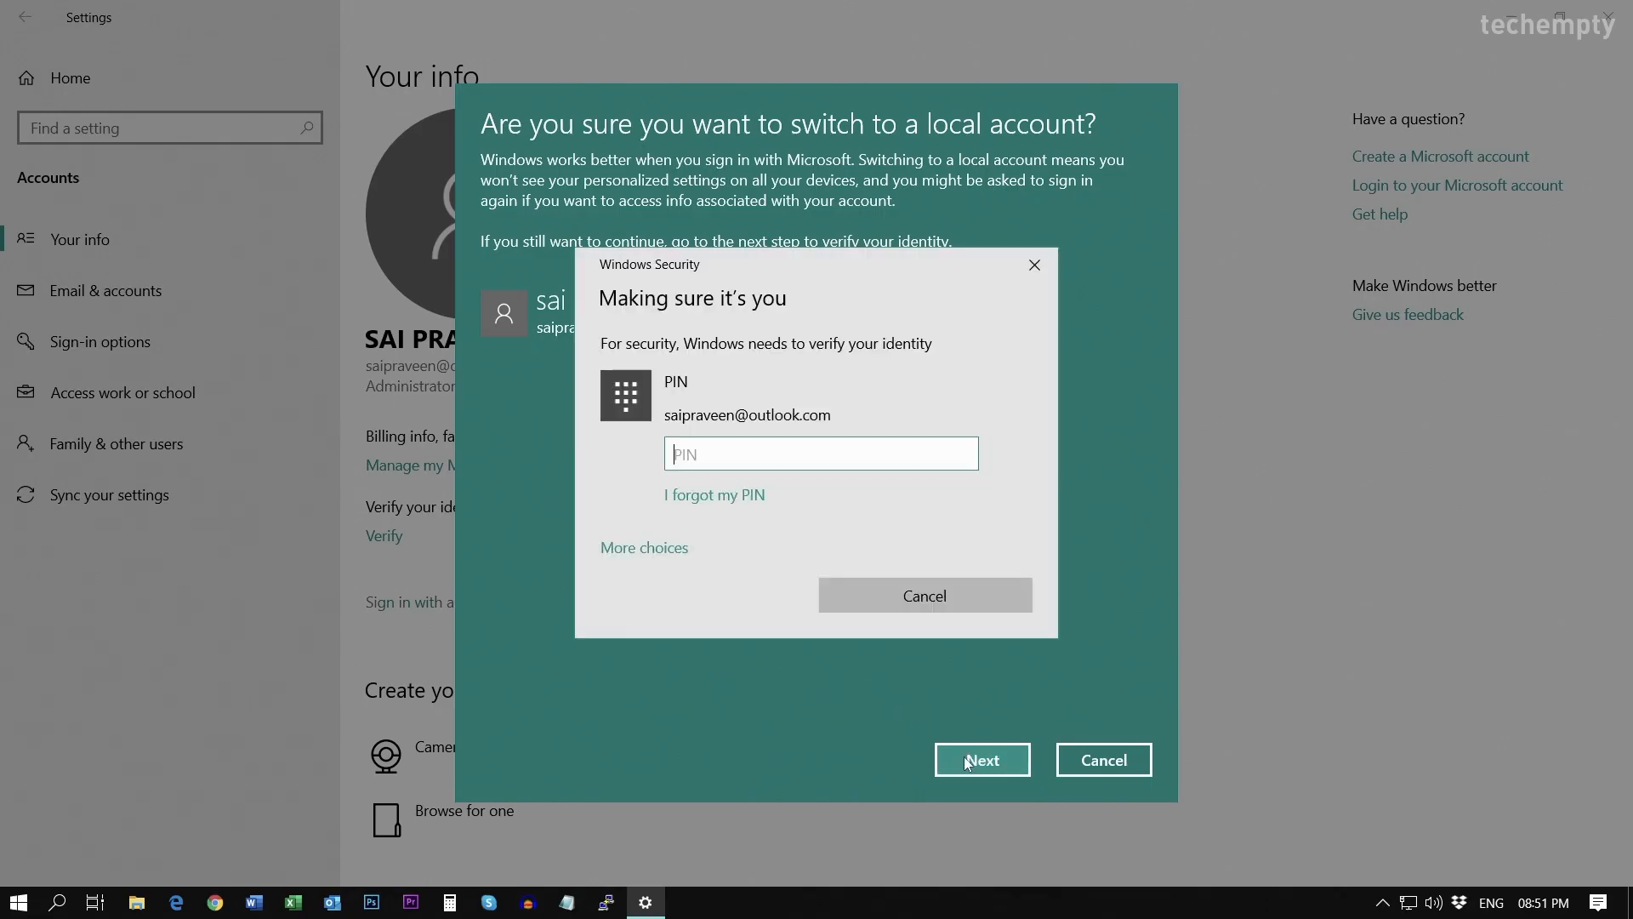
{"action": "left_click", "coordinate": [979, 758]}
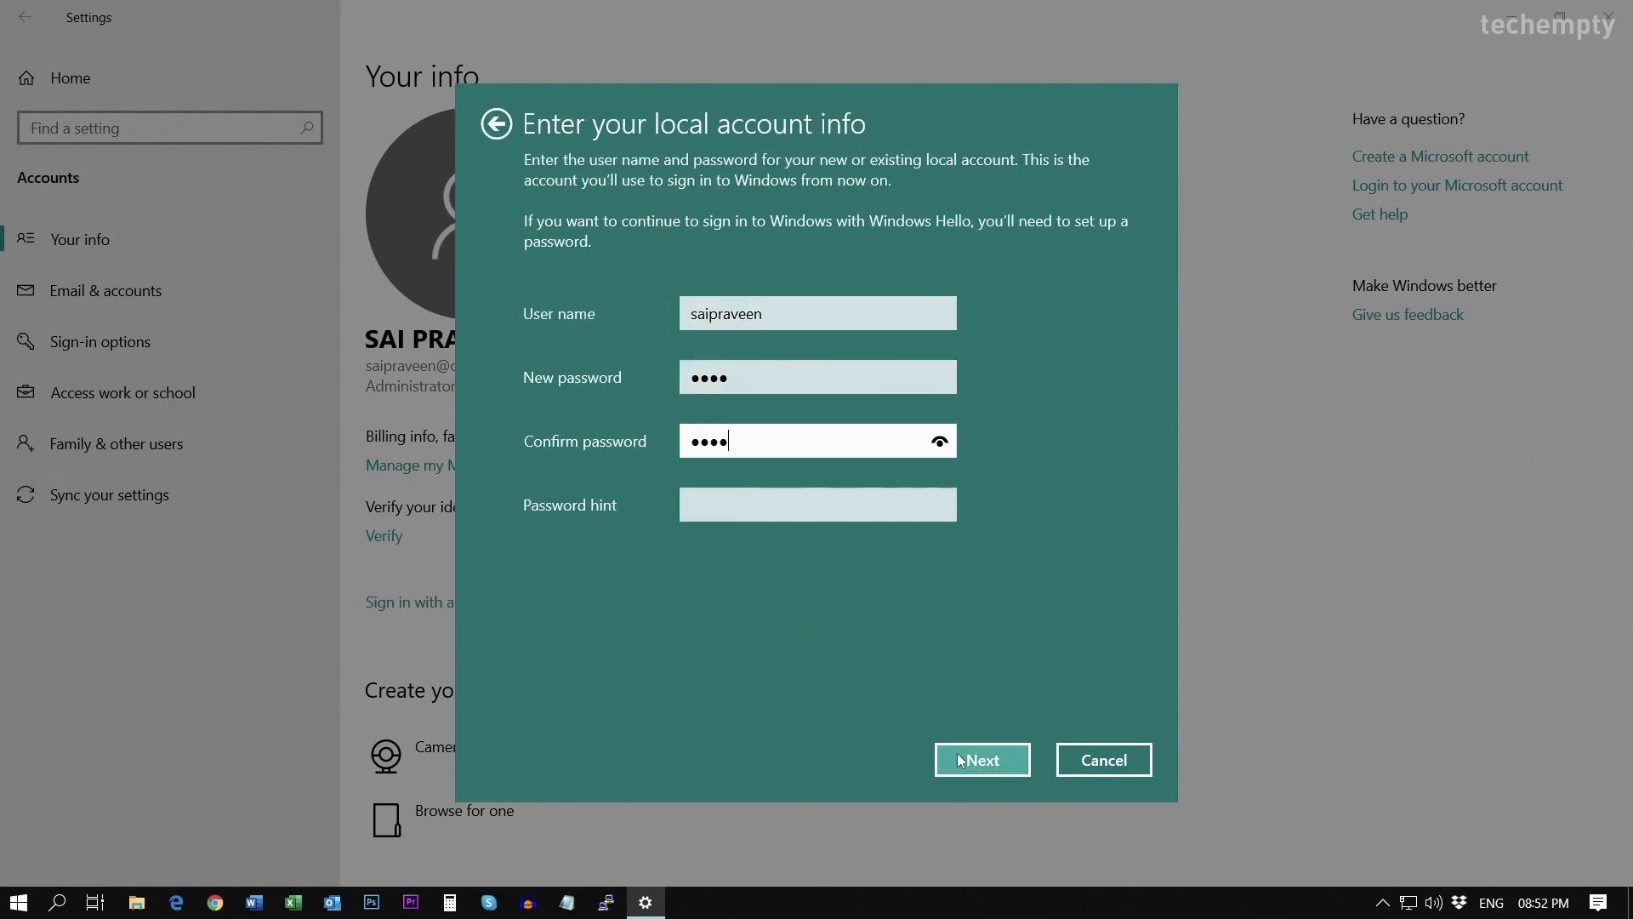
{"action": "left_click", "coordinate": [979, 760]}
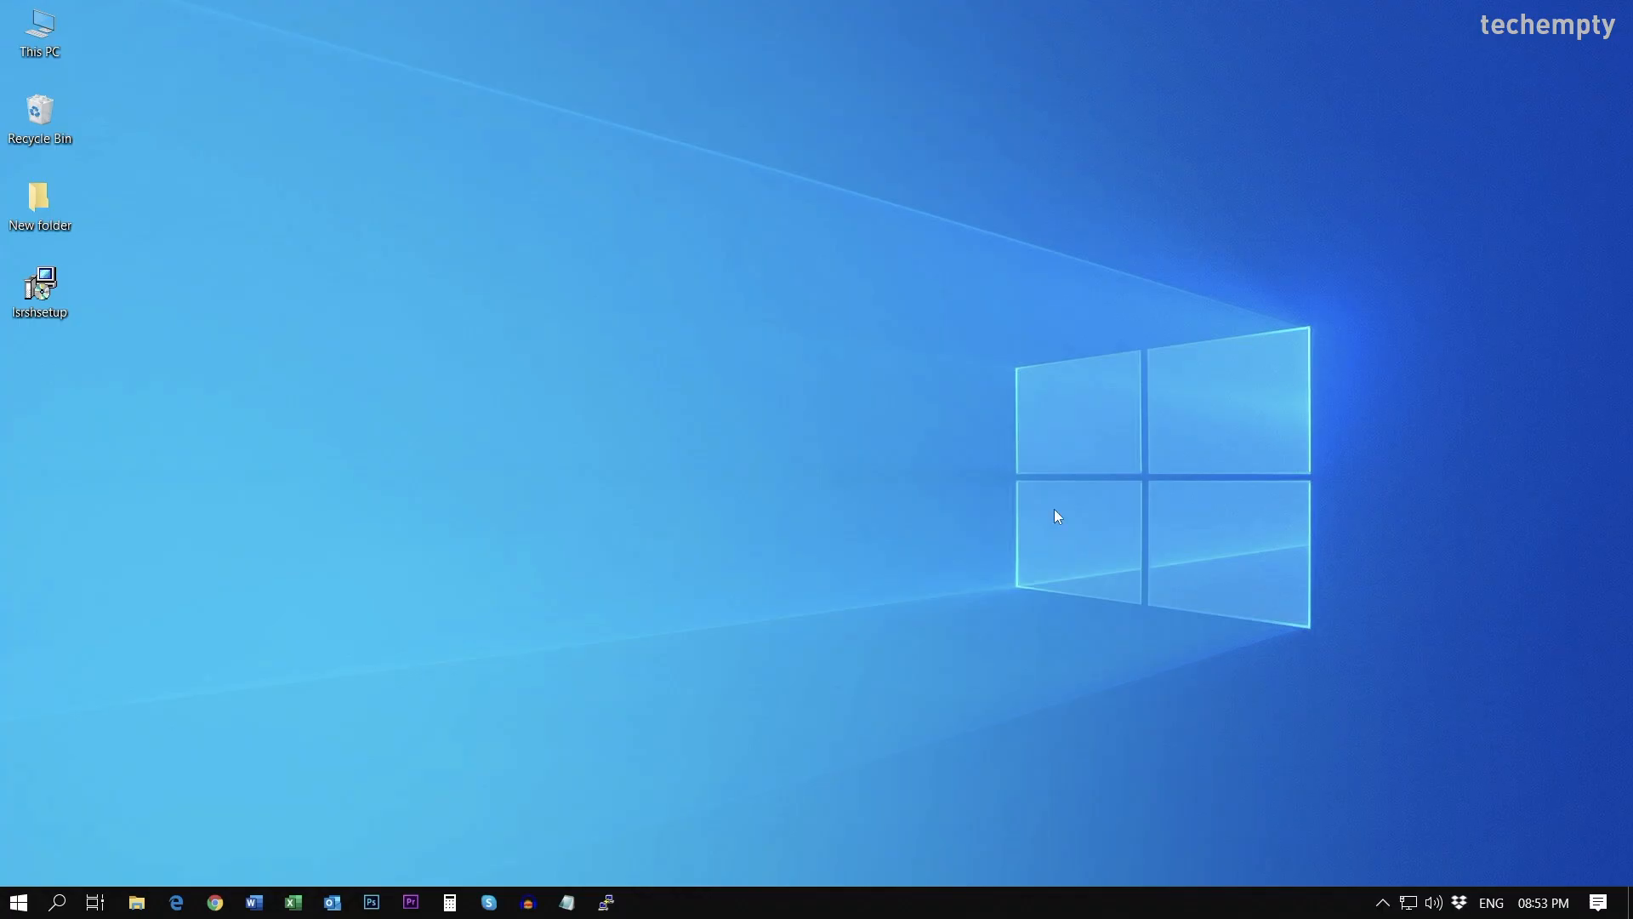
{"action": "mouse_move", "coordinate": [1031, 511]}
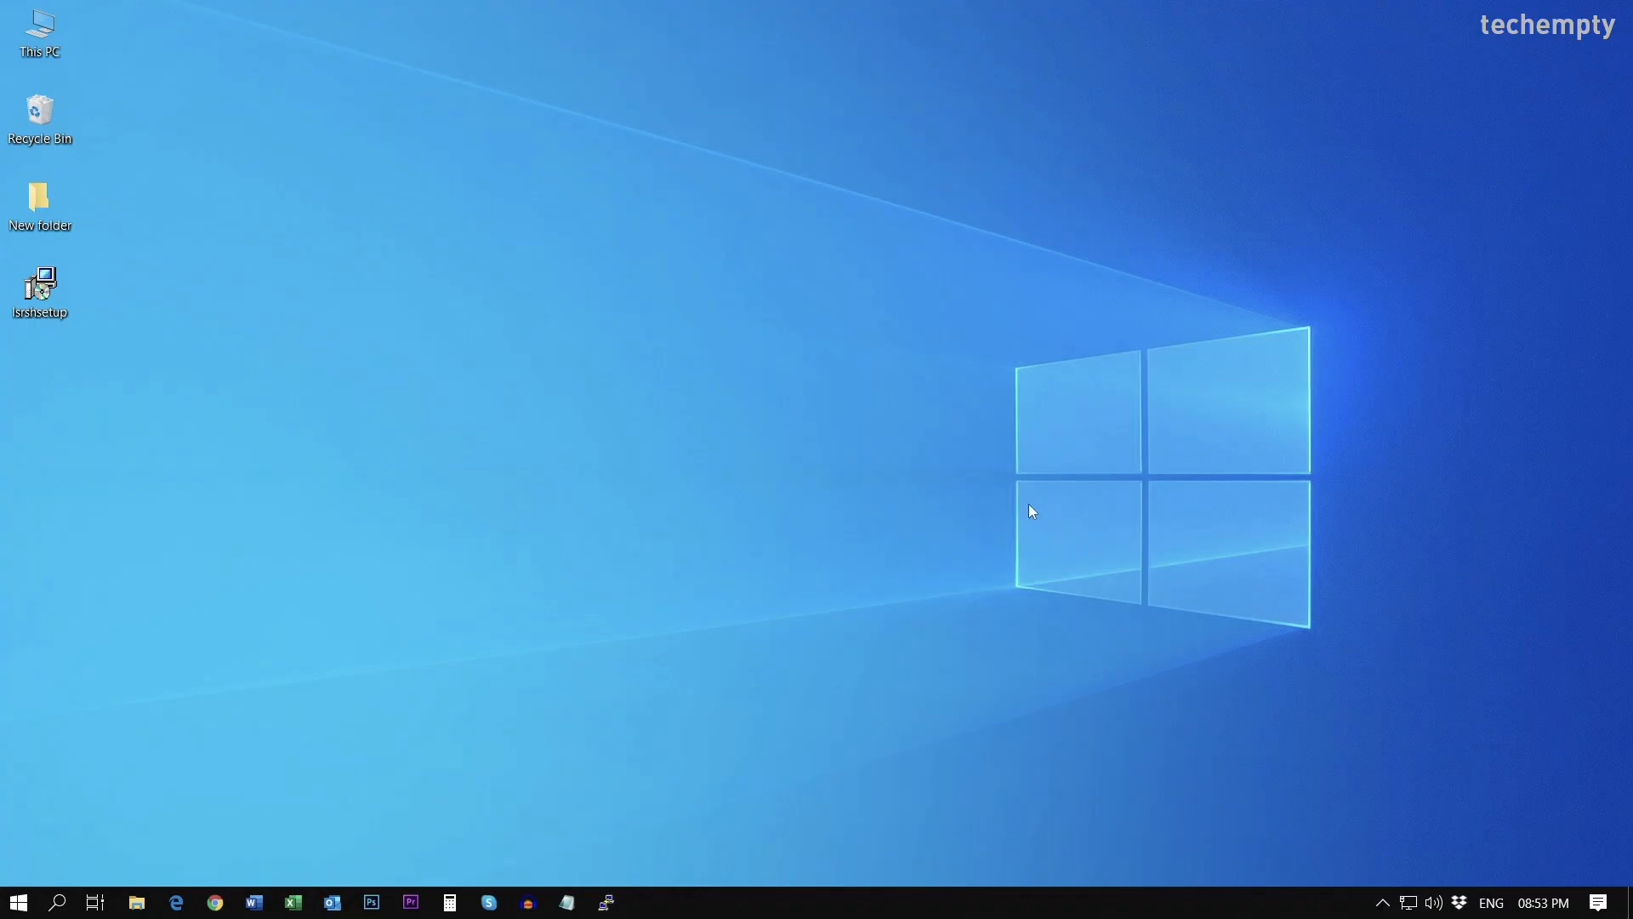
{"action": "mouse_move", "coordinate": [408, 486]}
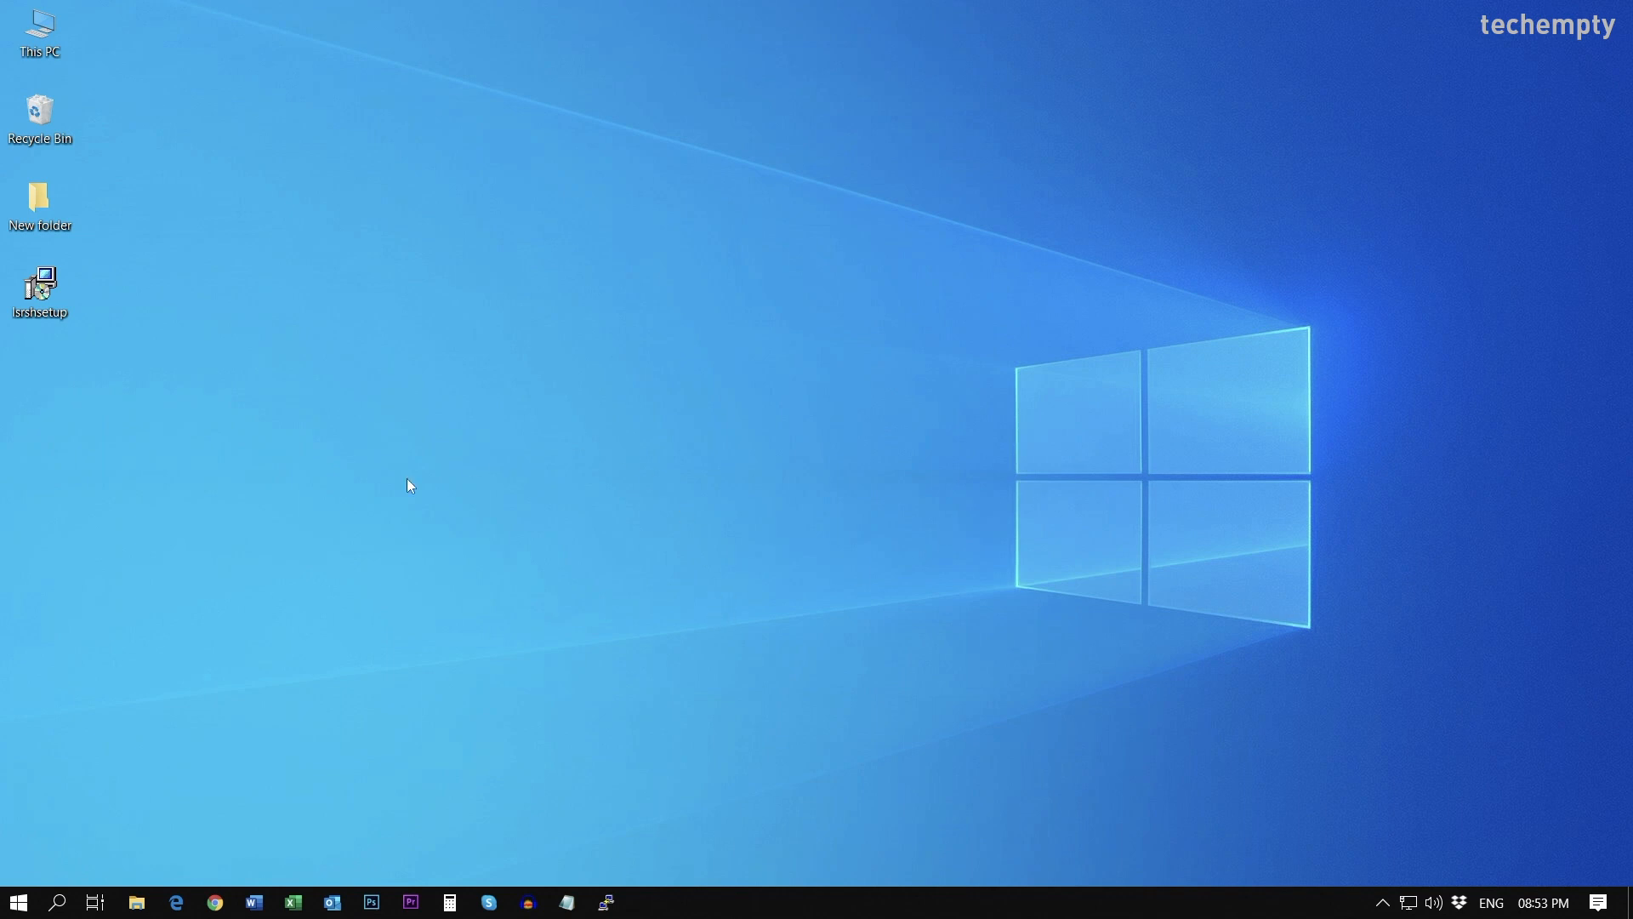
{"action": "mouse_move", "coordinate": [349, 645]}
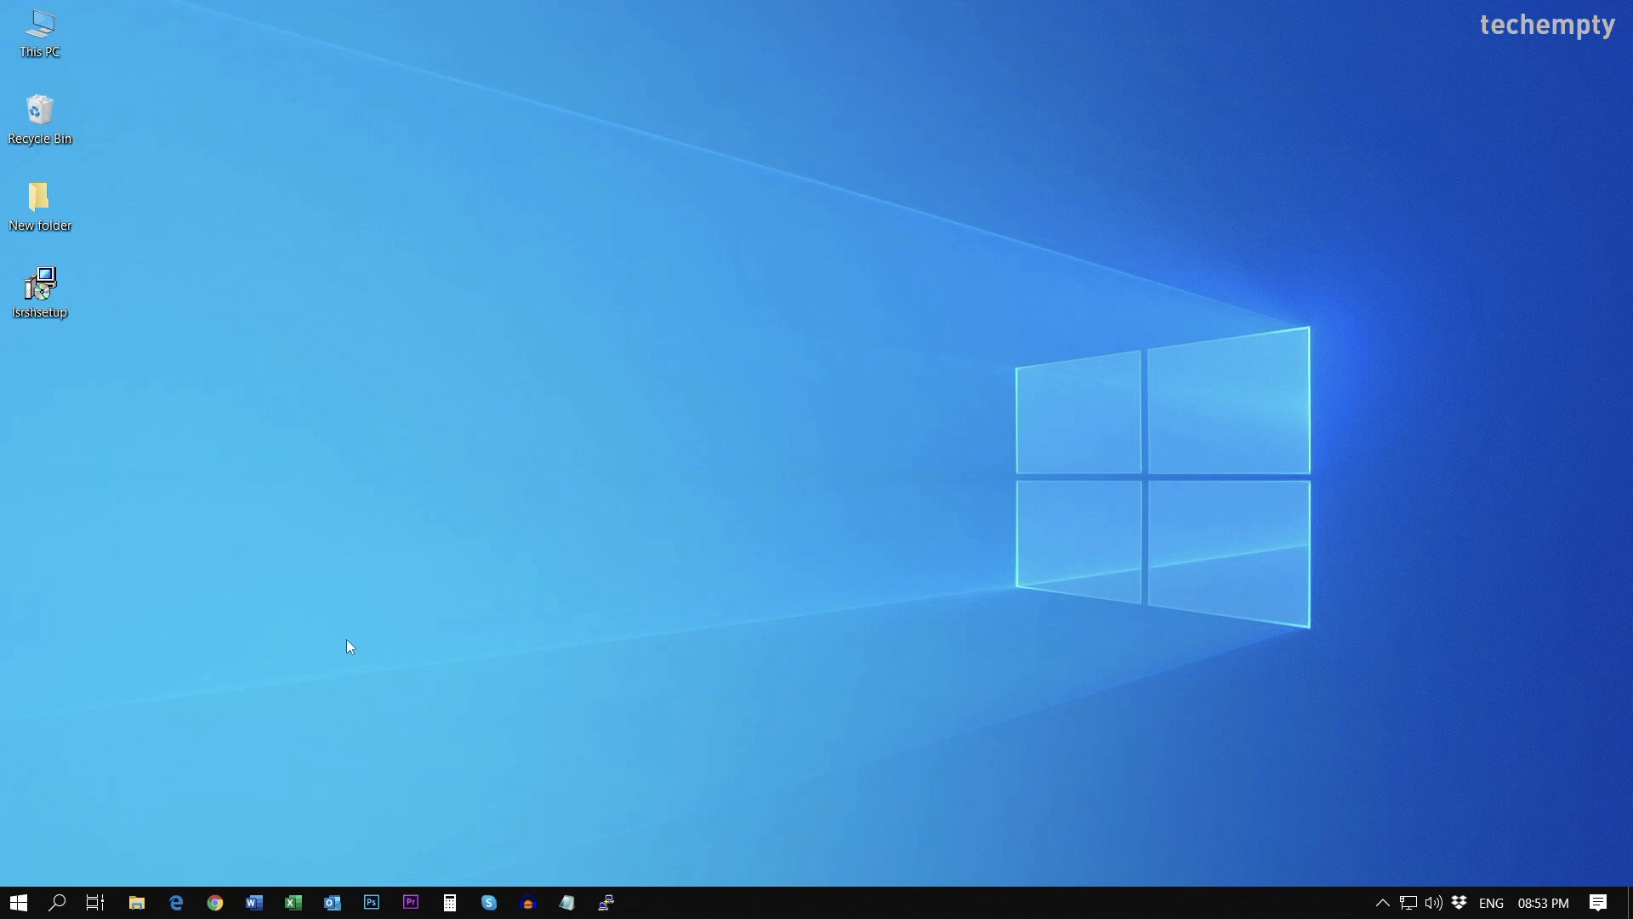
{"action": "mouse_move", "coordinate": [419, 633]}
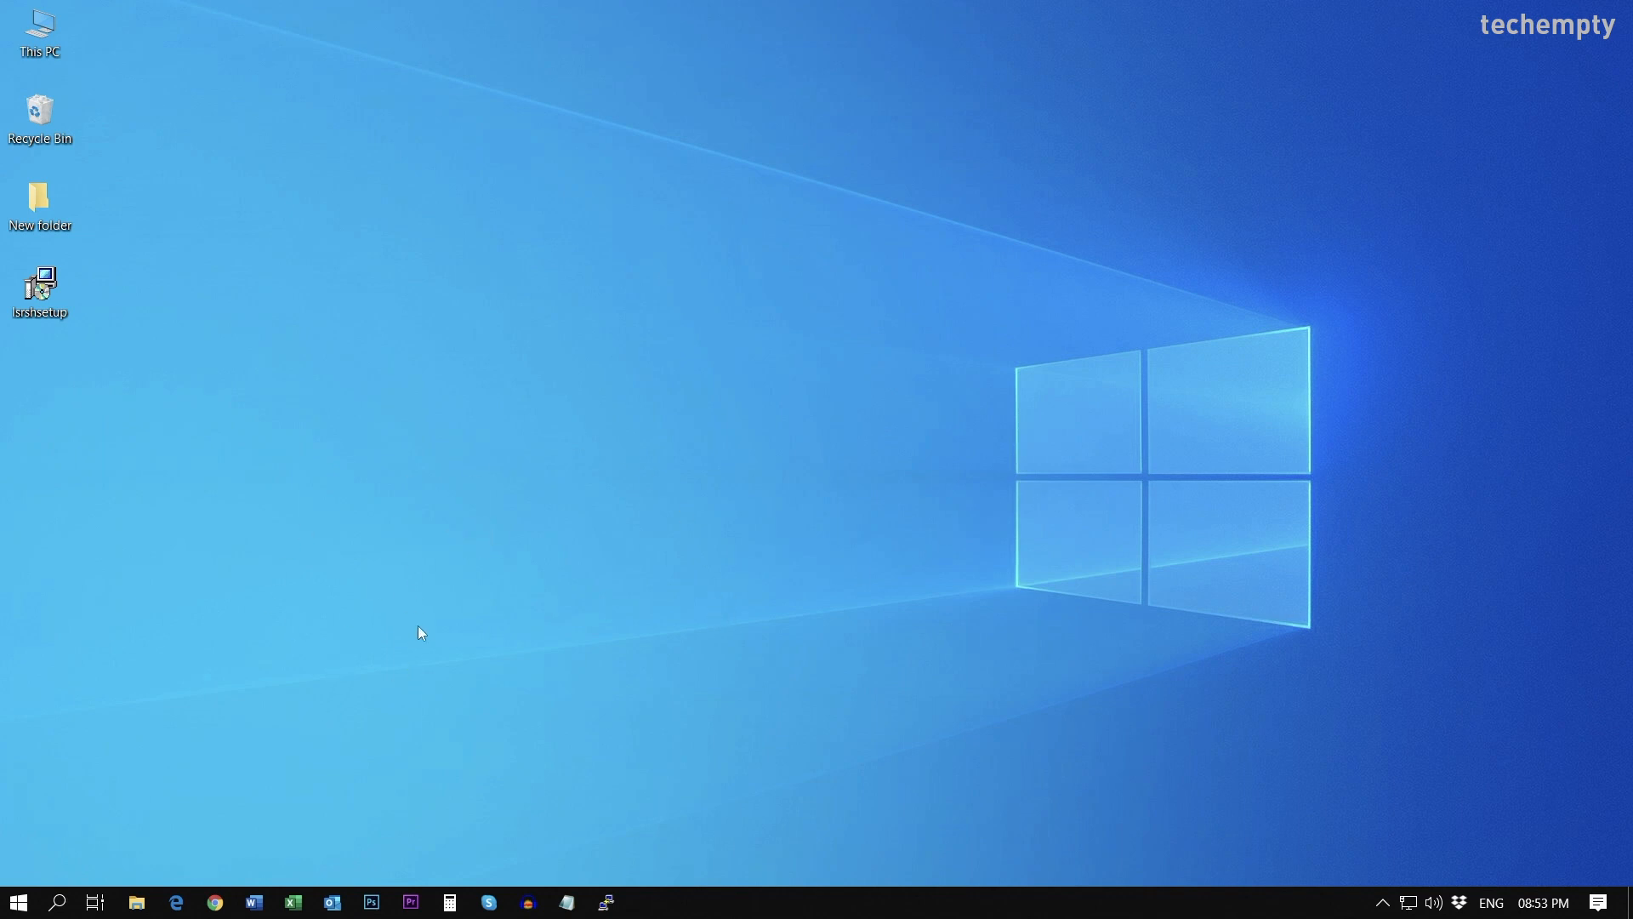
{"action": "mouse_move", "coordinate": [304, 656]}
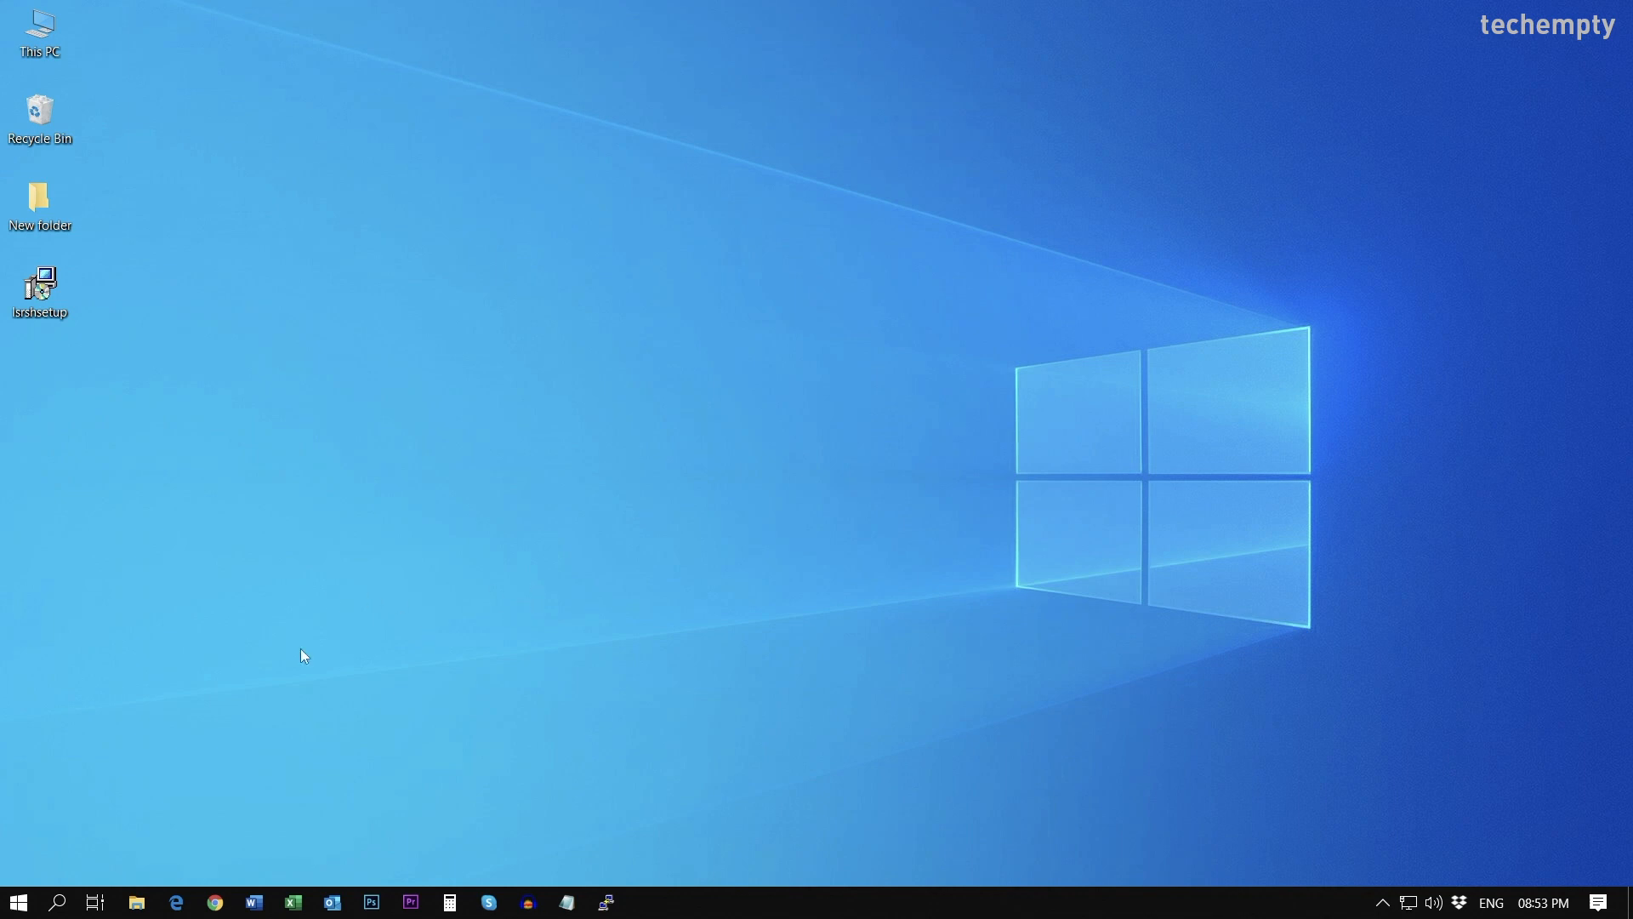
Reopen Settings > Accounts to confirm the Local Account has Administrator rights
{"action": "left_click", "coordinate": [18, 902]}
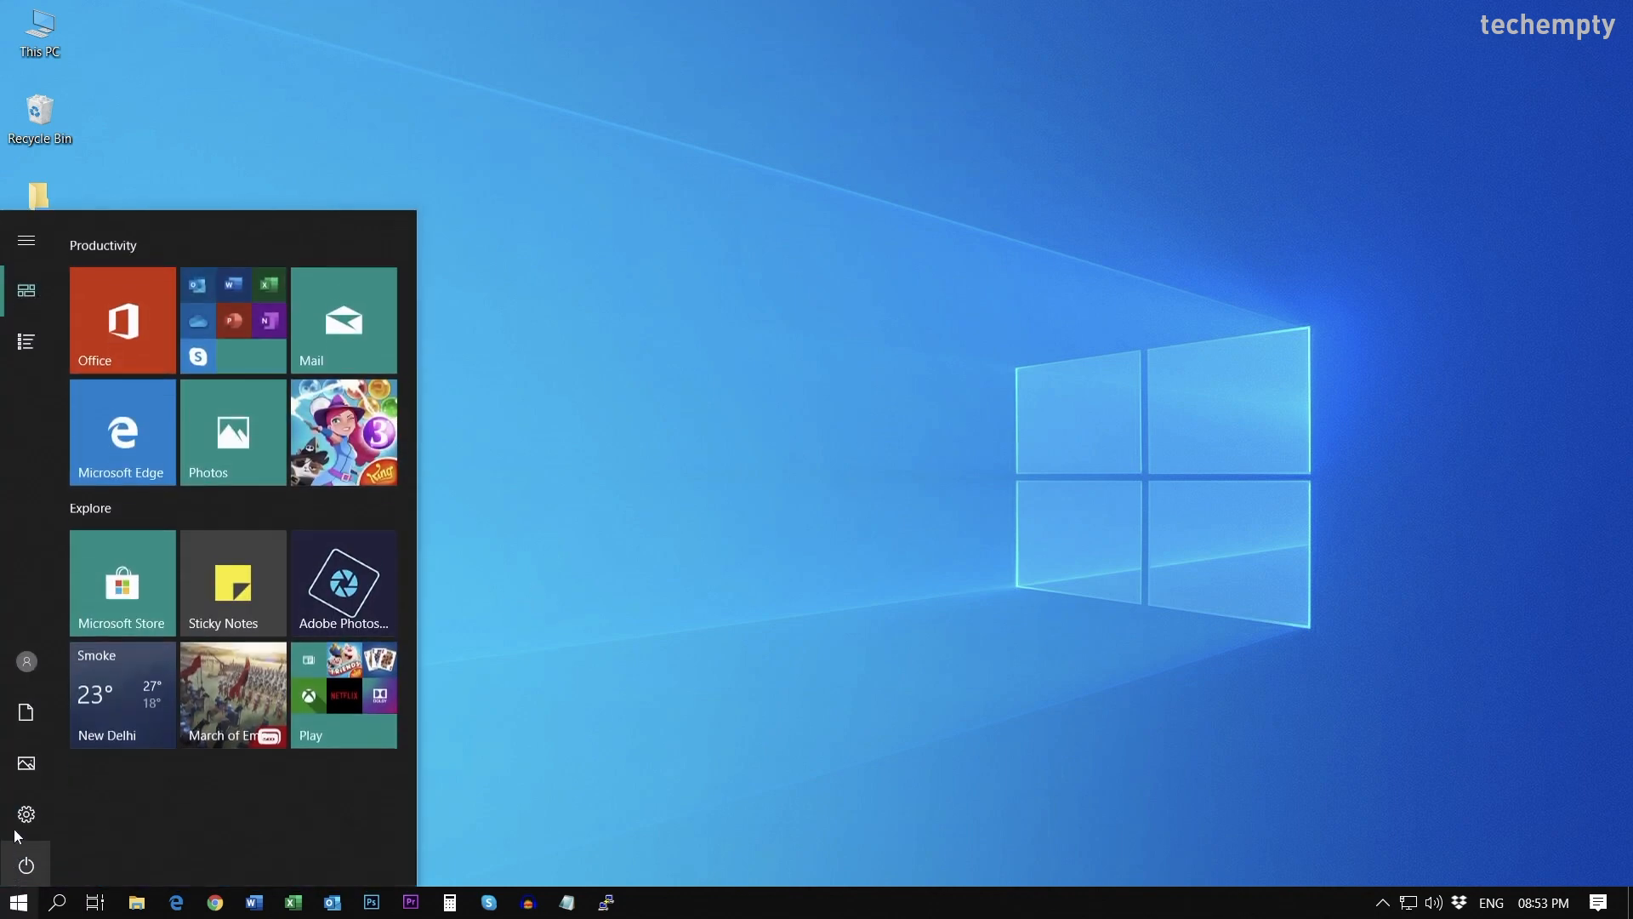
{"action": "left_click", "coordinate": [24, 813]}
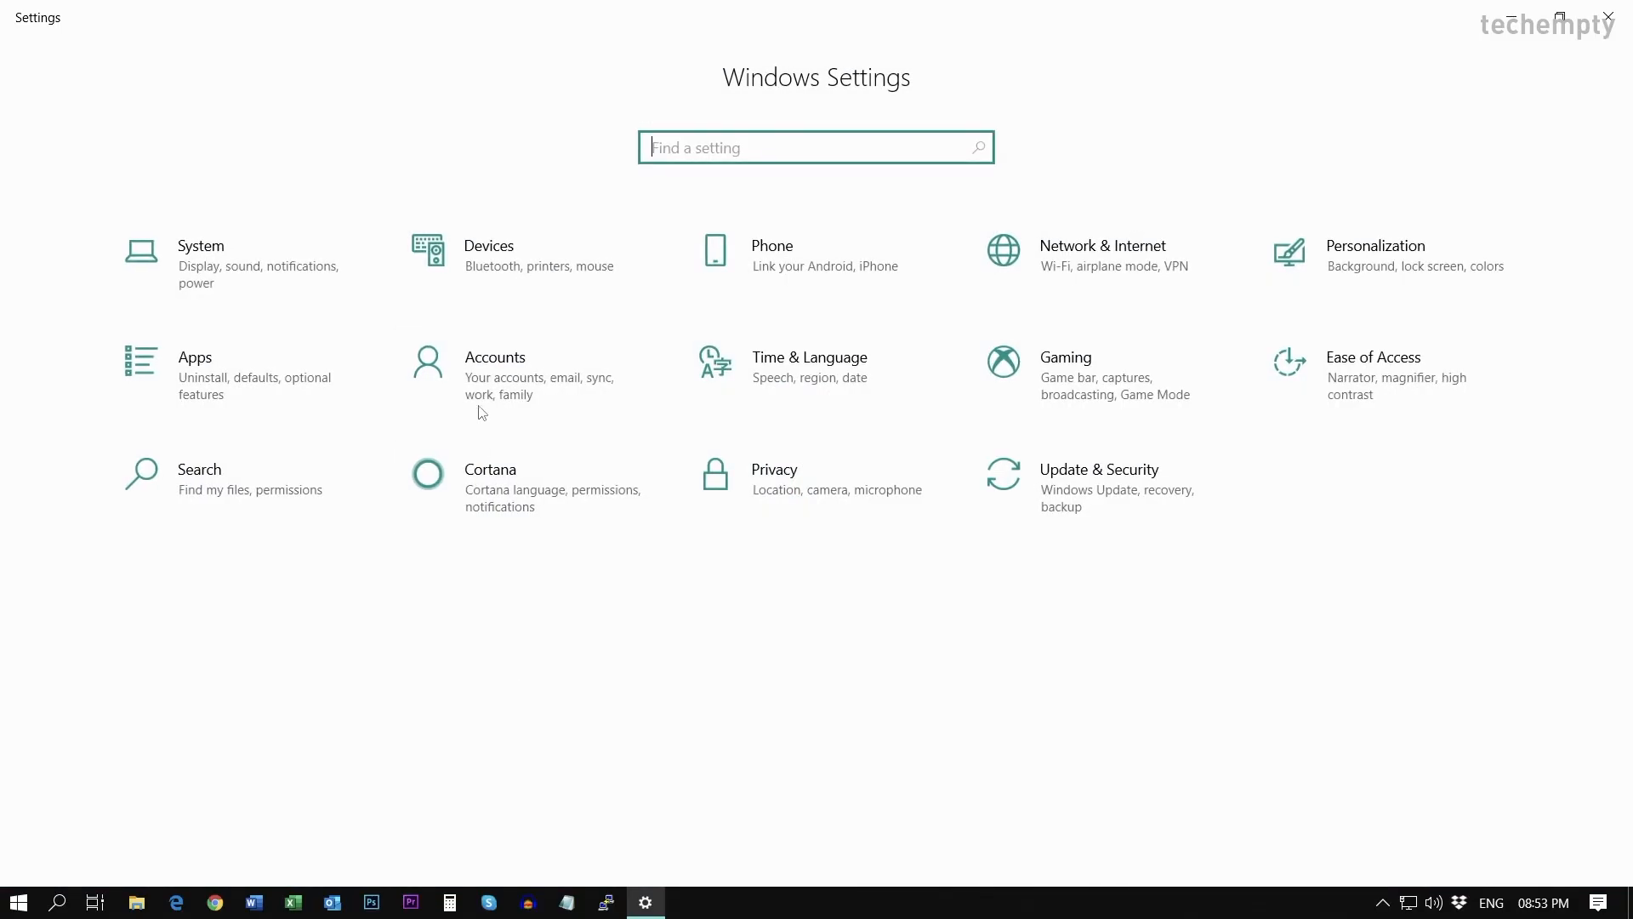
{"action": "left_click", "coordinate": [495, 357]}
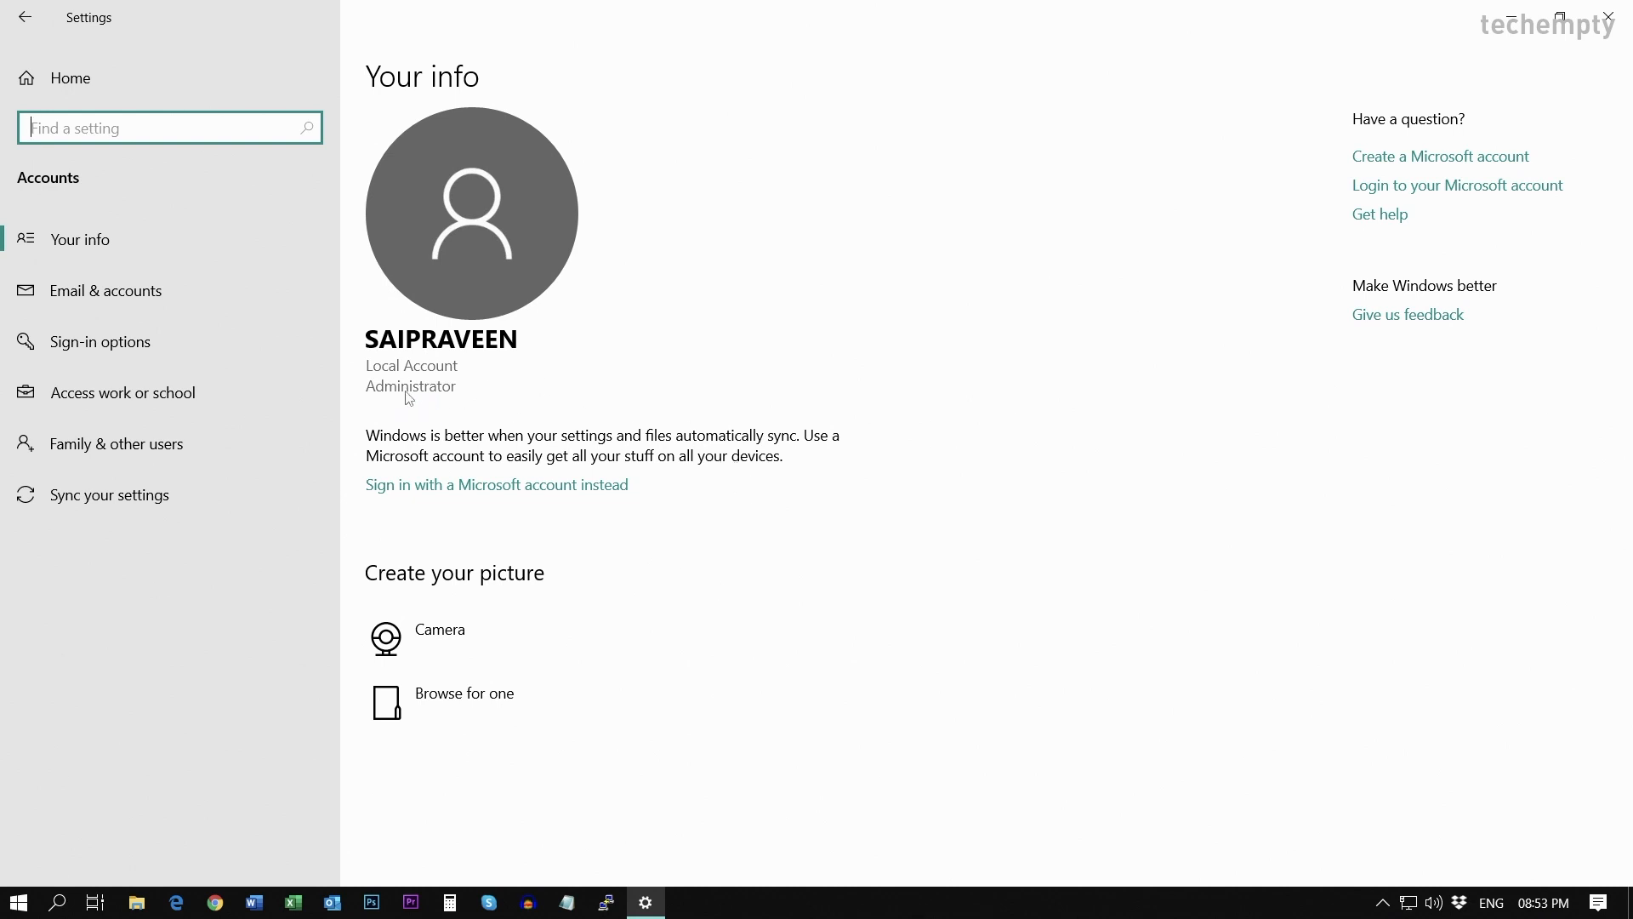
{"action": "mouse_move", "coordinate": [191, 443]}
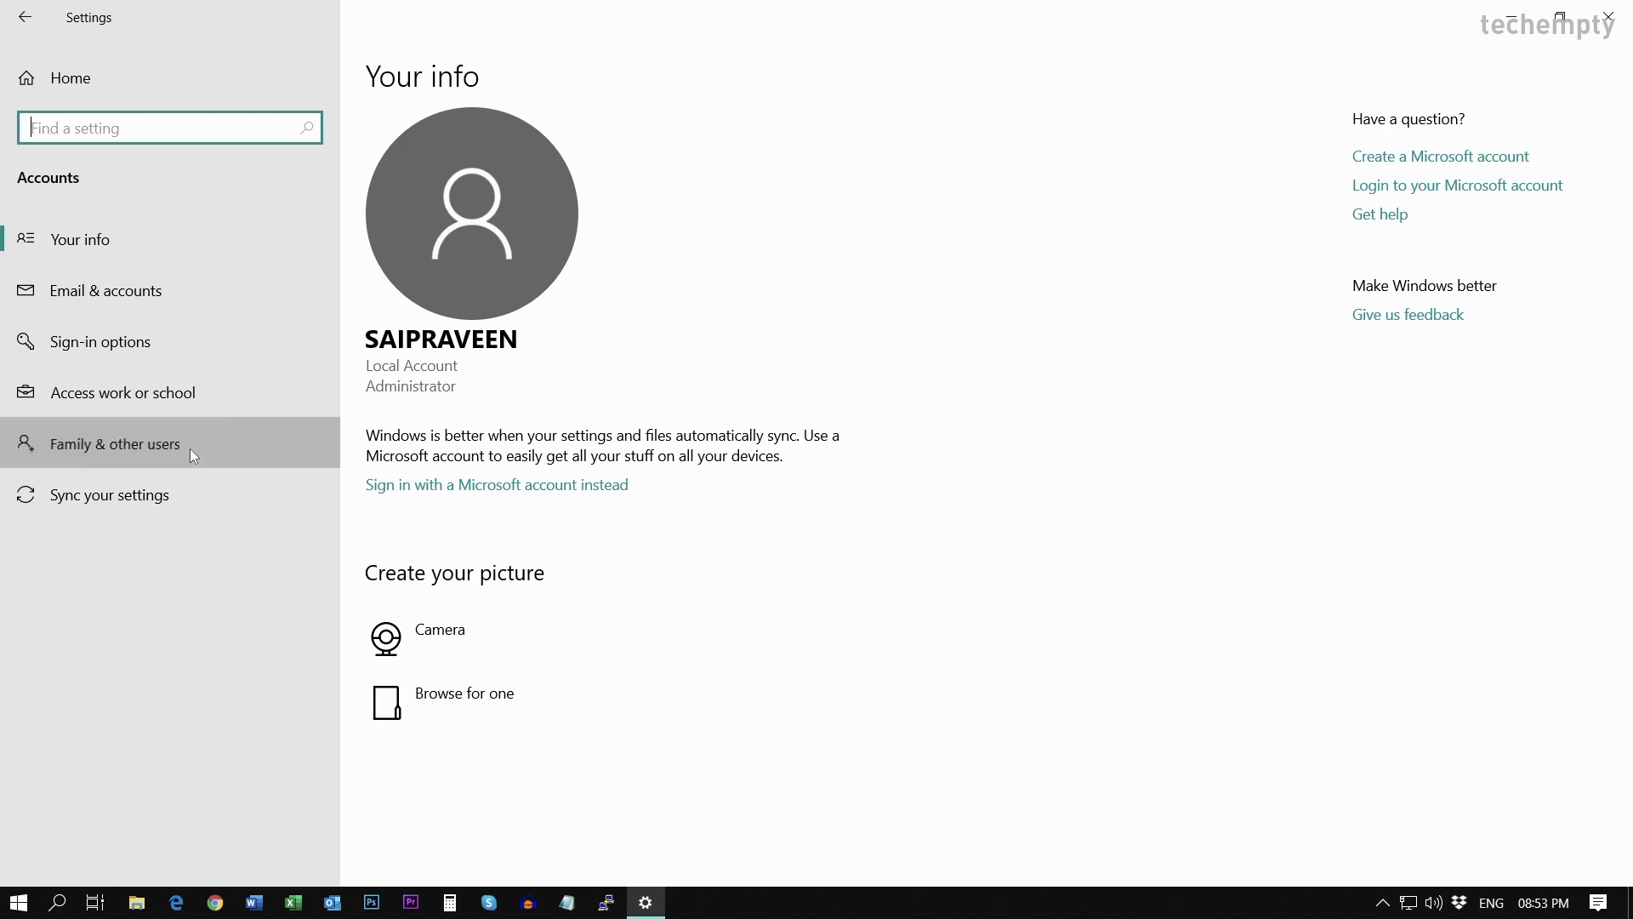
Add someone else to this PC without their sign-in information
{"action": "left_click", "coordinate": [116, 442]}
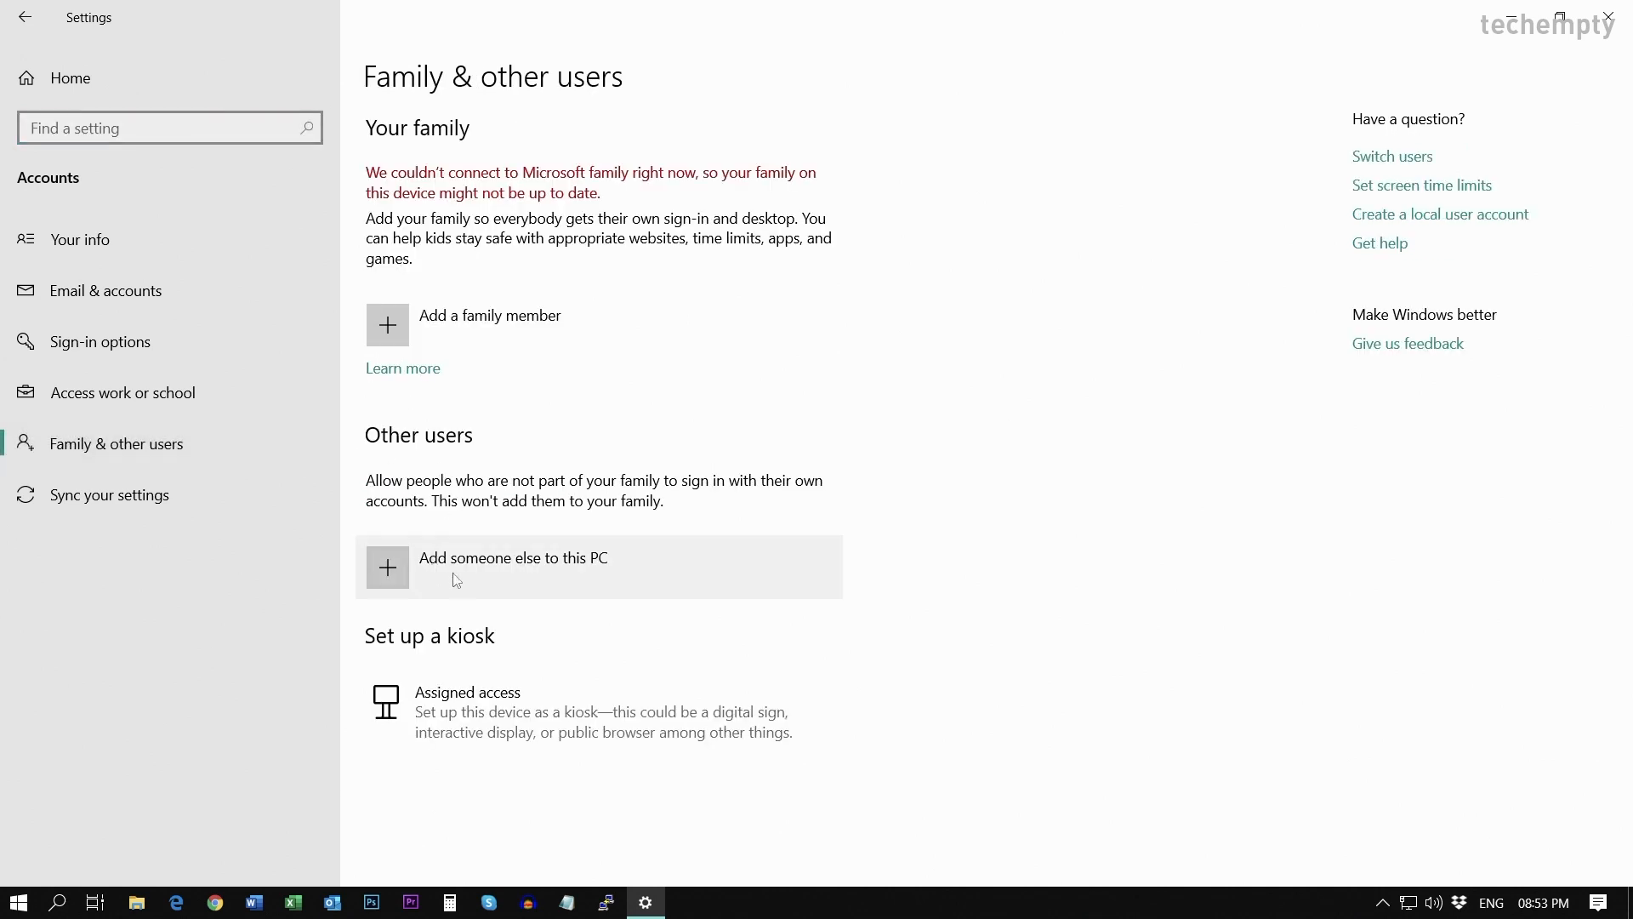
{"action": "mouse_move", "coordinate": [616, 579]}
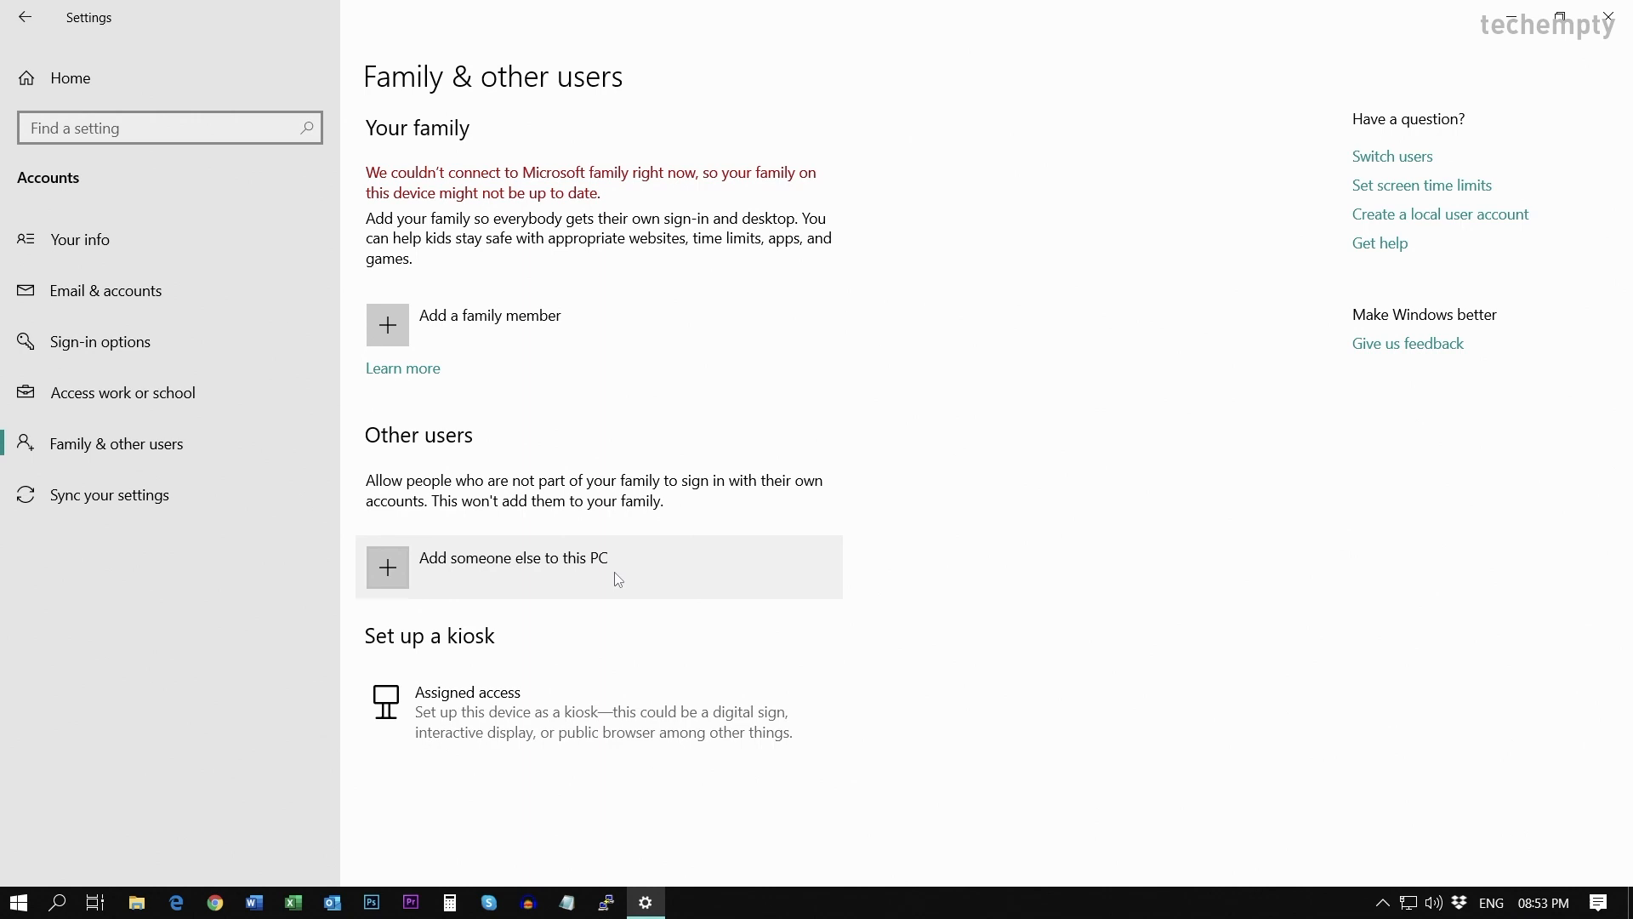
{"action": "left_click", "coordinate": [512, 558]}
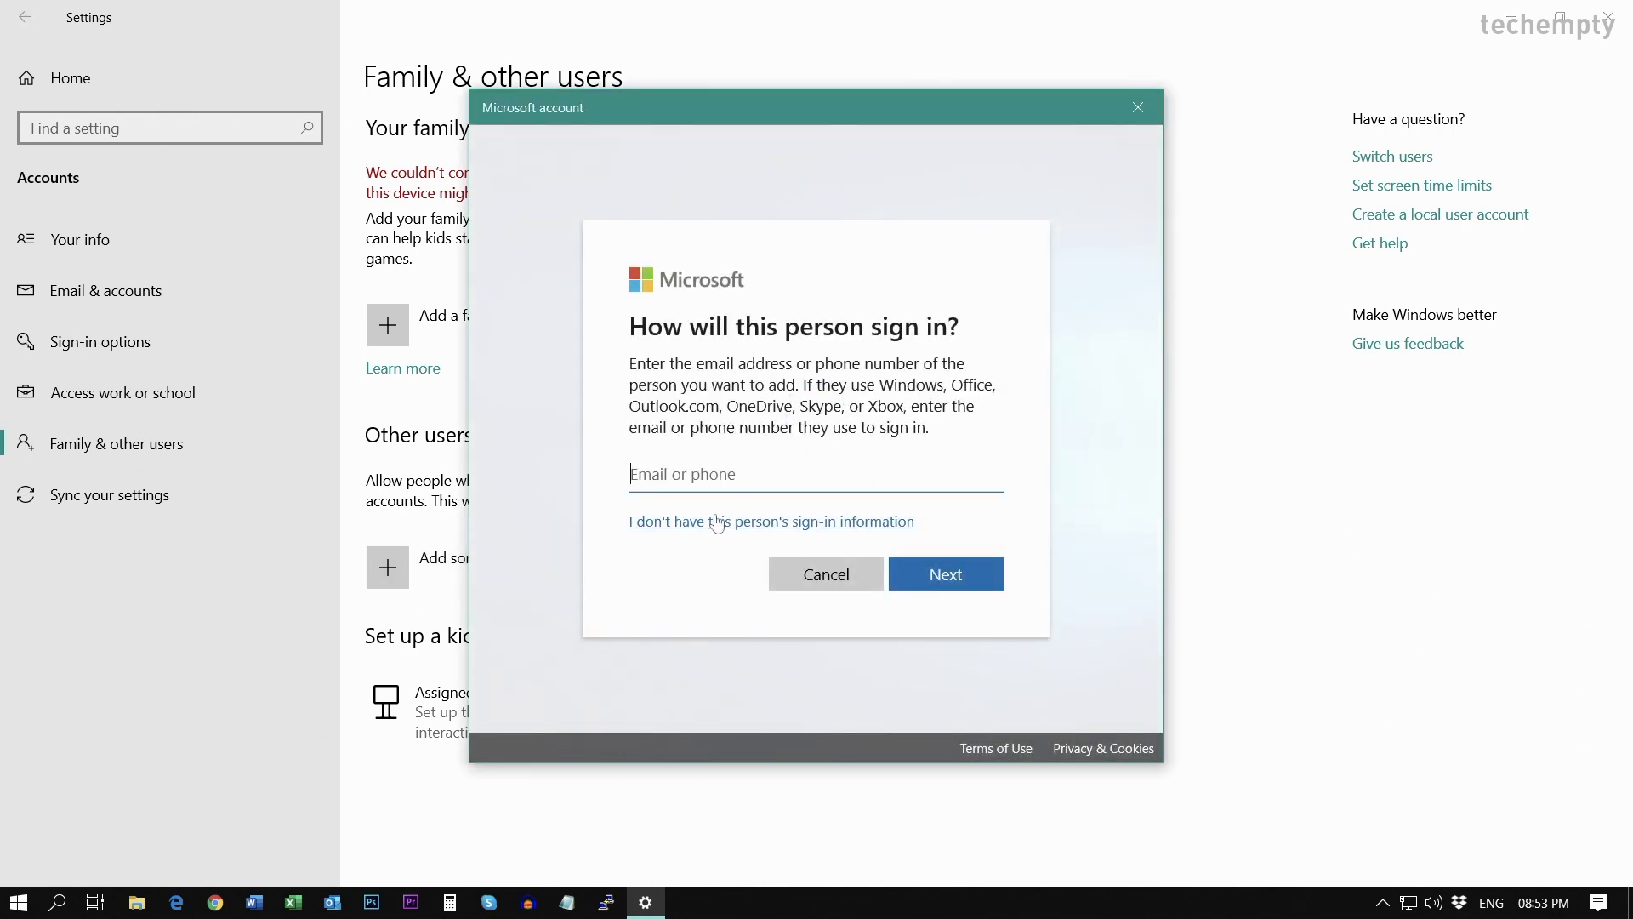
{"action": "left_click", "coordinate": [771, 521]}
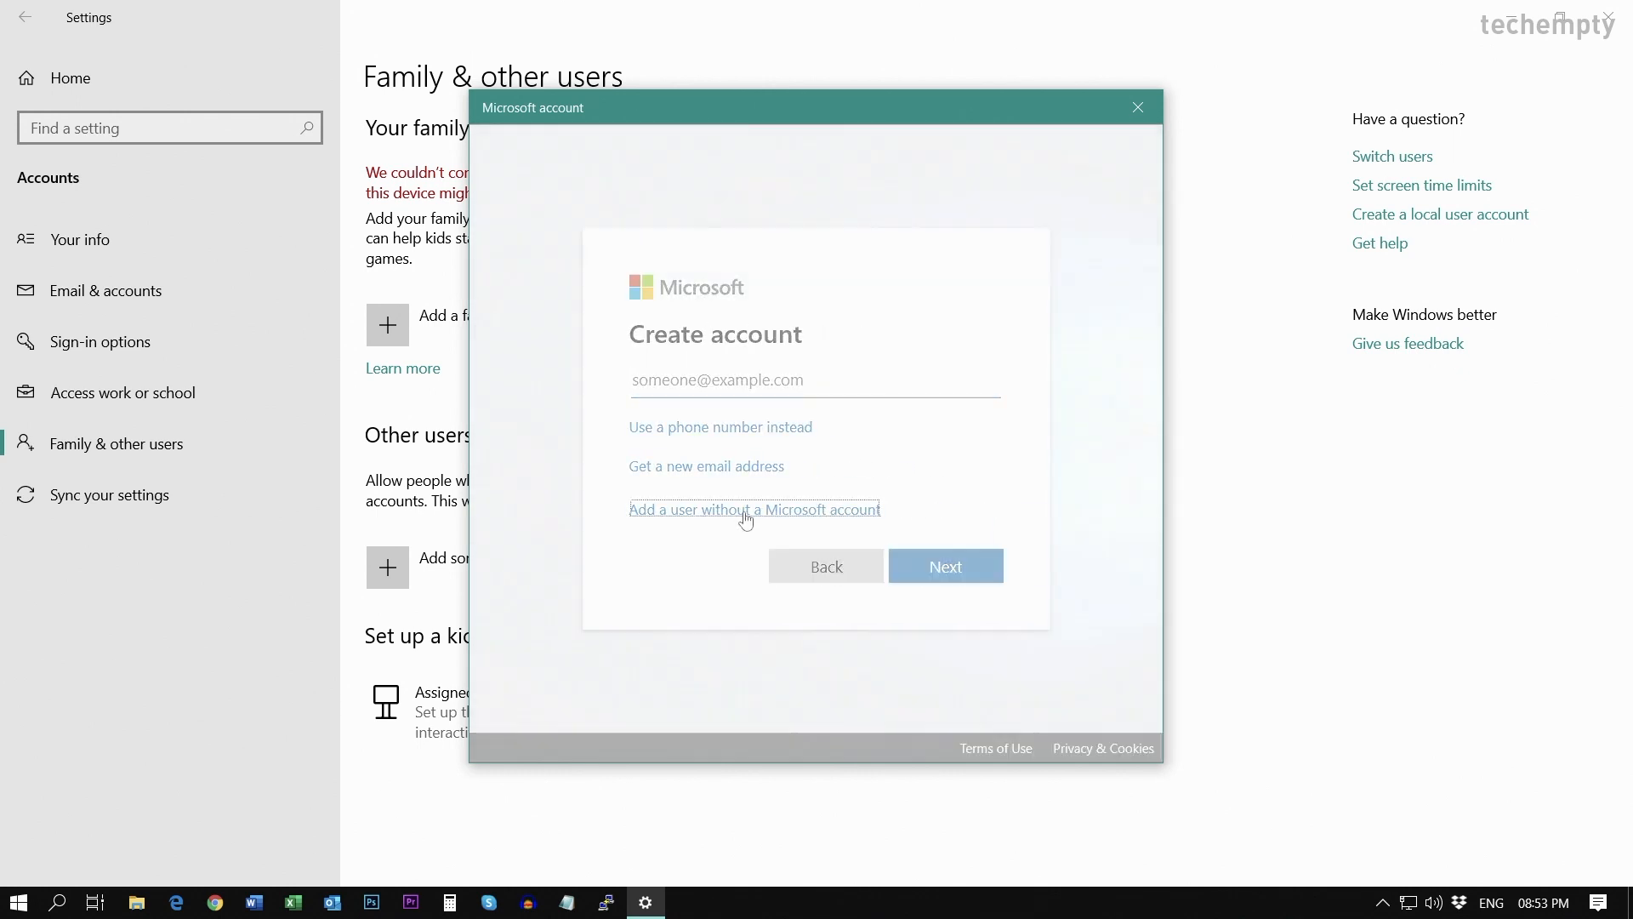
Create local user 'techempty' without a Microsoft account, with password and security answers
{"action": "left_click", "coordinate": [754, 509]}
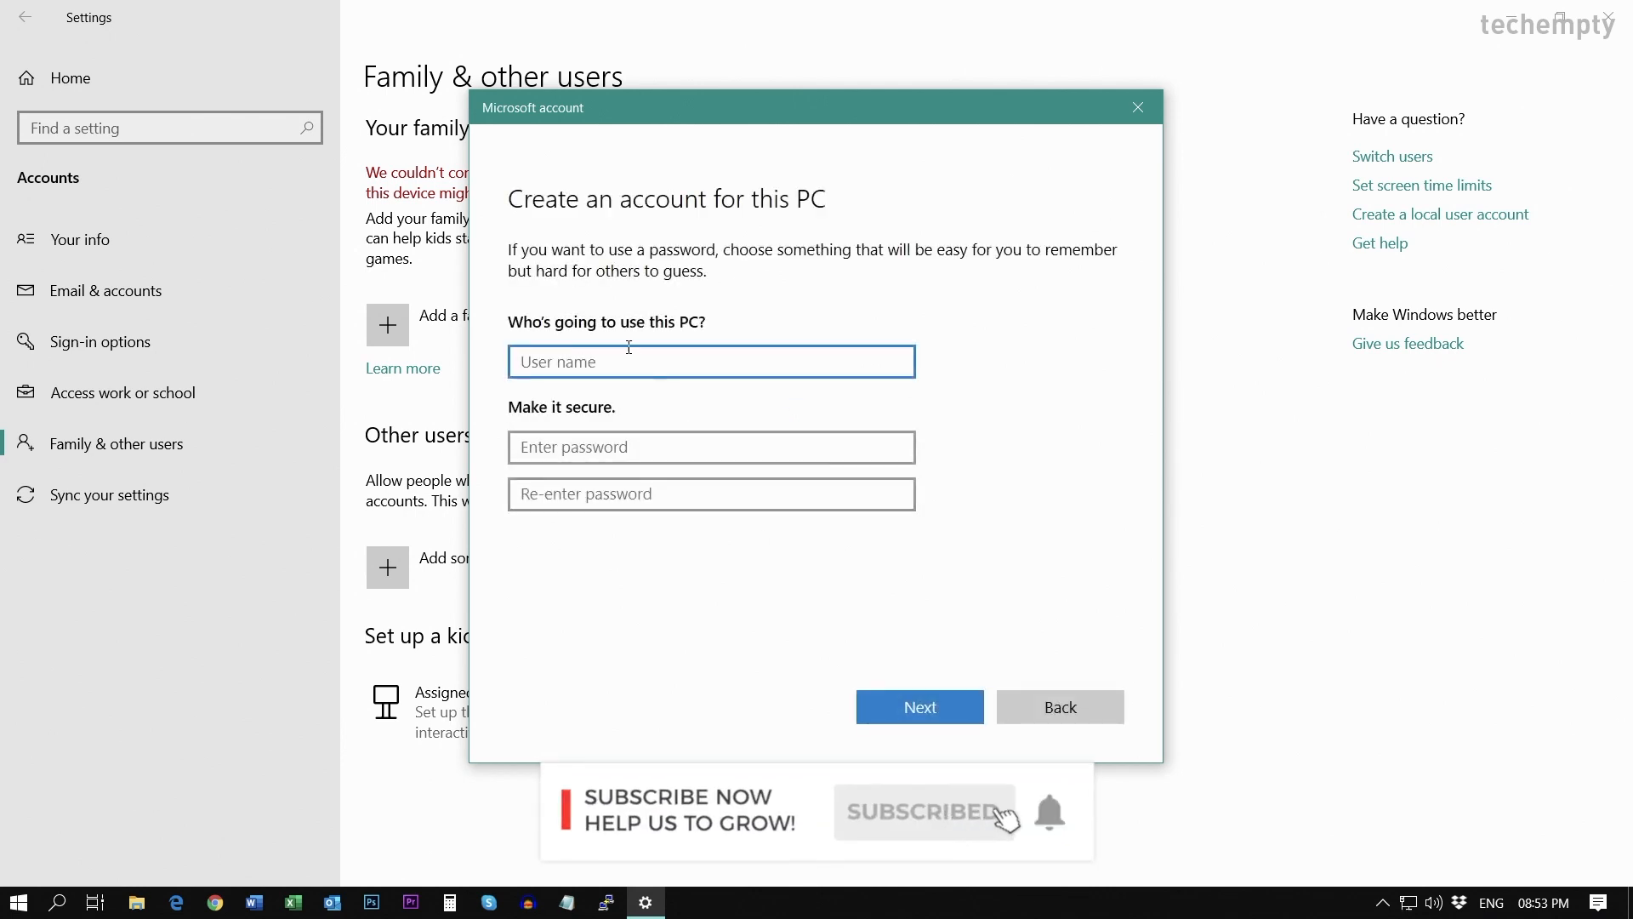
{"action": "type", "text": "techempty"}
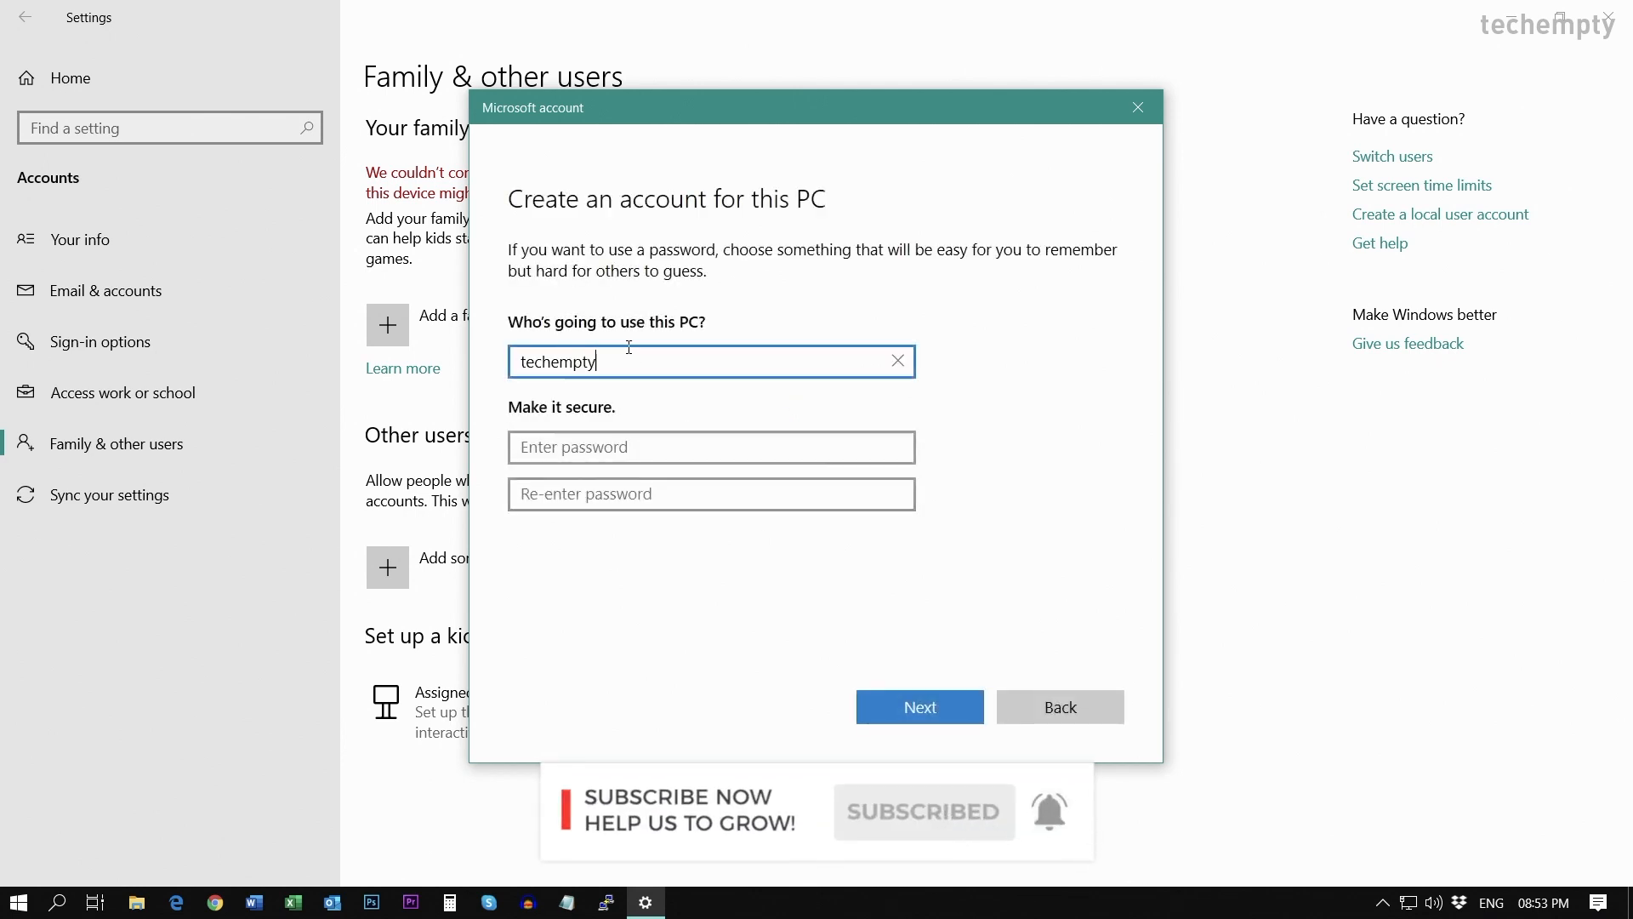
{"action": "type", "text": "a"}
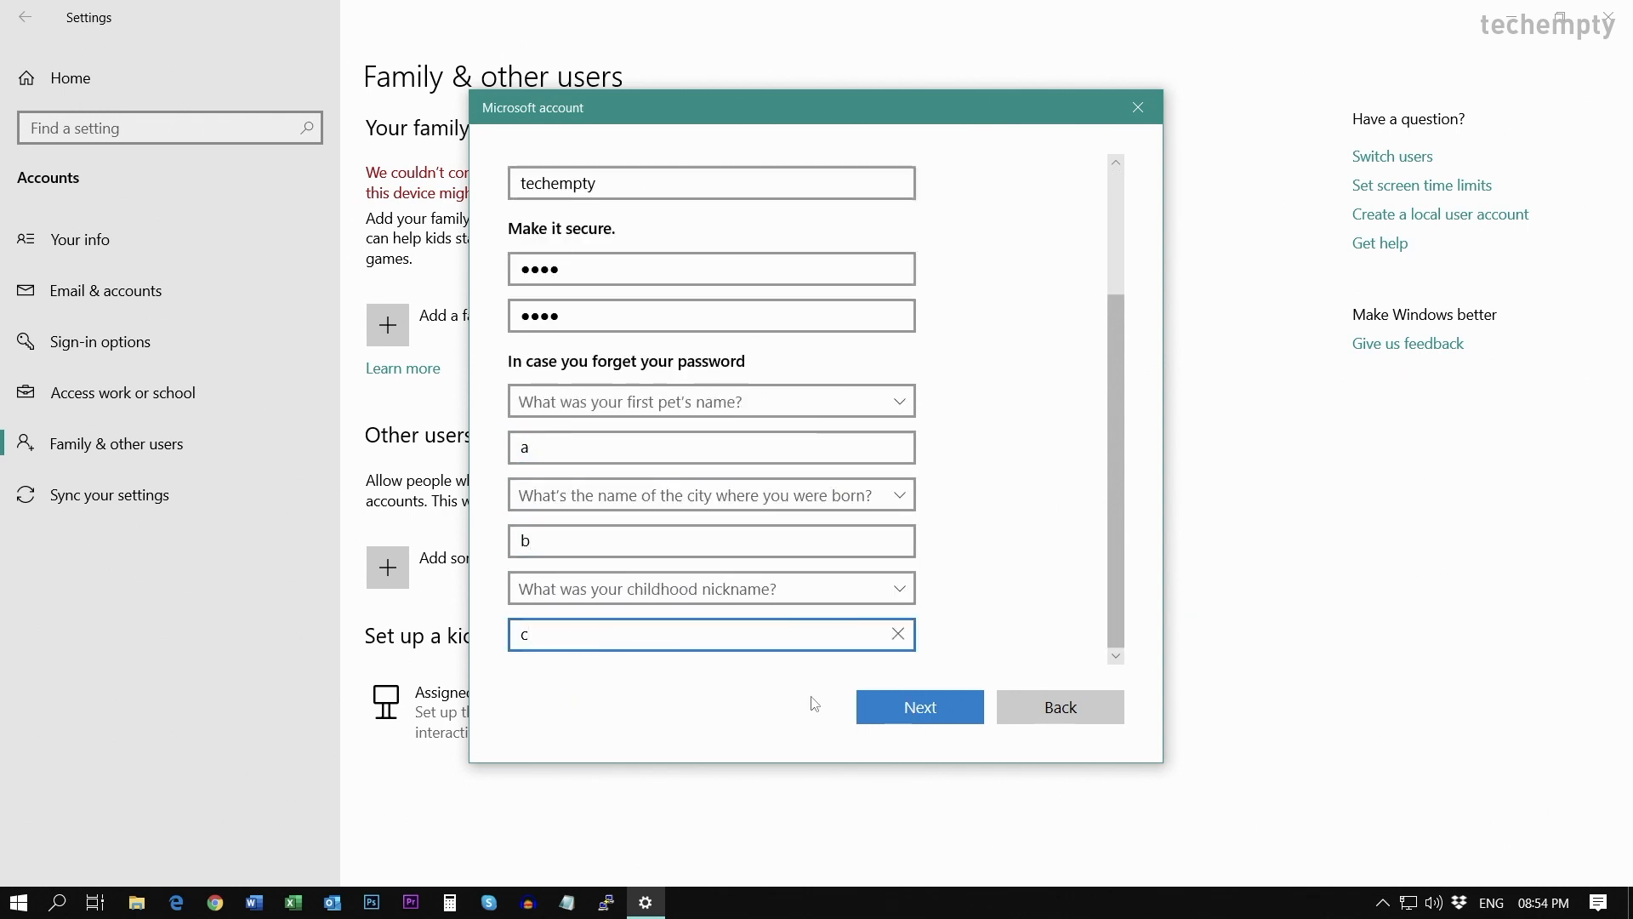
{"action": "left_click", "coordinate": [918, 706]}
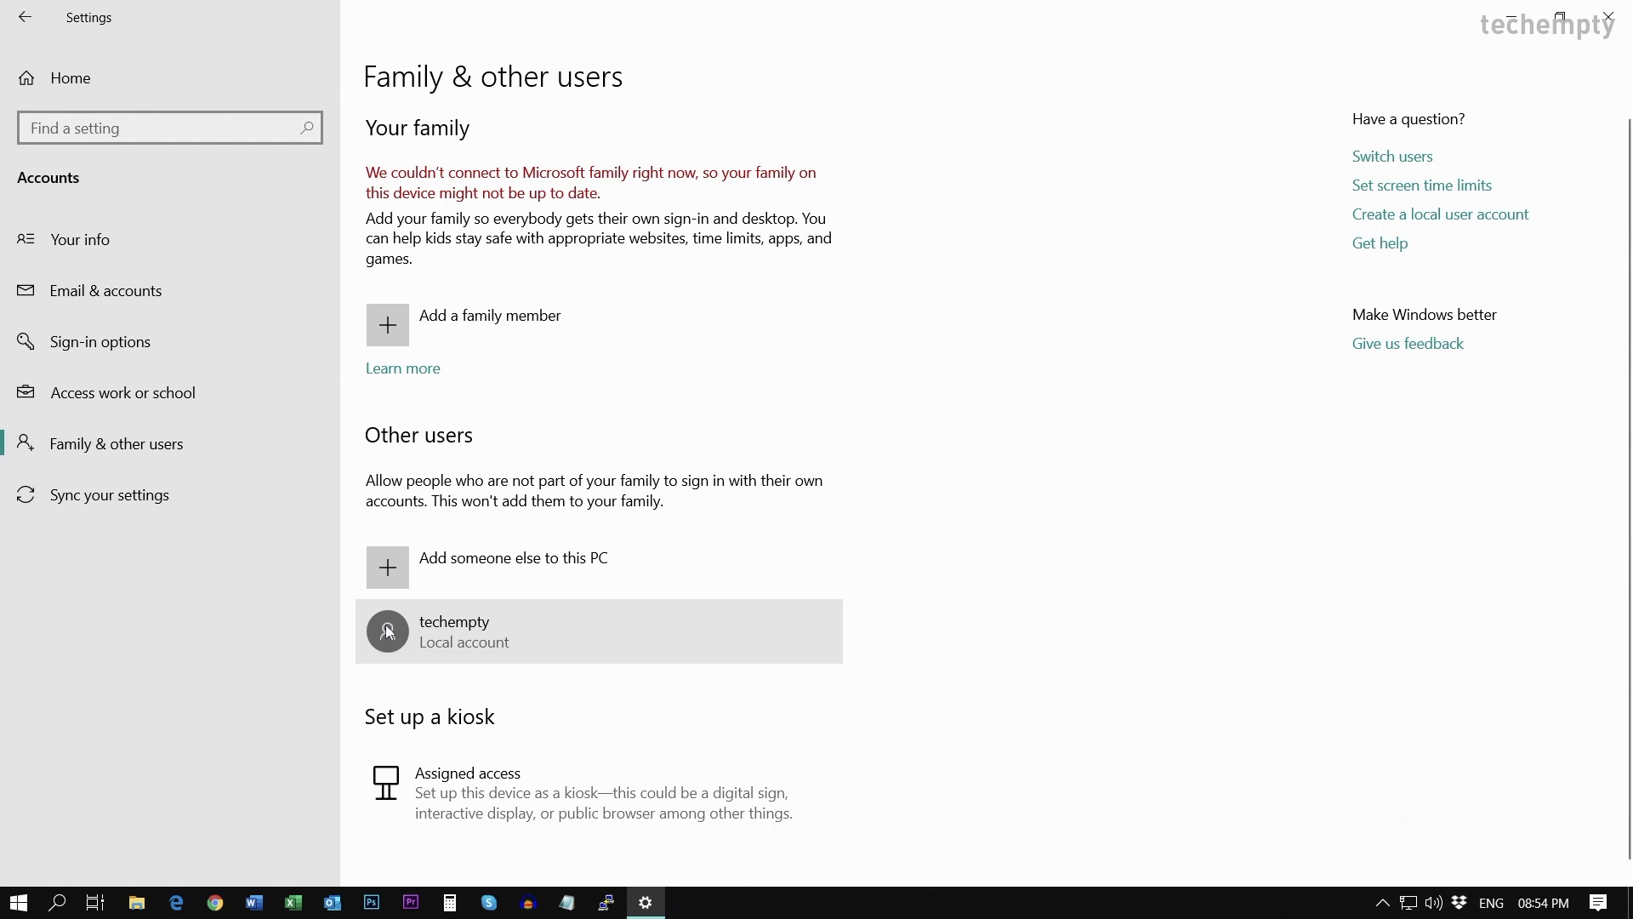
{"action": "mouse_move", "coordinate": [394, 650]}
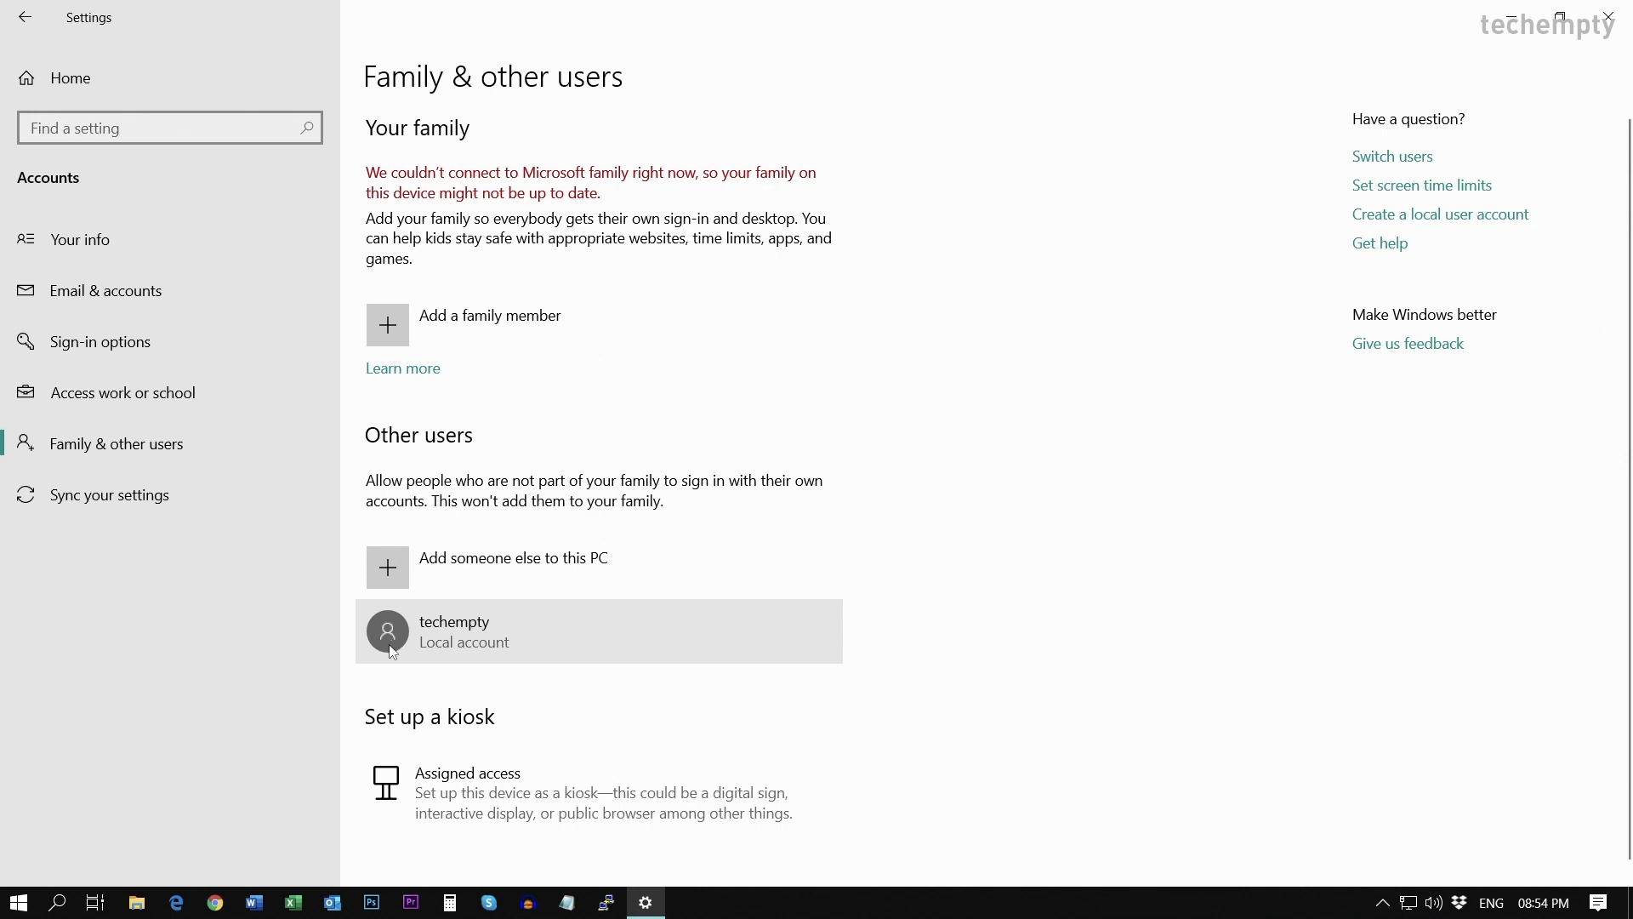
Change the techempty account type to Administrator and confirm with OK
{"action": "left_click", "coordinate": [599, 630]}
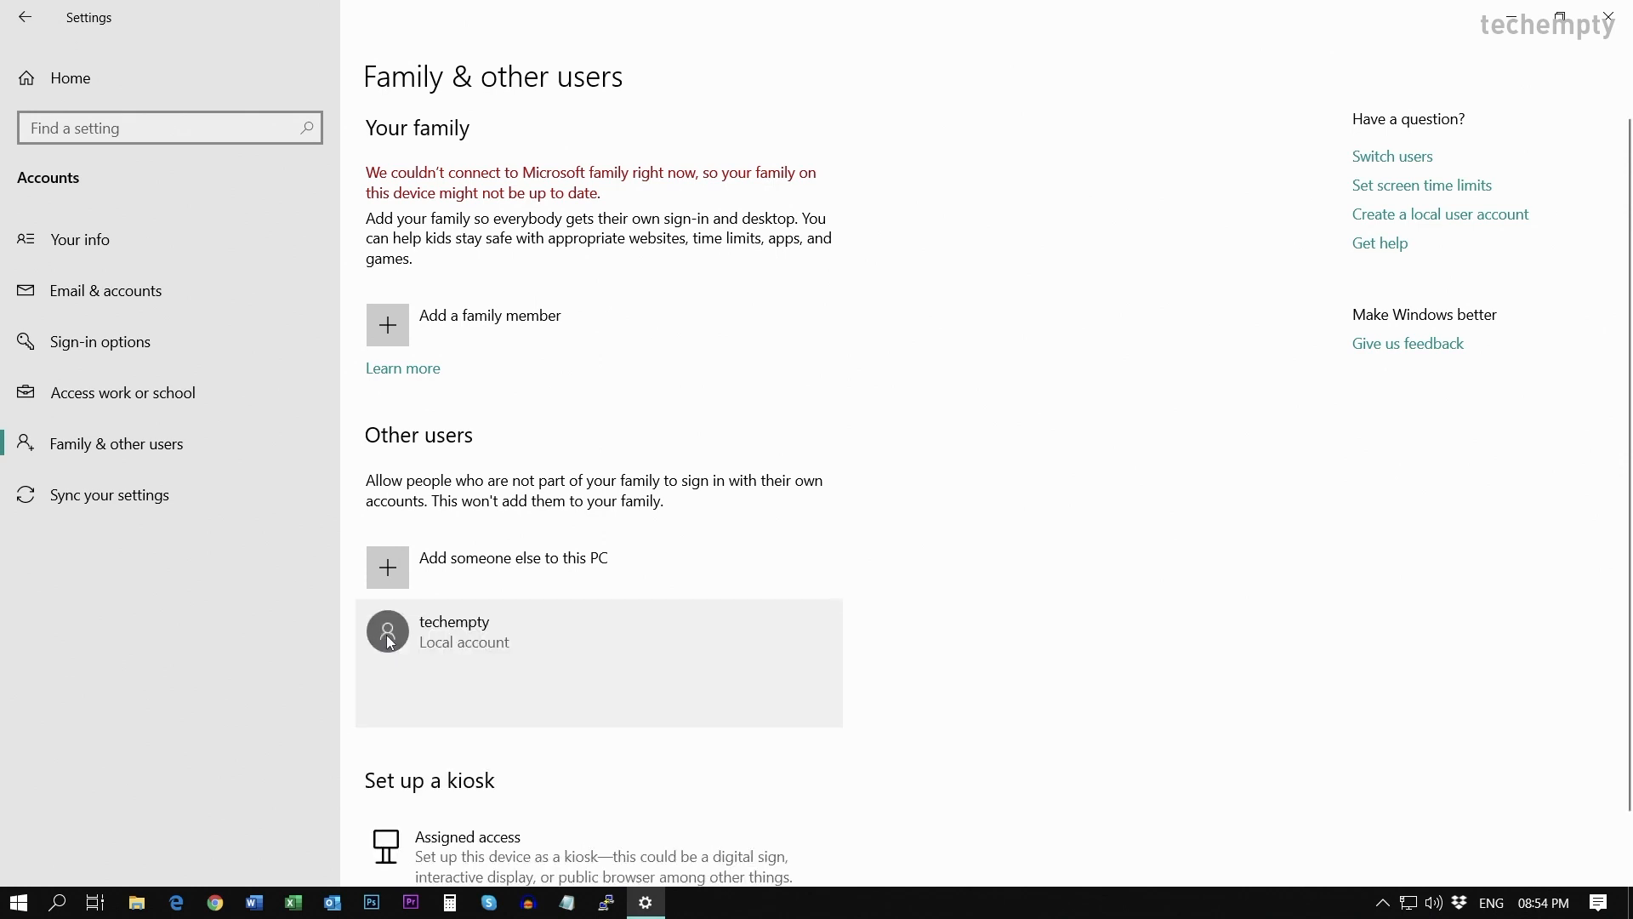
{"action": "left_click", "coordinate": [598, 631]}
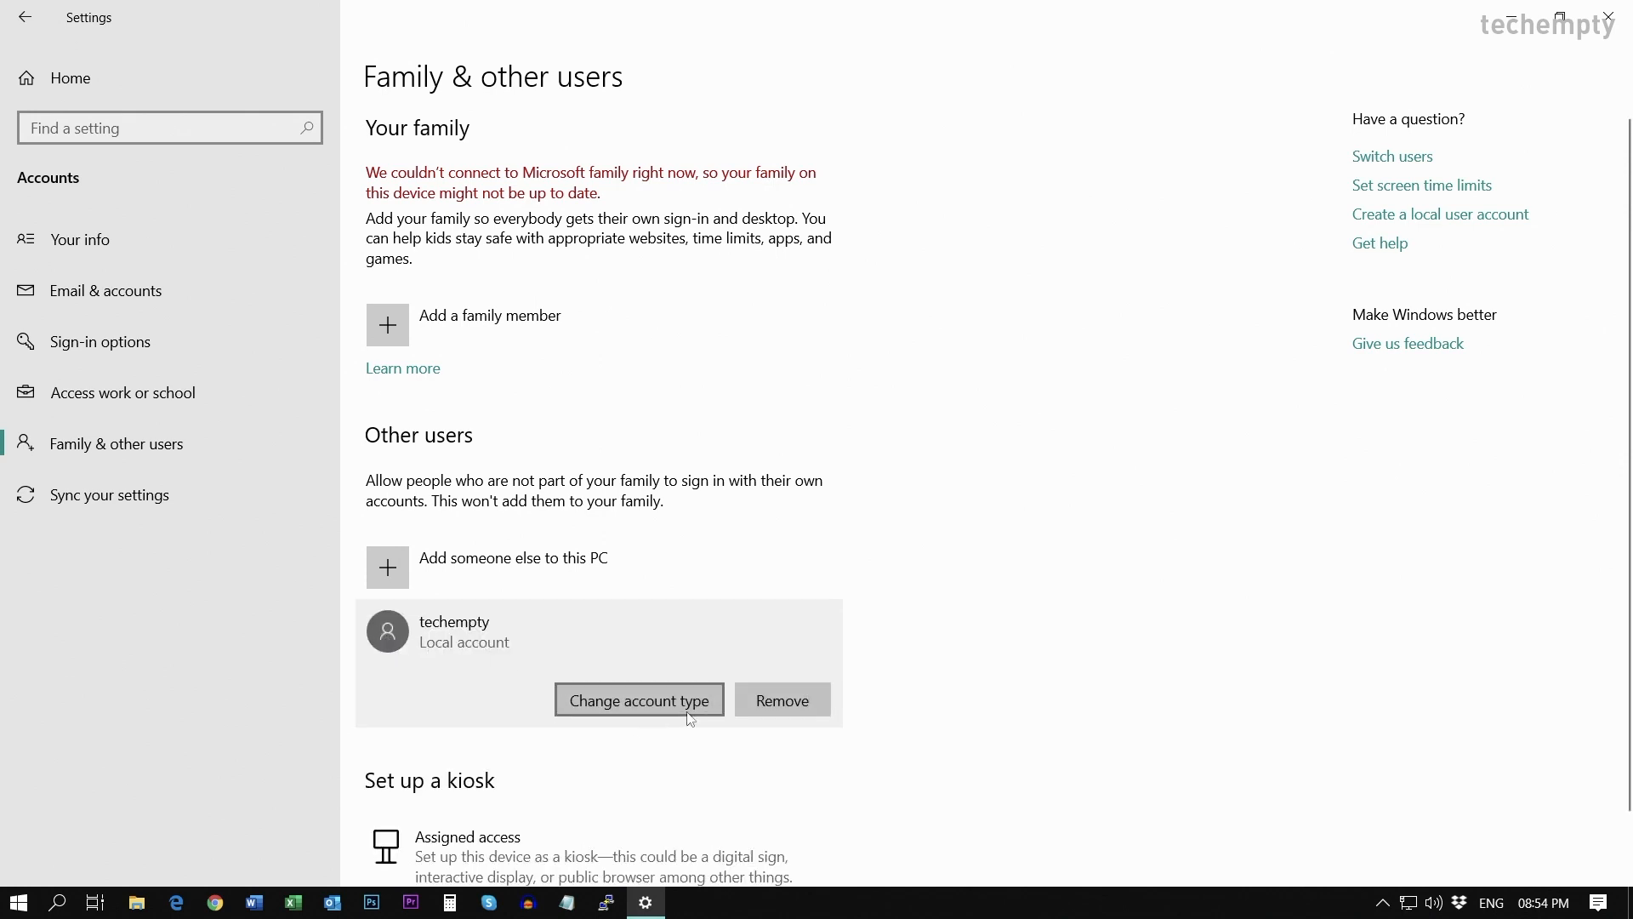
{"action": "left_click", "coordinate": [637, 700]}
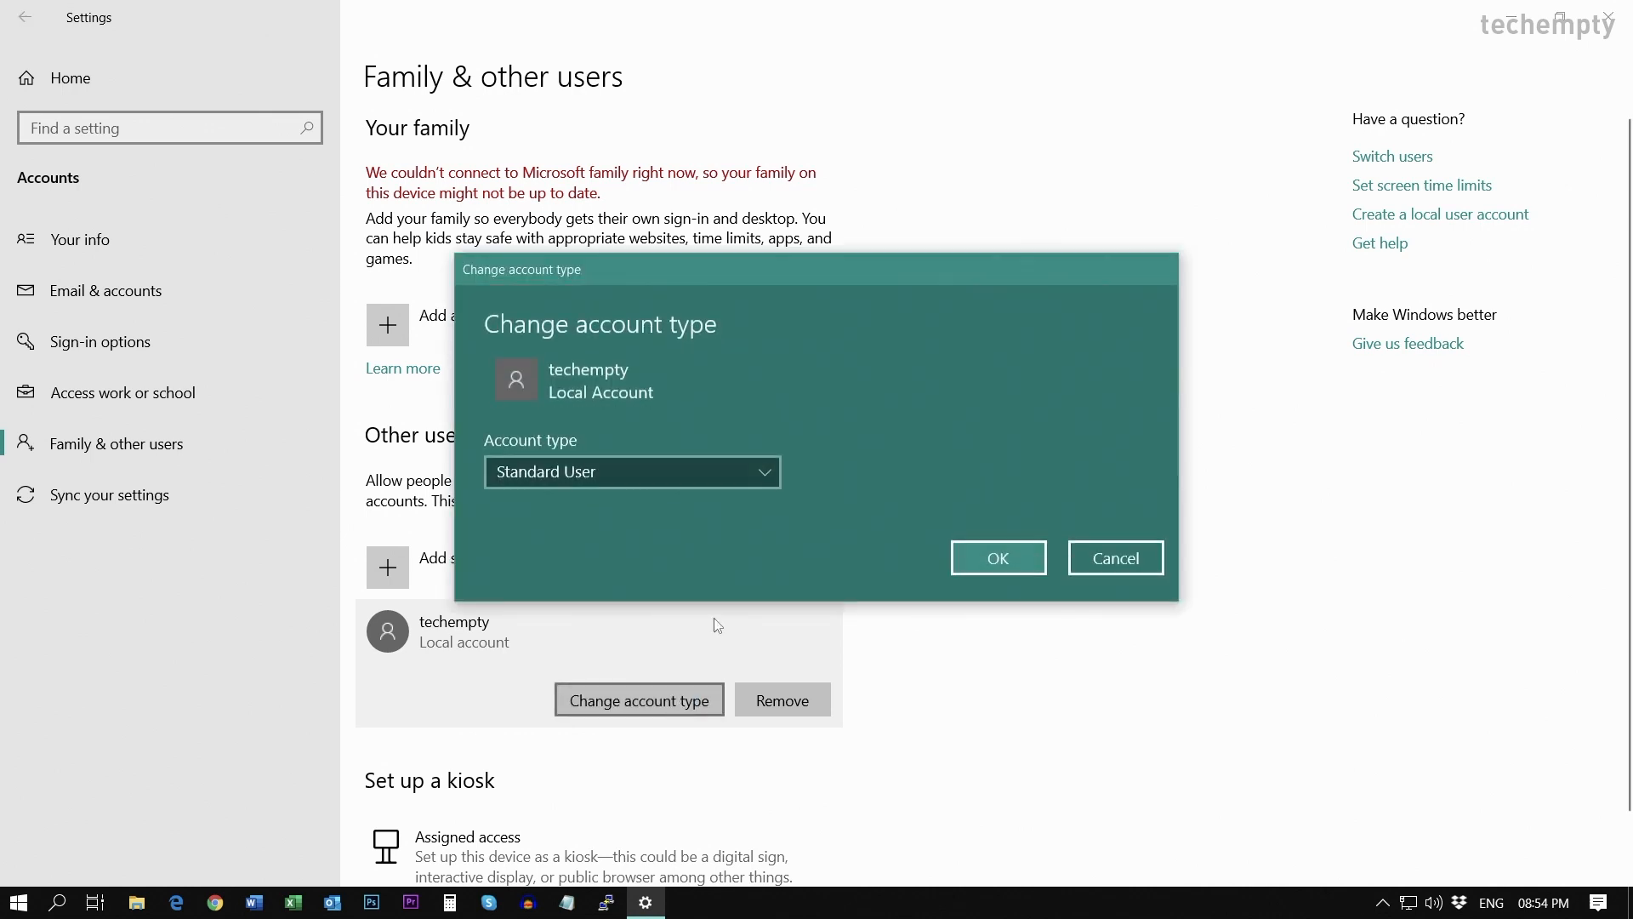
{"action": "mouse_move", "coordinate": [632, 472]}
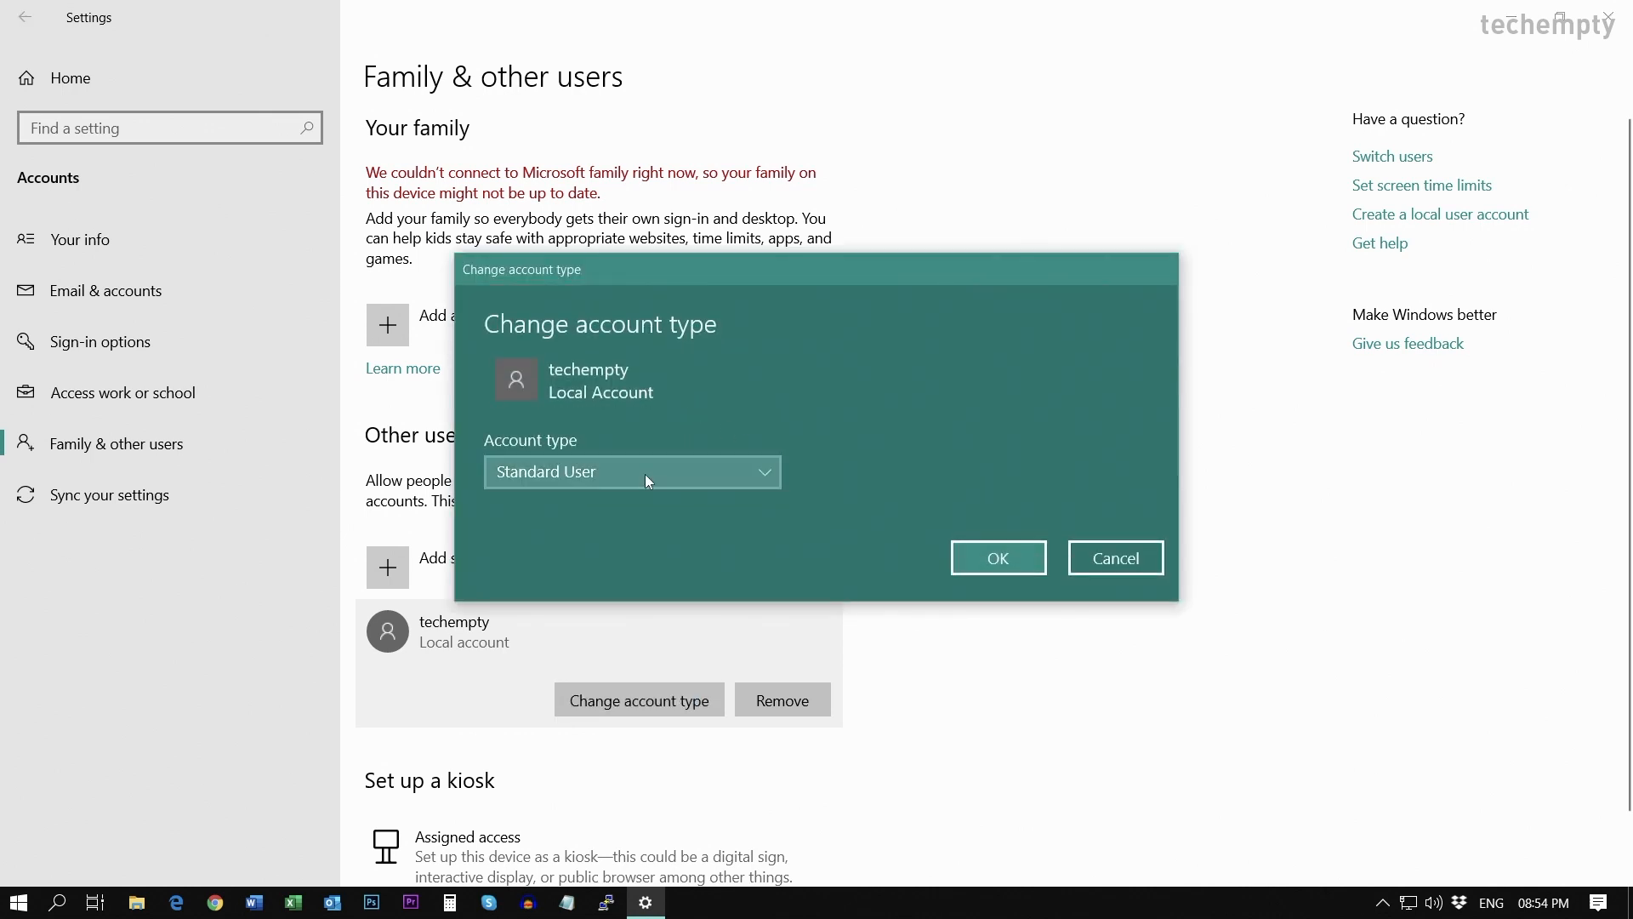
{"action": "left_click", "coordinate": [630, 471]}
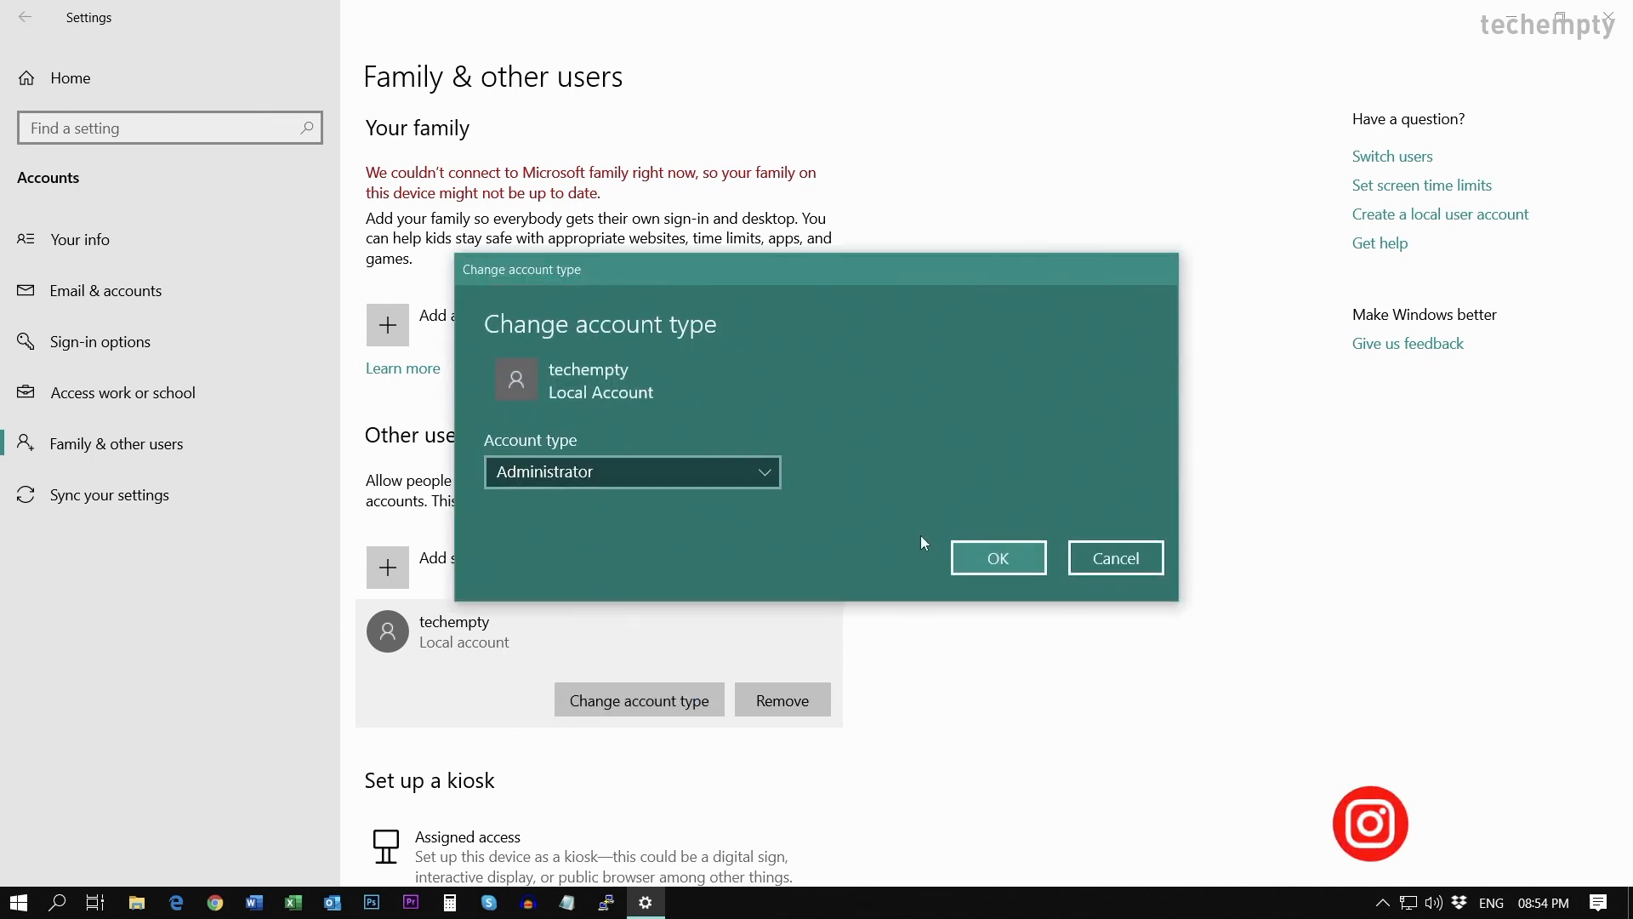
{"action": "left_click", "coordinate": [994, 558]}
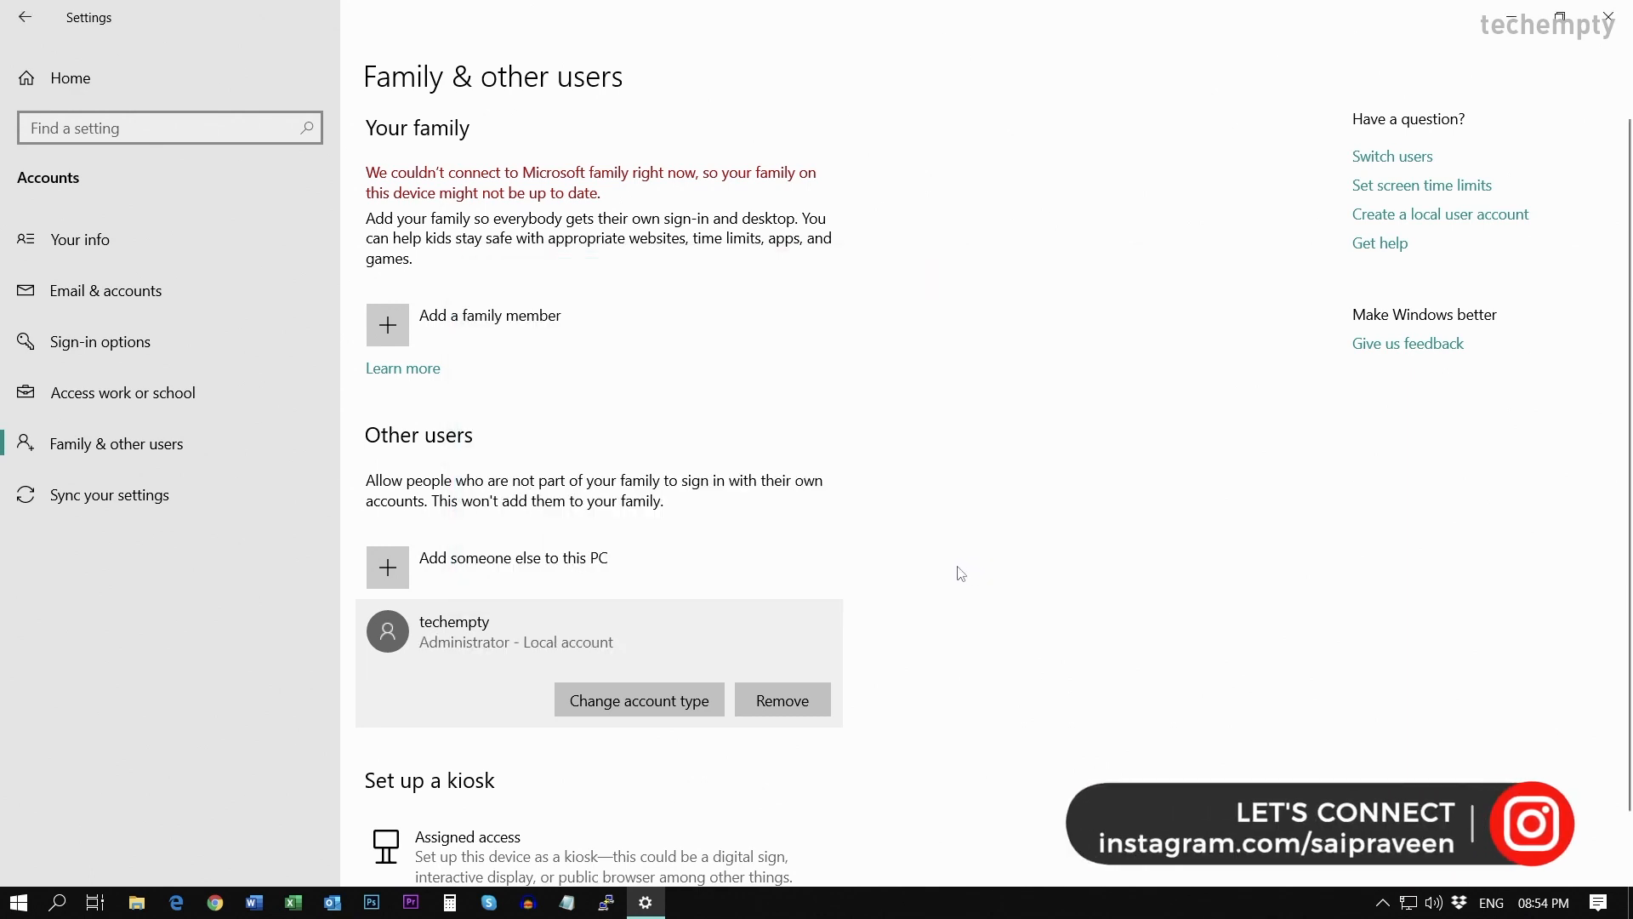
{"action": "mouse_move", "coordinate": [396, 710]}
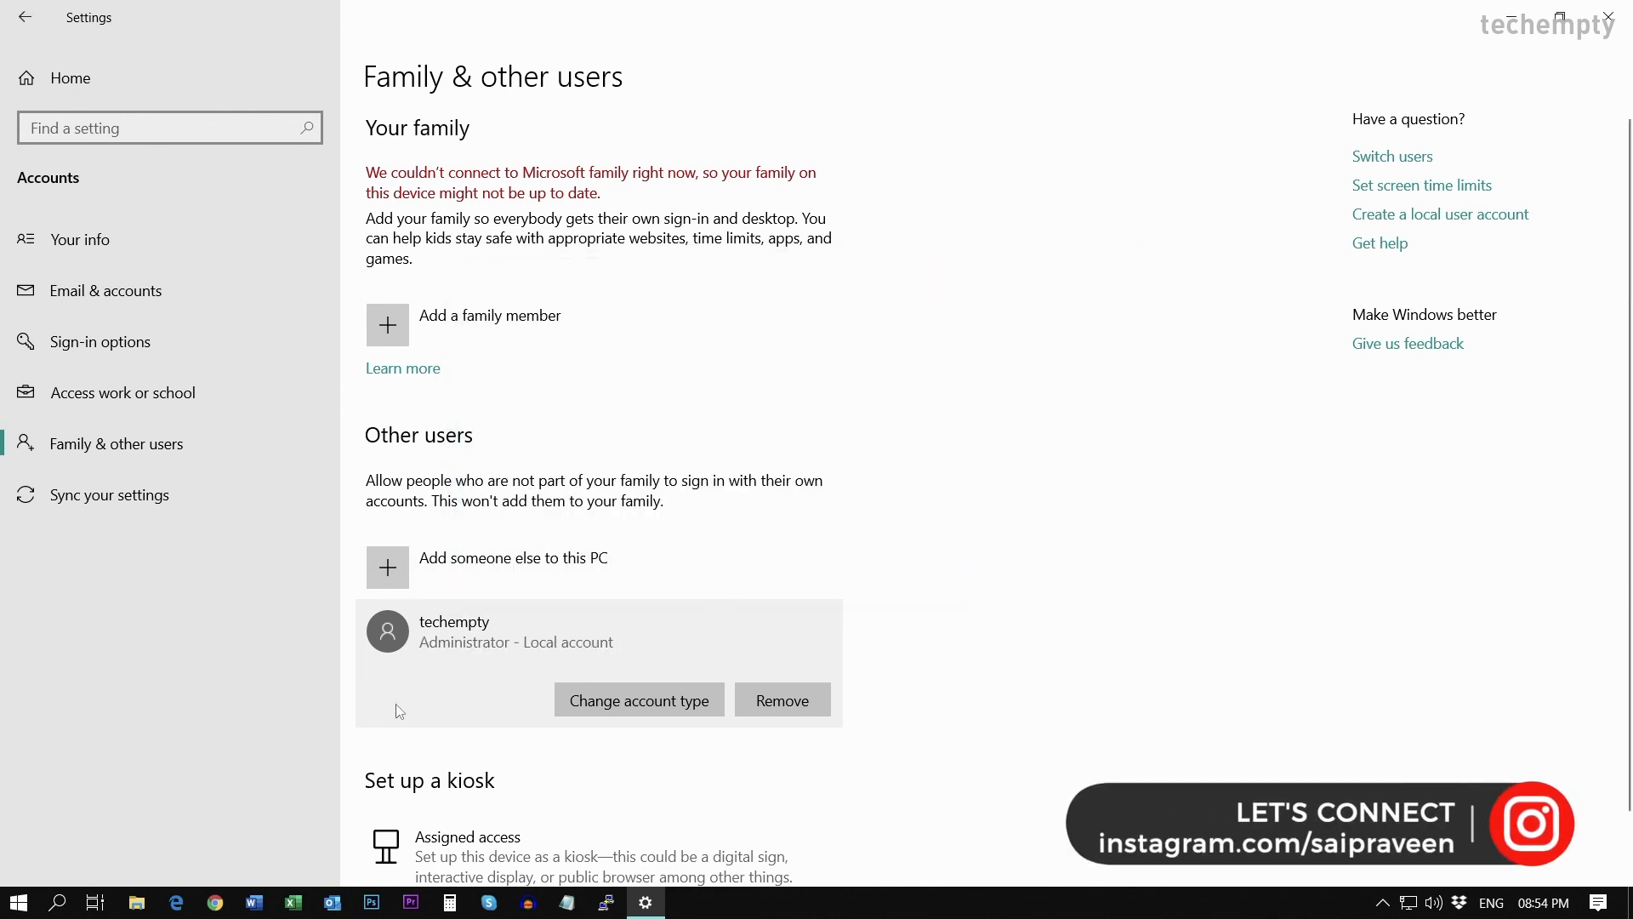
{"action": "mouse_move", "coordinate": [435, 662]}
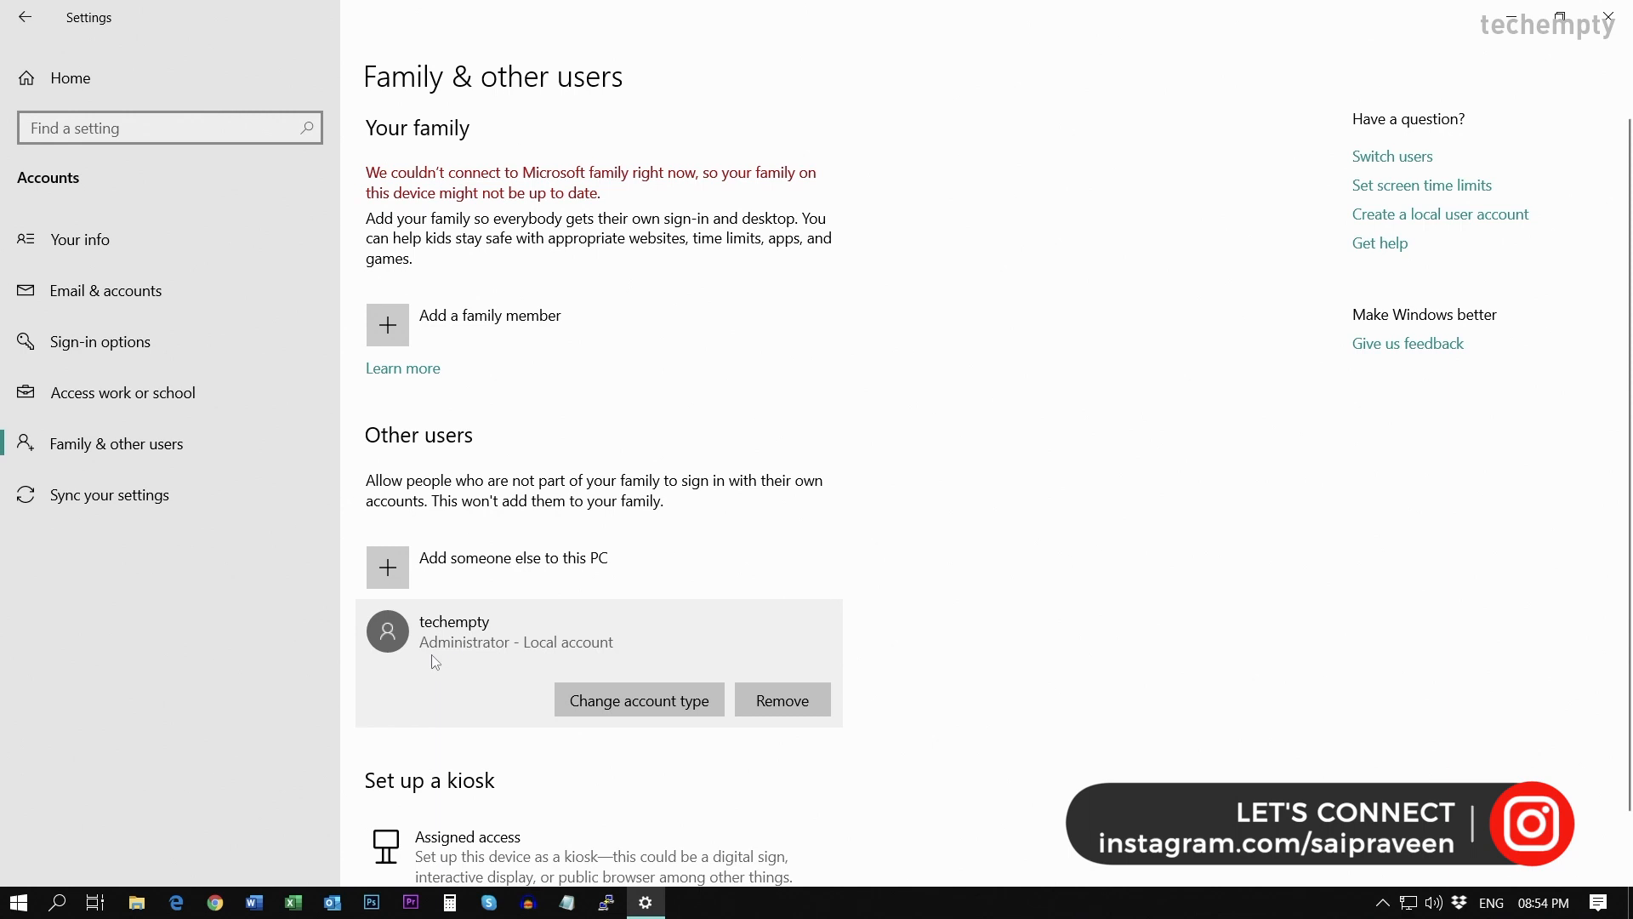
{"action": "mouse_move", "coordinate": [224, 741]}
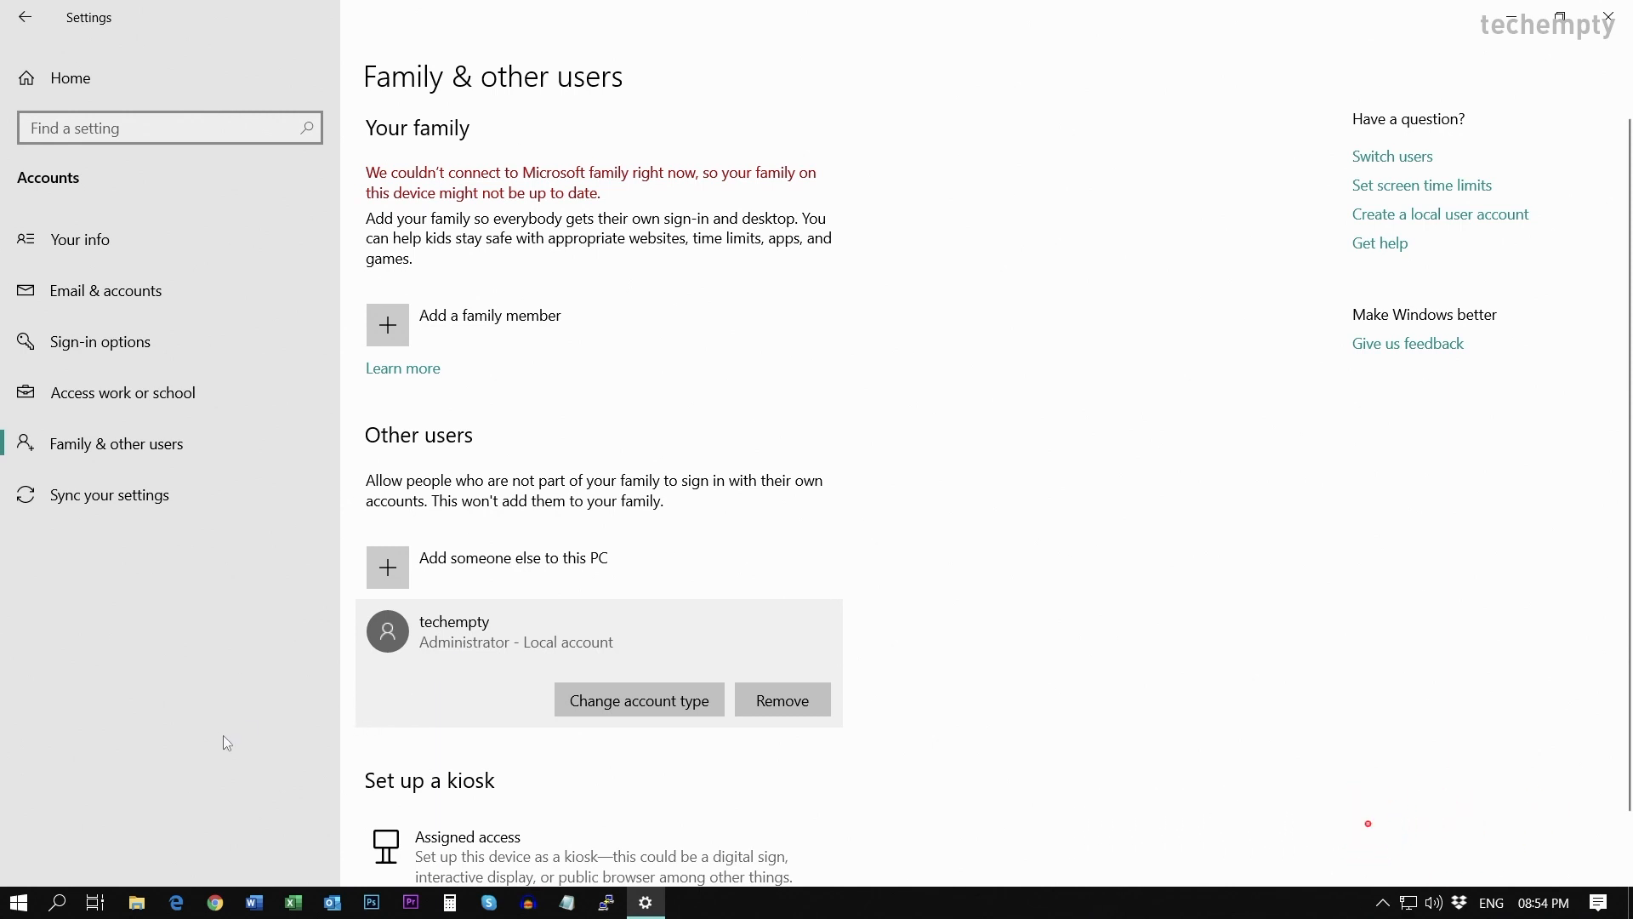
{"action": "mouse_move", "coordinate": [88, 776]}
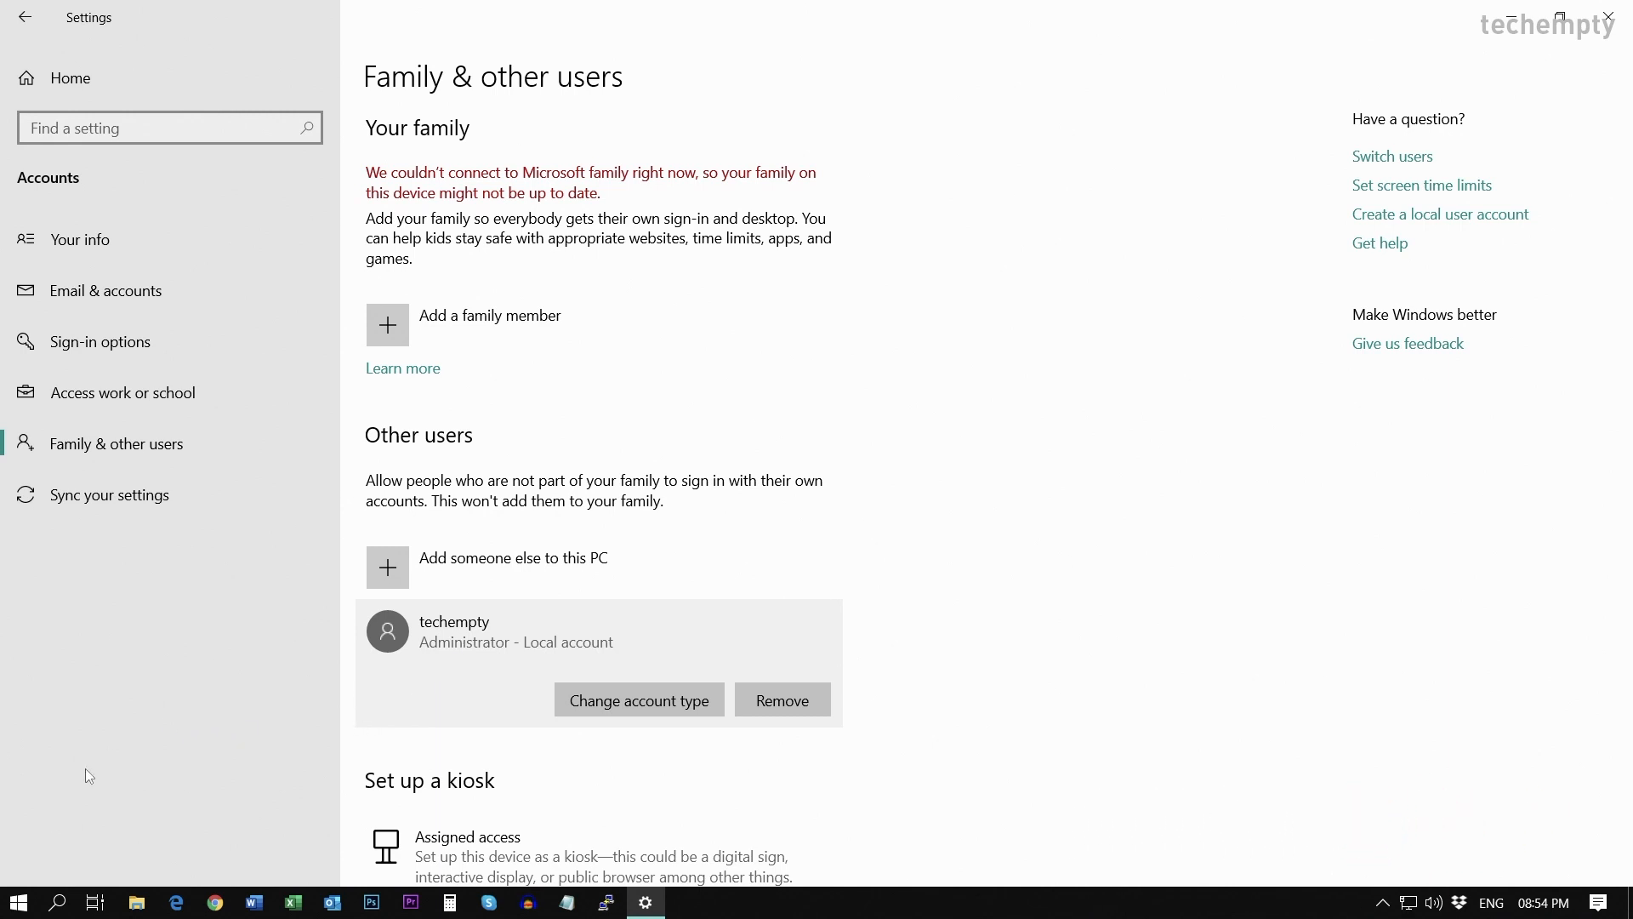
Sign out and sign back in as techempty with its password
{"action": "left_click", "coordinate": [15, 901]}
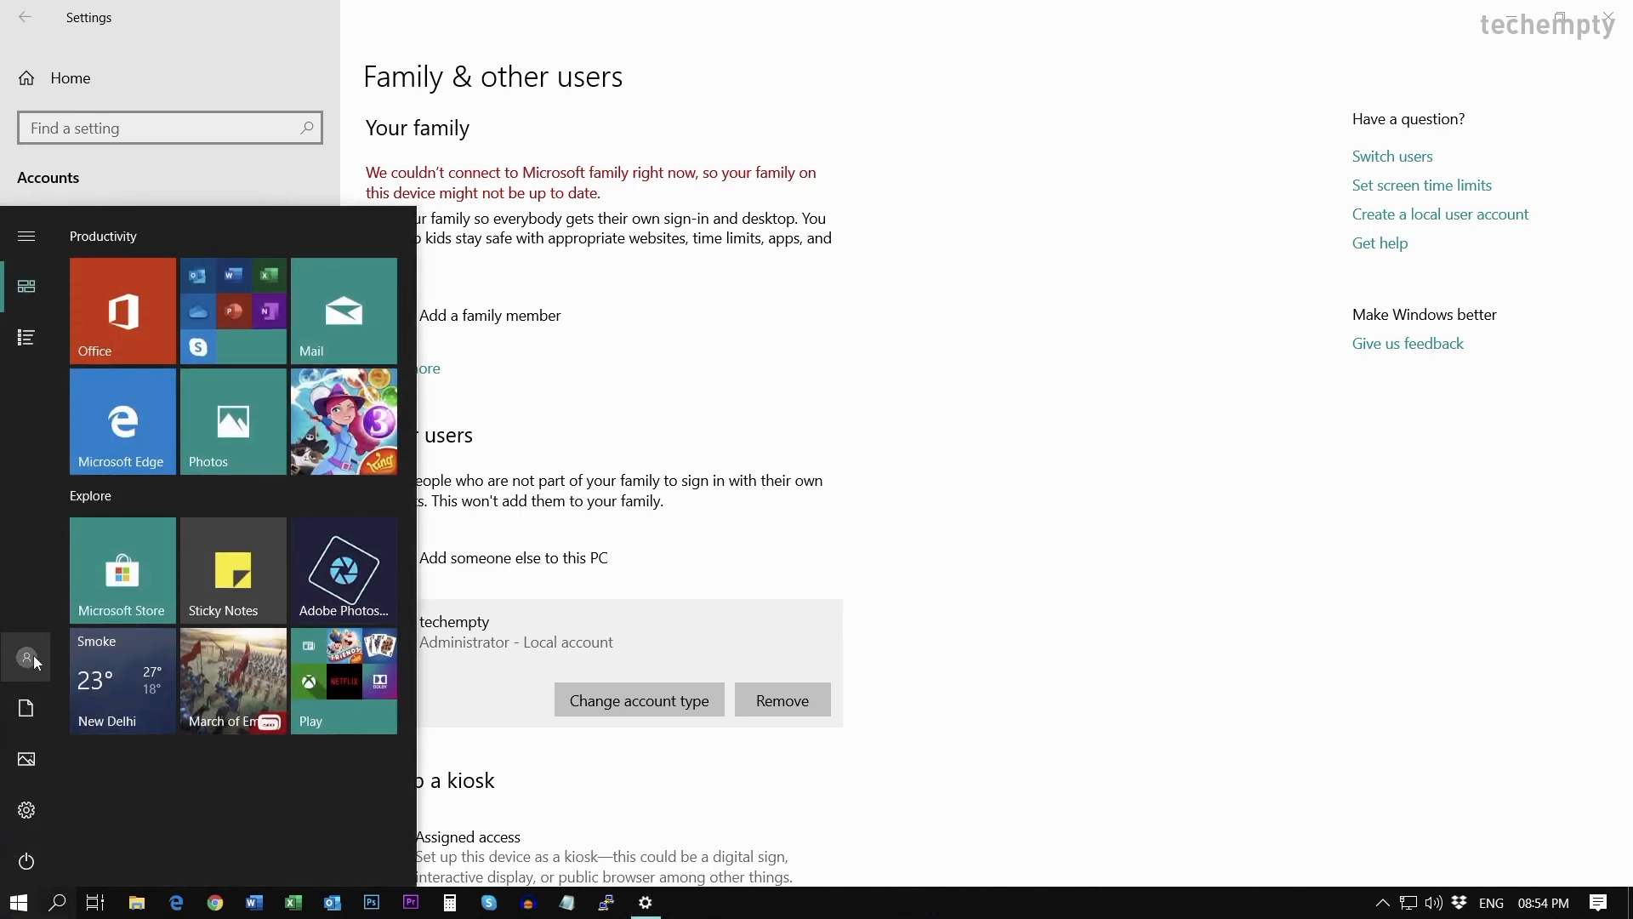
{"action": "left_click", "coordinate": [26, 658]}
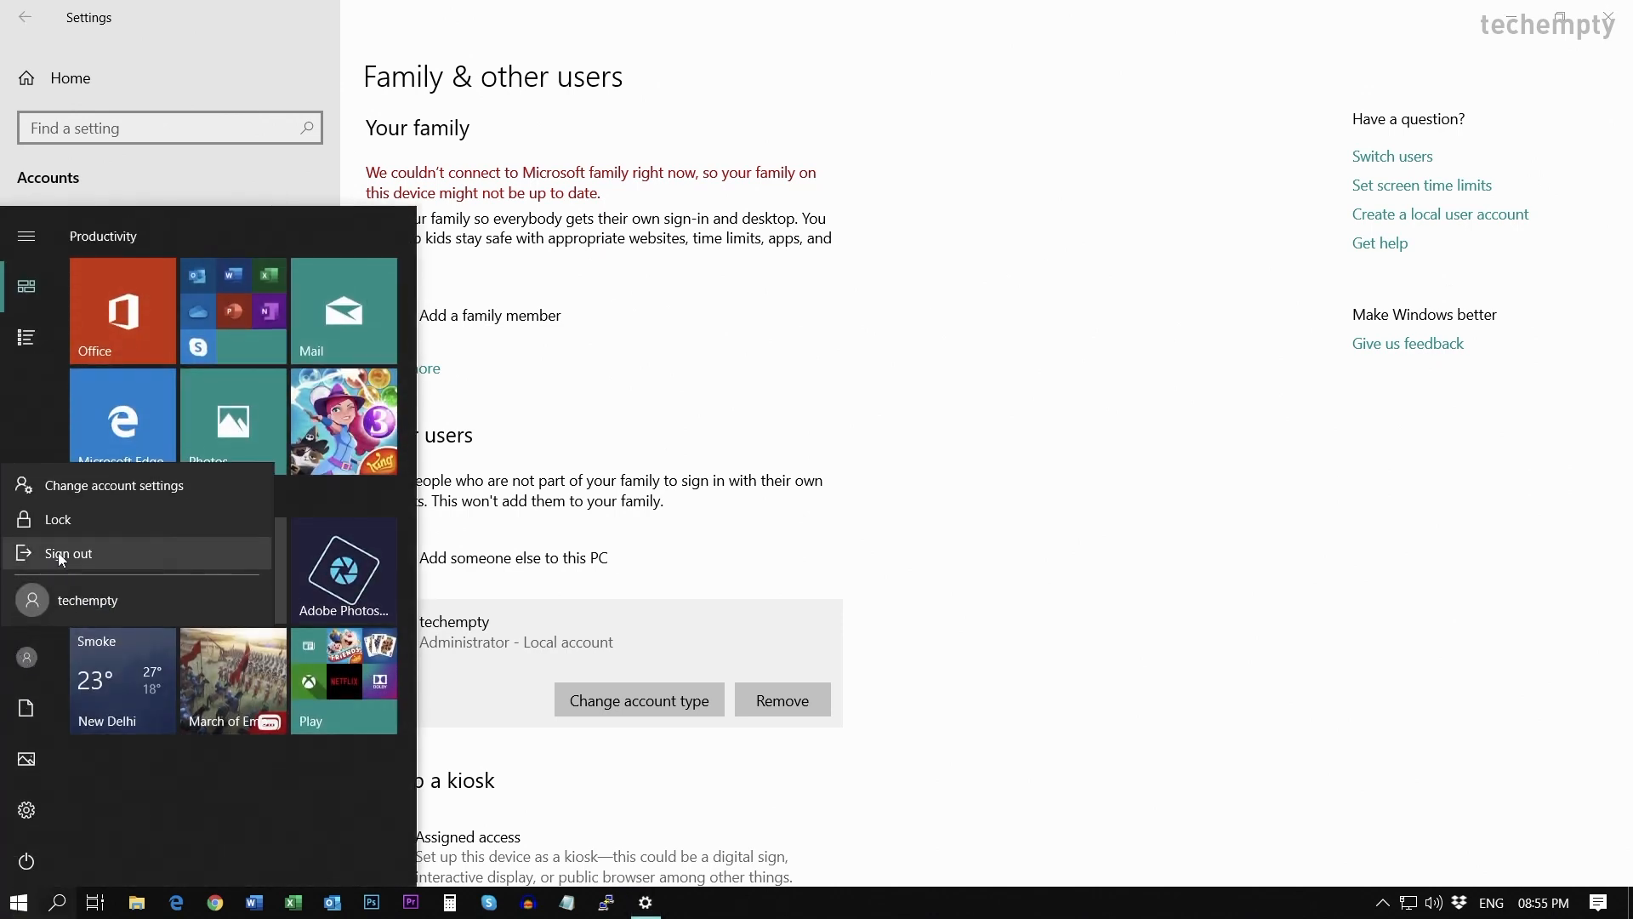
{"action": "left_click", "coordinate": [67, 553]}
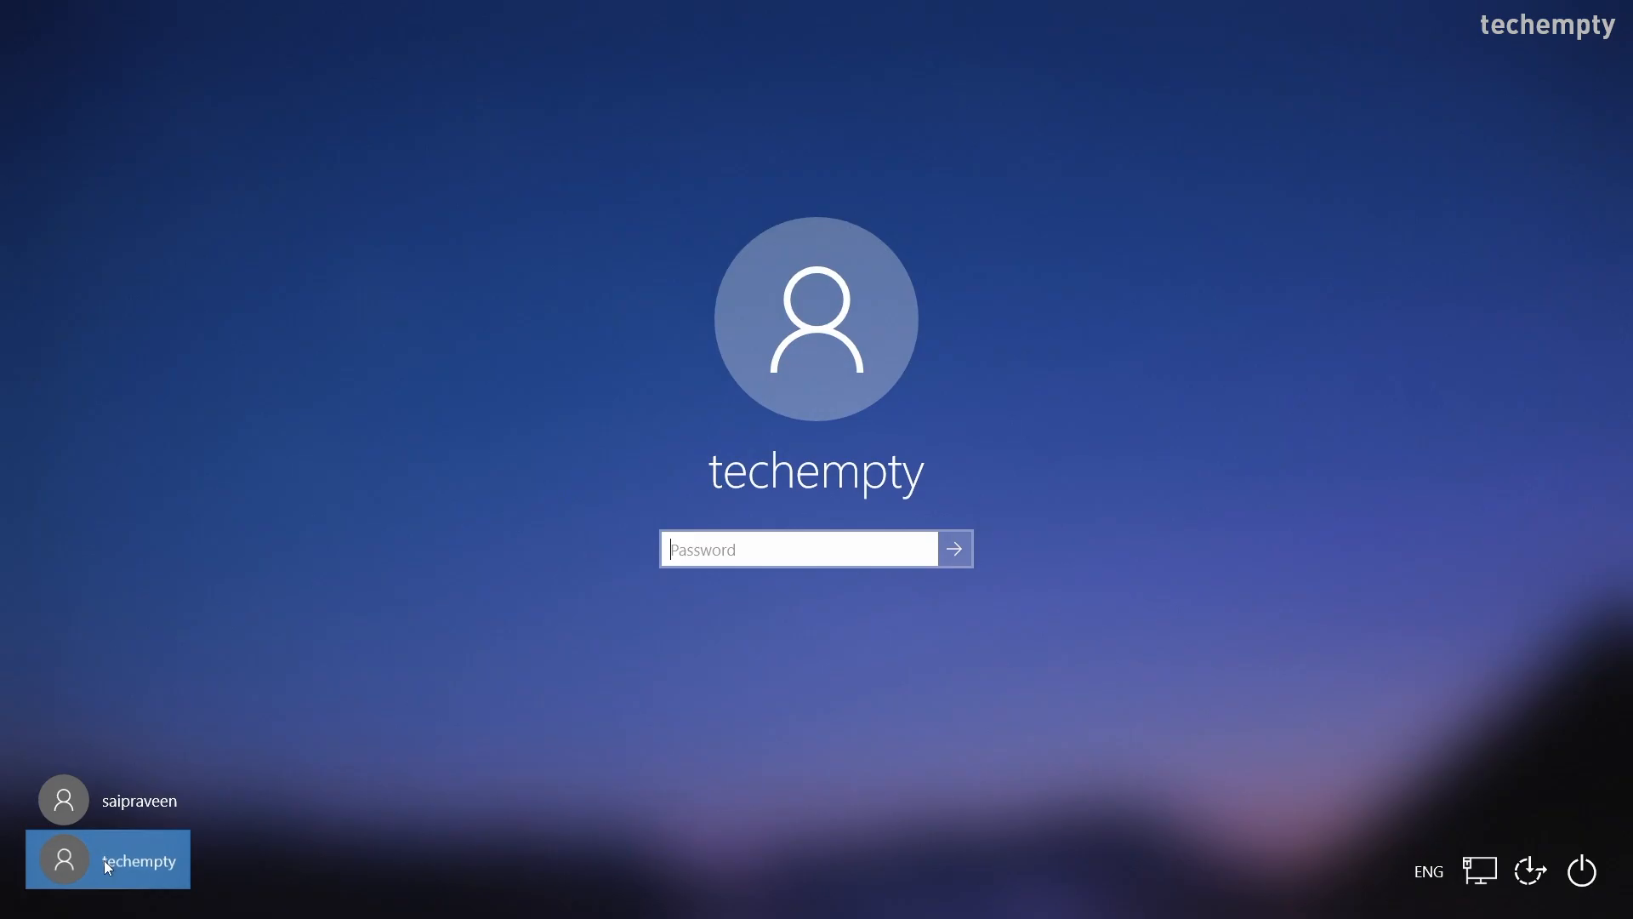
{"action": "type", "text": "••••"}
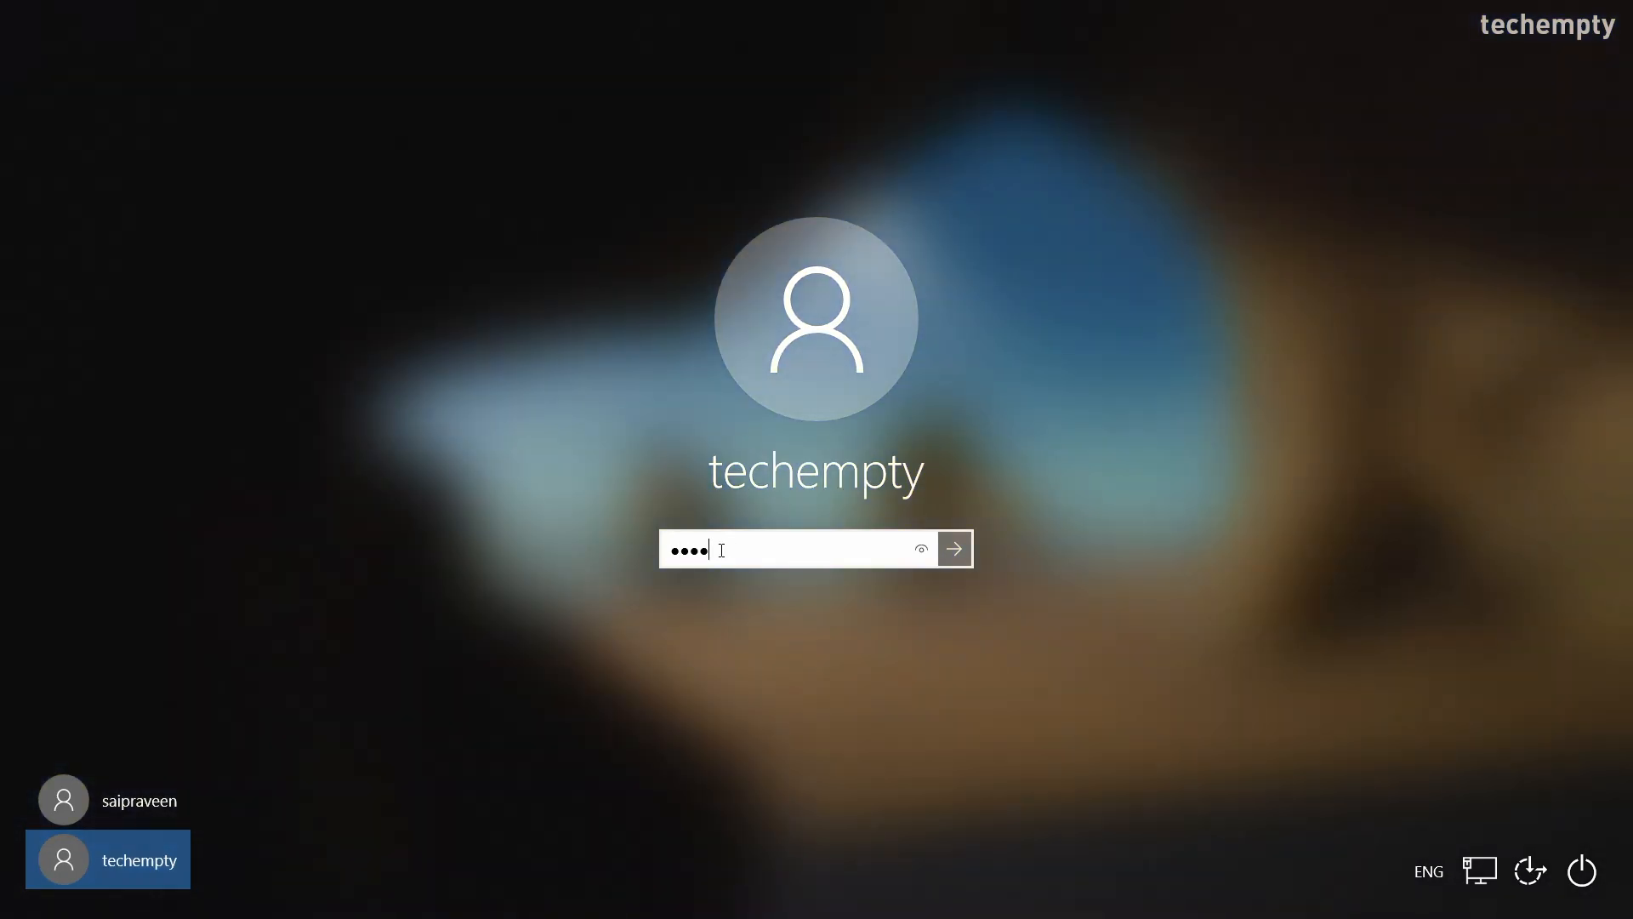
{"action": "left_click", "coordinate": [953, 549]}
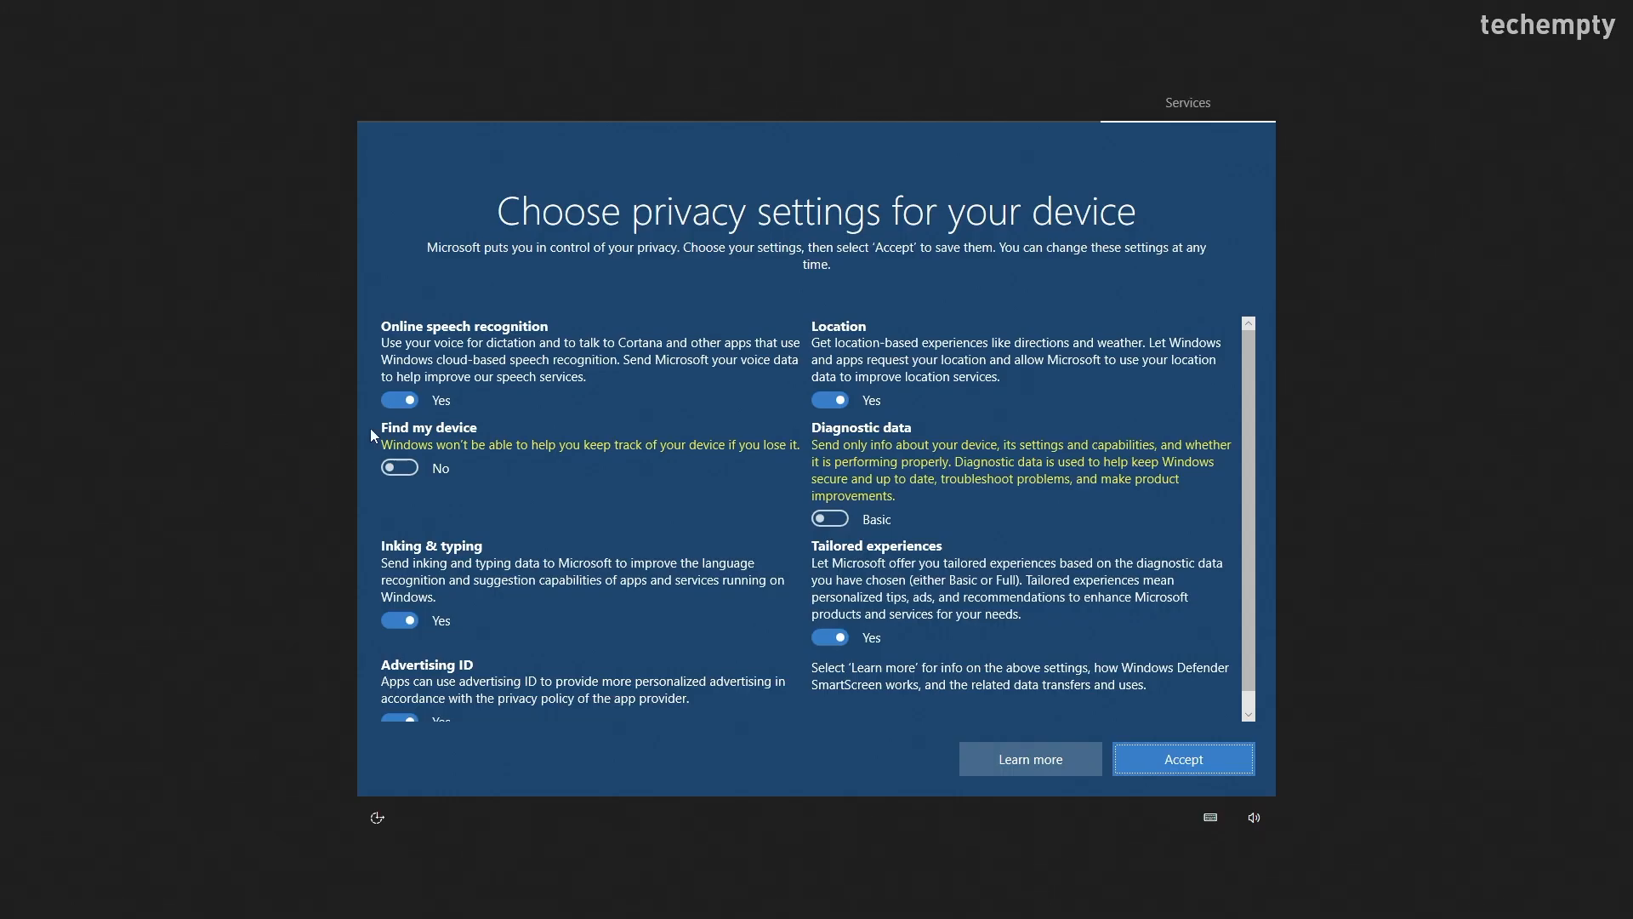
Accept the default privacy settings on the setup screen
{"action": "left_click", "coordinate": [1183, 757]}
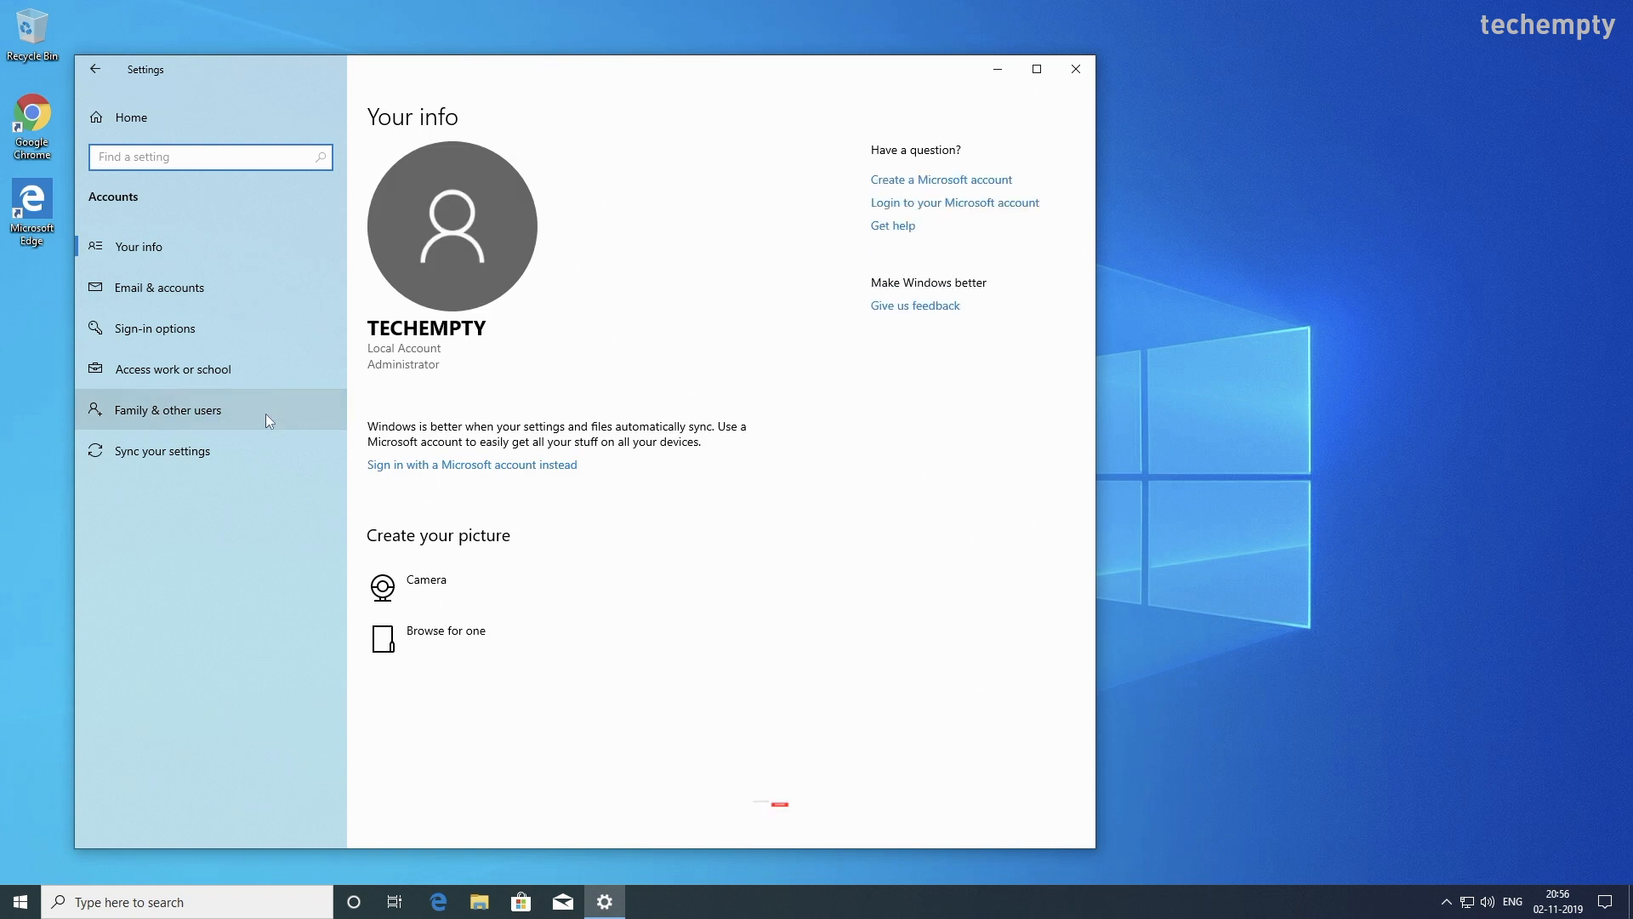
Change the saipraveen account type to Standard User under Family & other users
{"action": "left_click", "coordinate": [169, 409]}
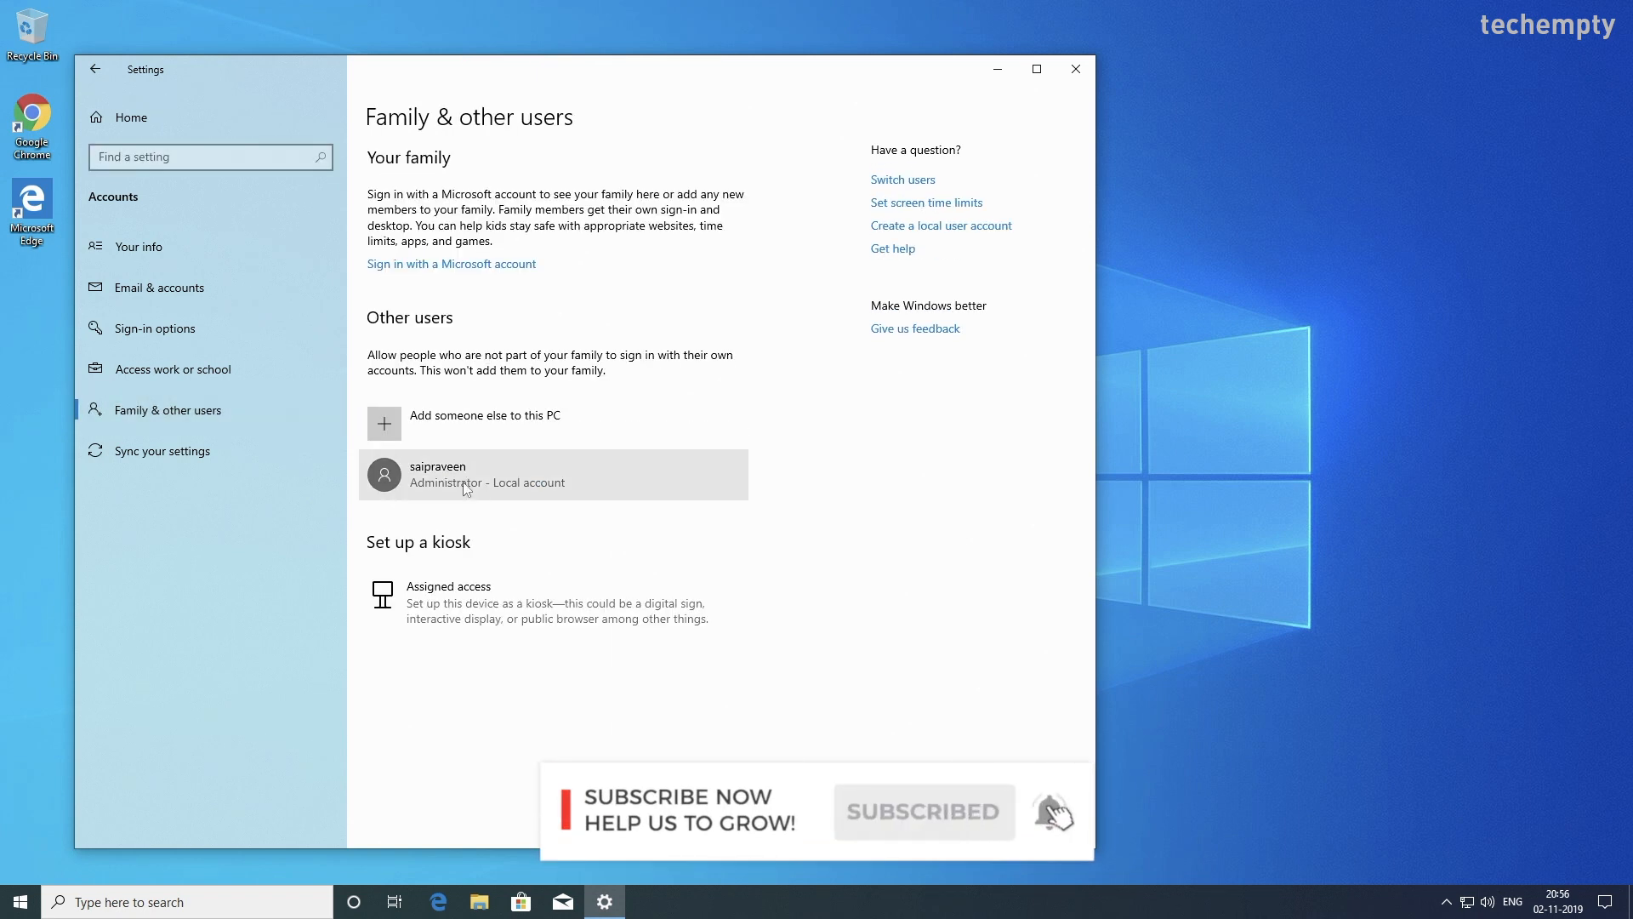
{"action": "left_click", "coordinate": [552, 473]}
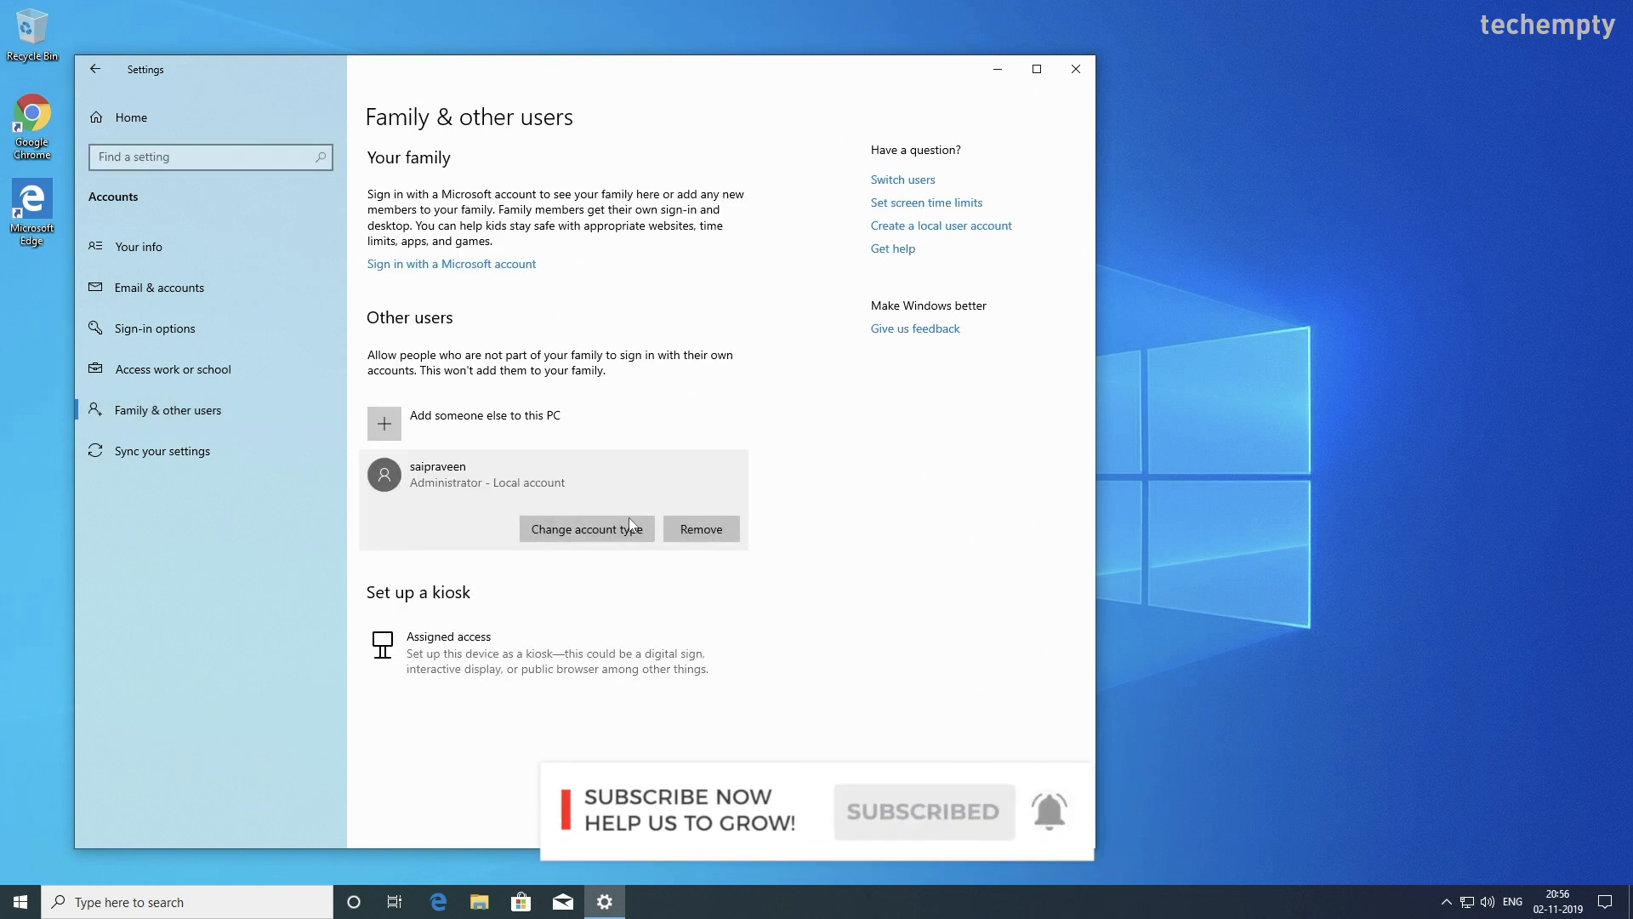
{"action": "left_click", "coordinate": [585, 528]}
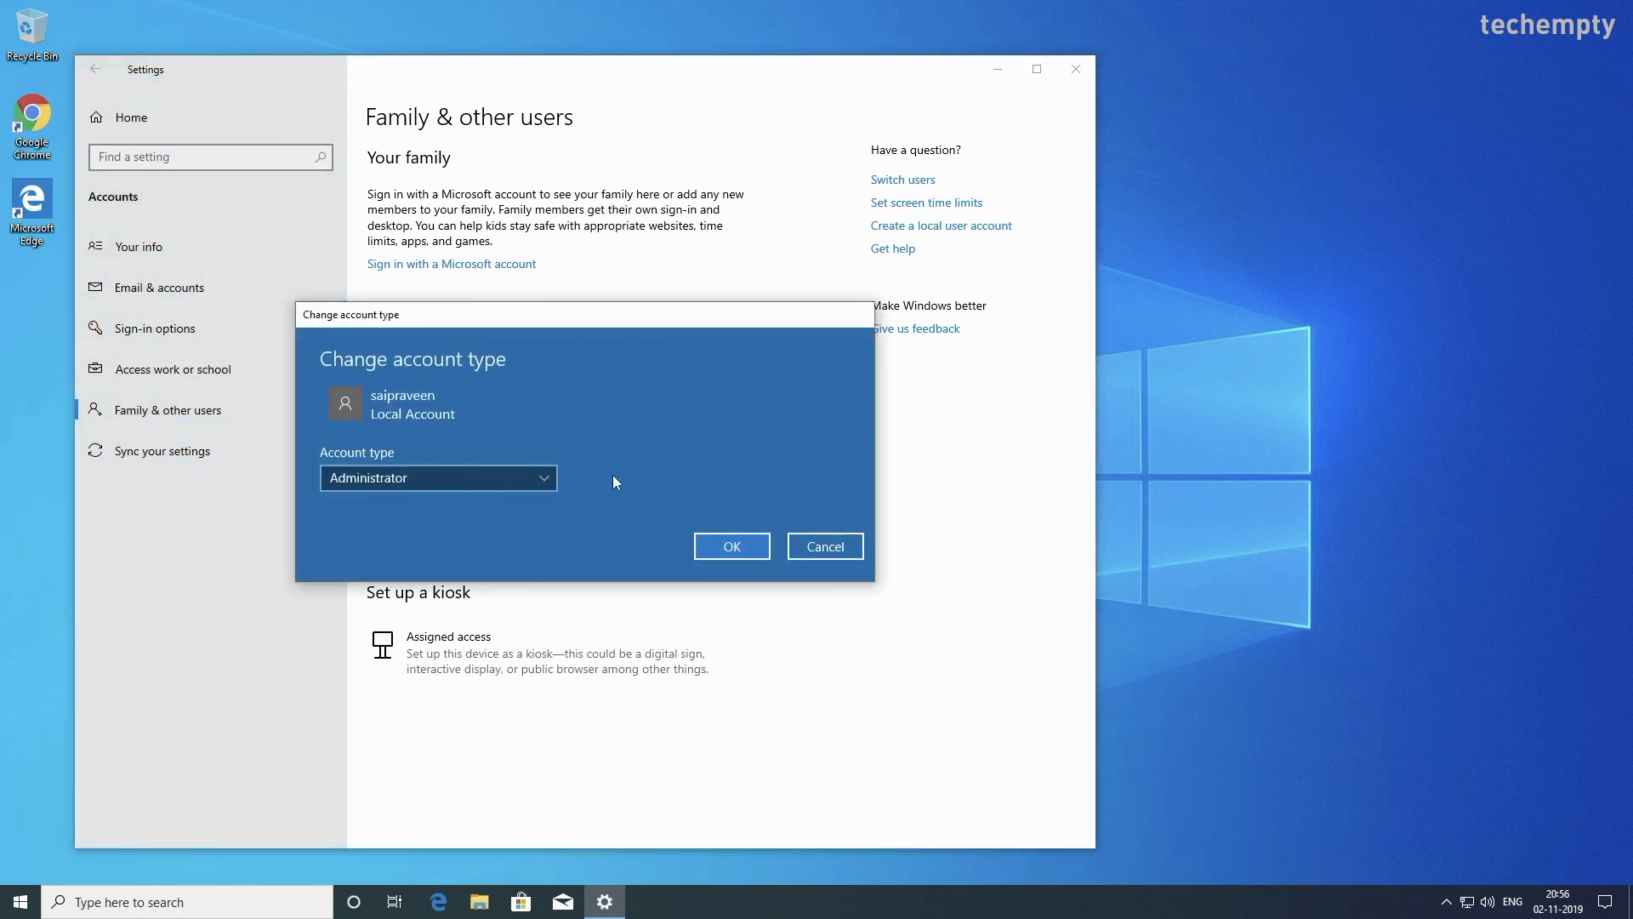
{"action": "left_click", "coordinate": [436, 477]}
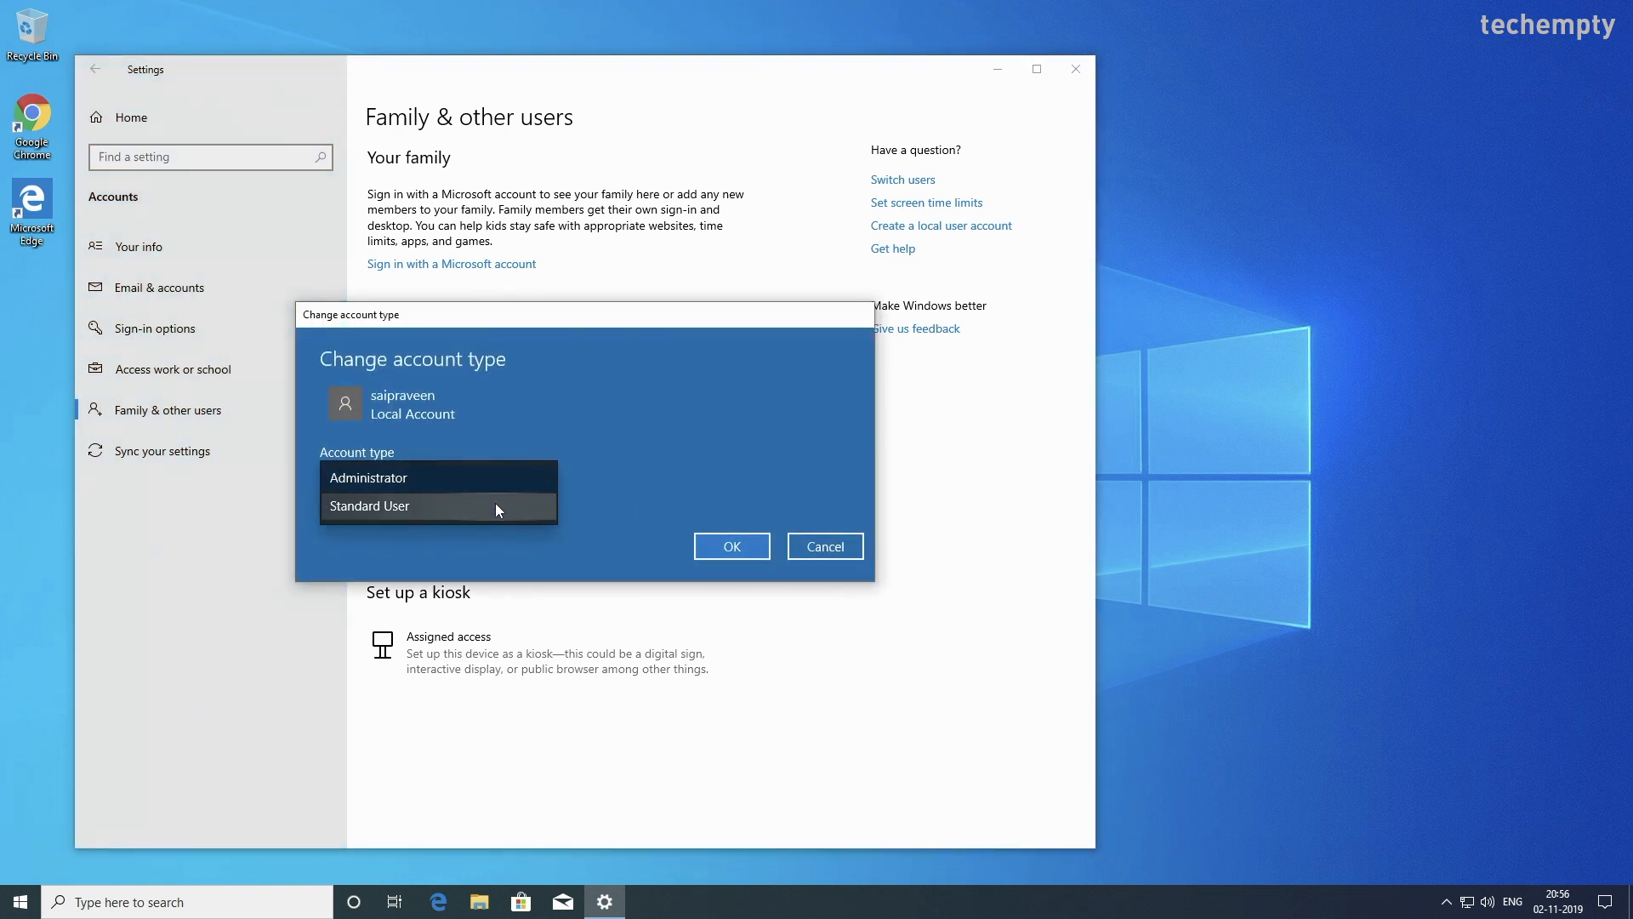
{"action": "left_click", "coordinate": [825, 546]}
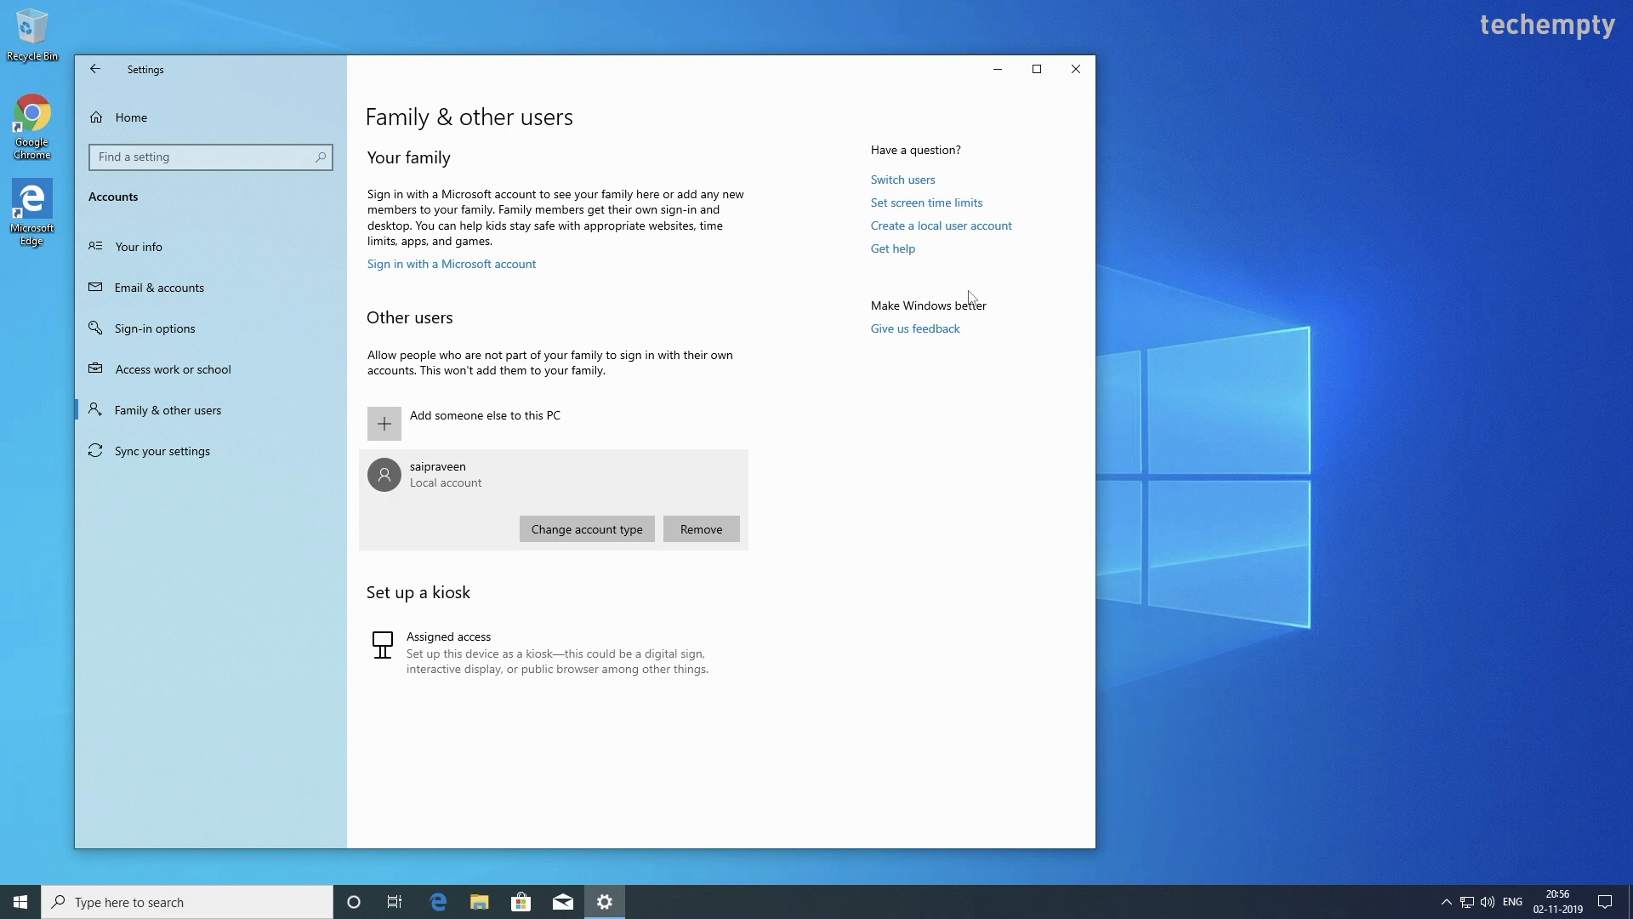
{"action": "left_click", "coordinate": [17, 901]}
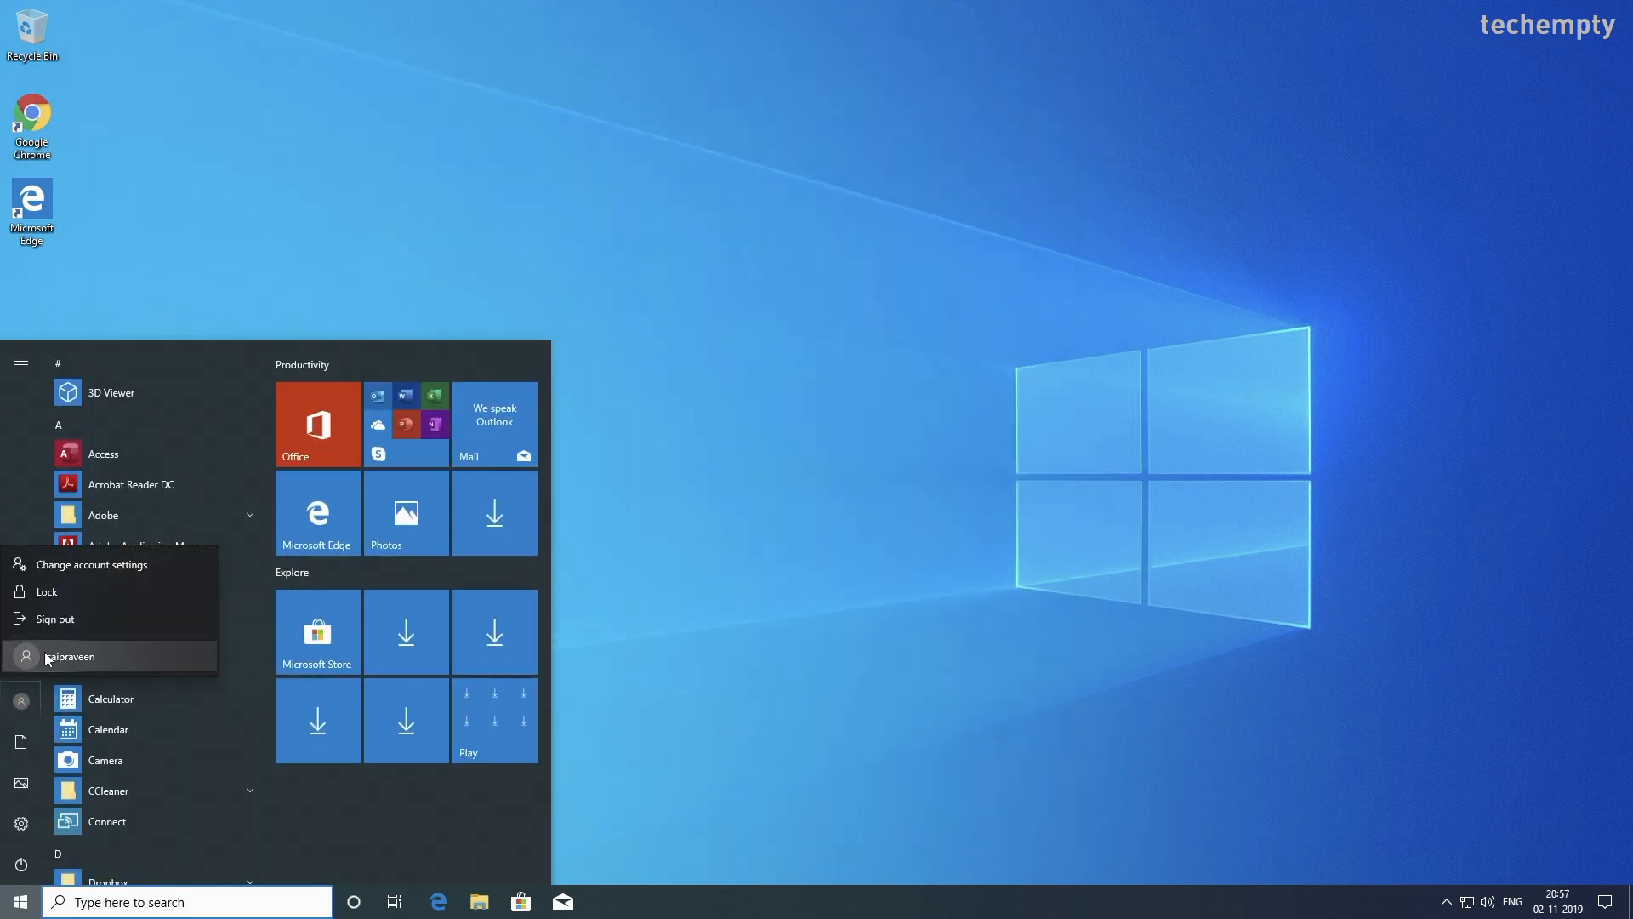
Sign out of the administrator account and sign back in as saipraveen
{"action": "left_click", "coordinate": [53, 618]}
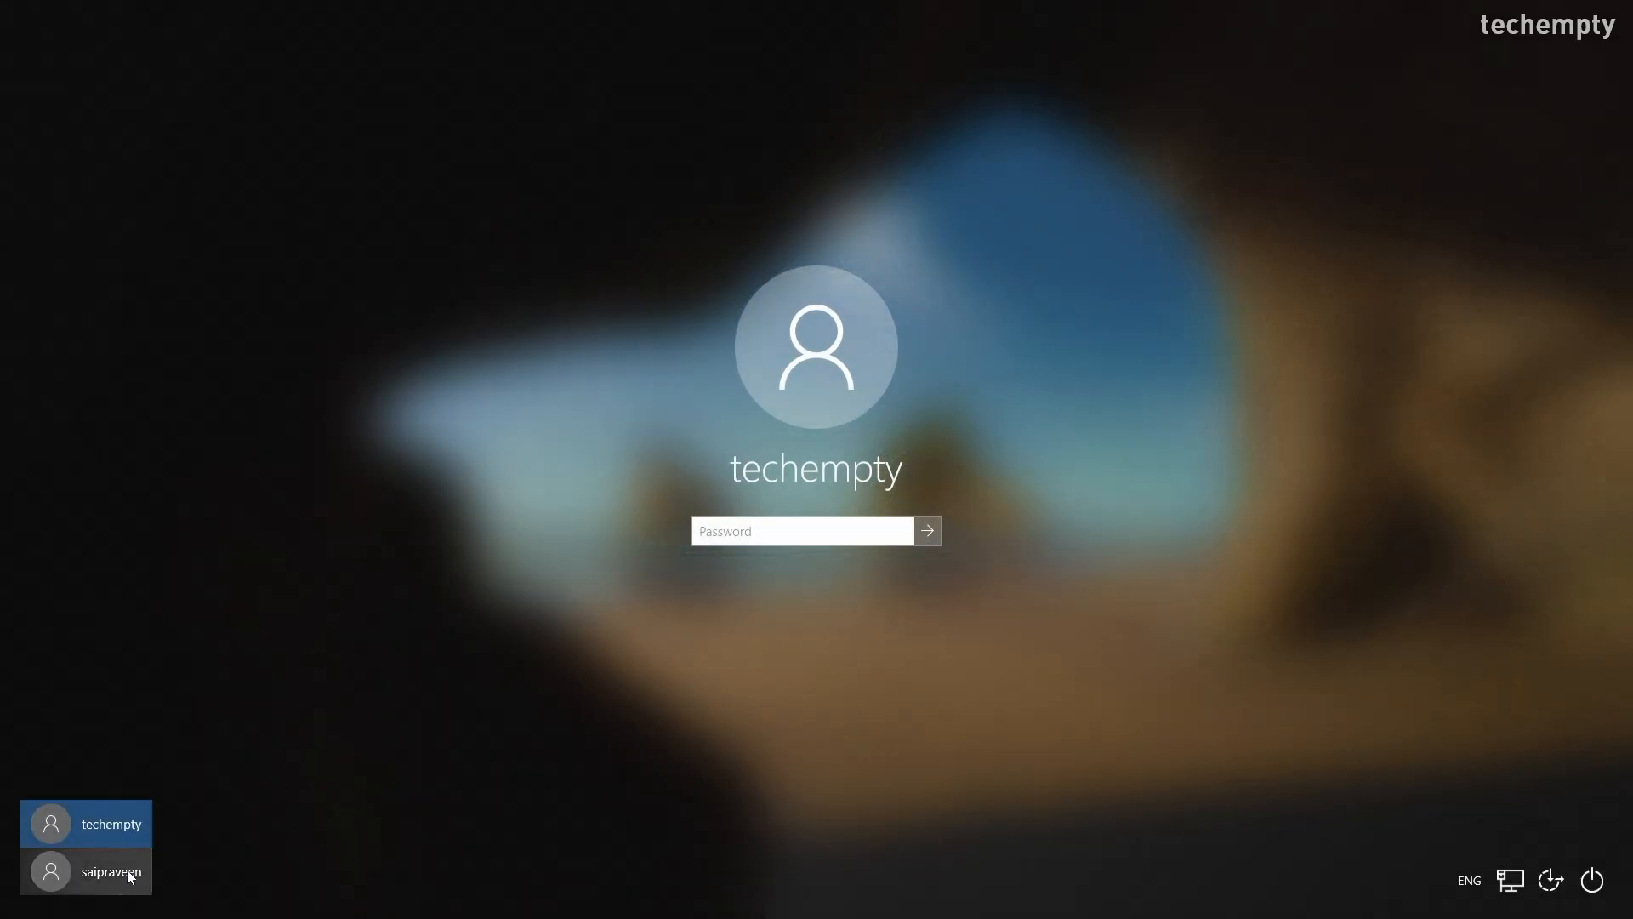
{"action": "left_click", "coordinate": [109, 871]}
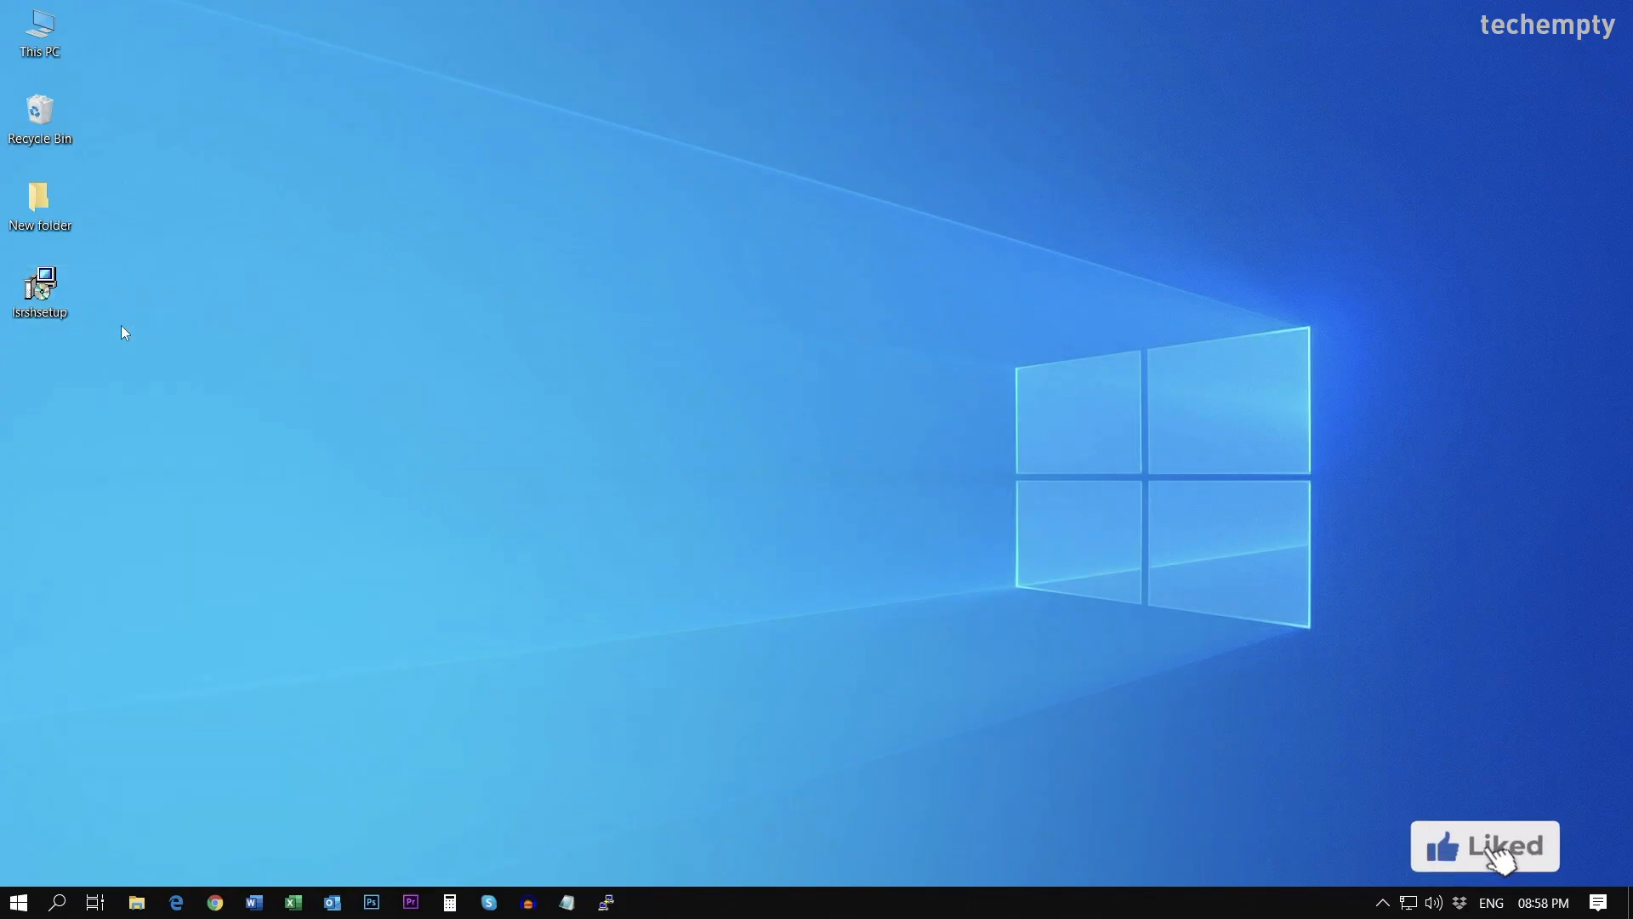
Launch the Lazesoft Recovery Suite installer and approve UAC with the admin password, retrying after an error
{"action": "double_click", "coordinate": [40, 283]}
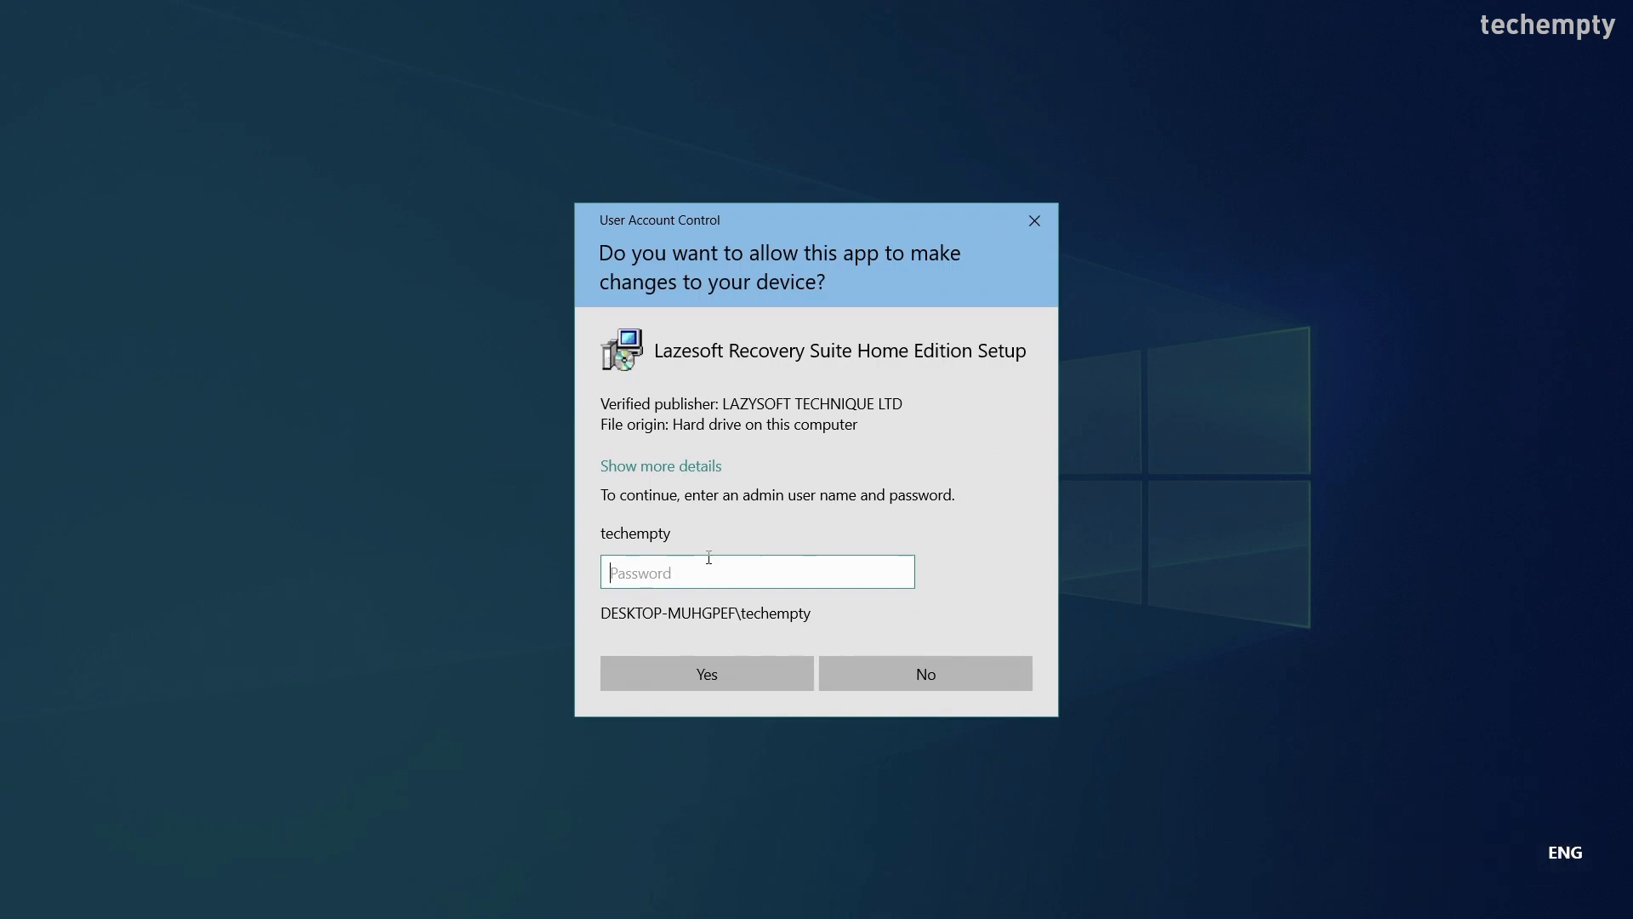
{"action": "mouse_move", "coordinate": [616, 543]}
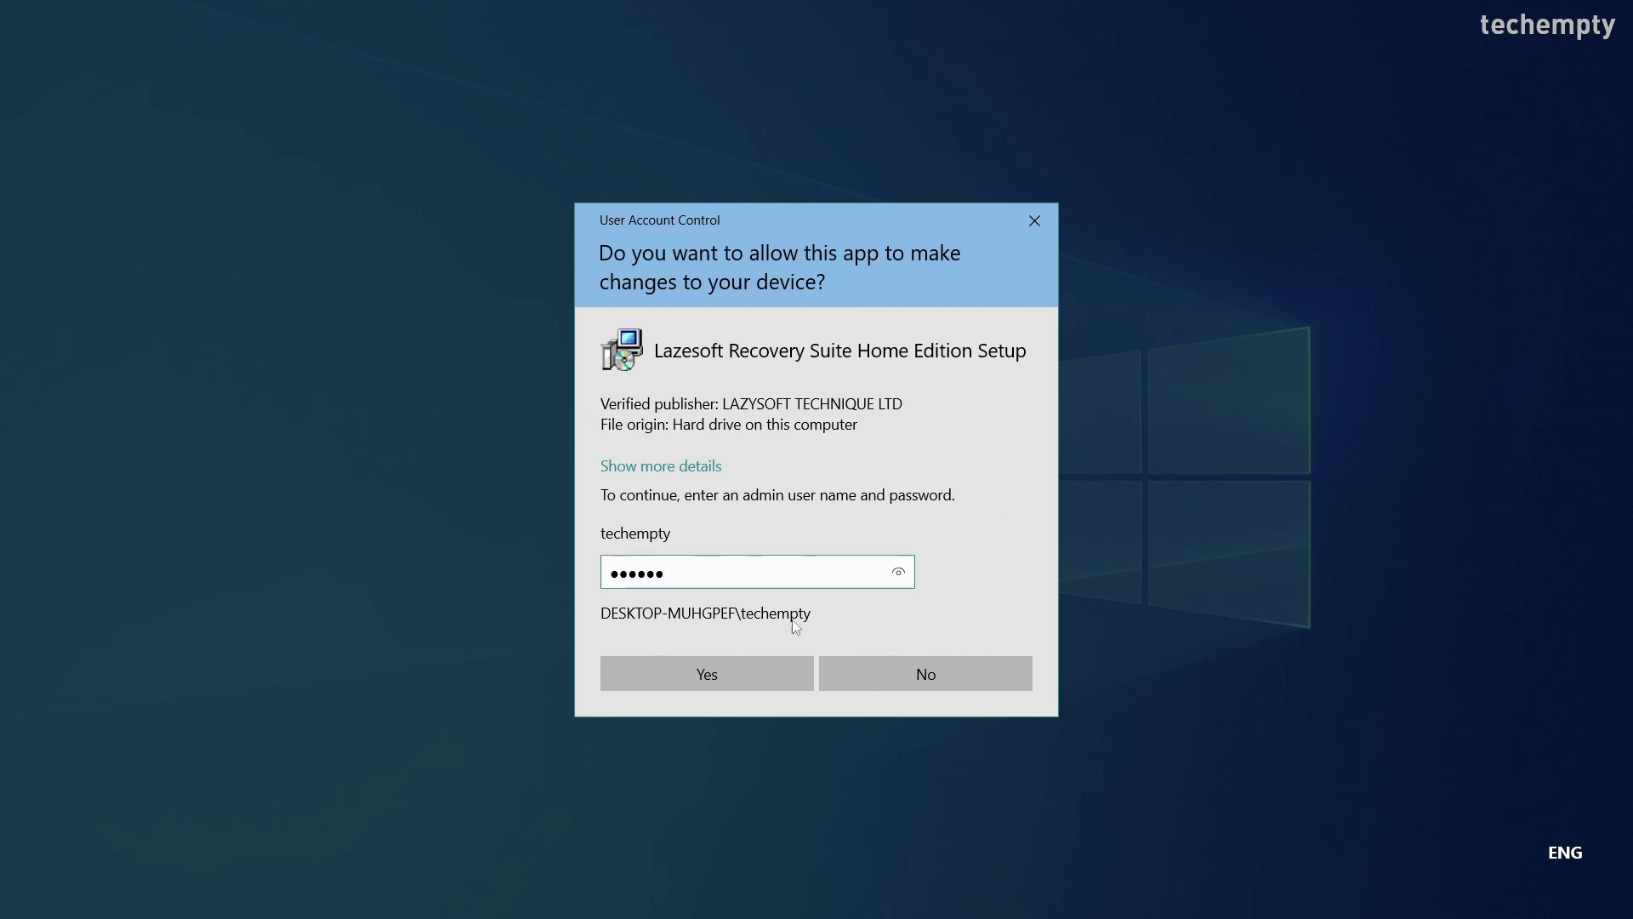
{"action": "left_click", "coordinate": [705, 673]}
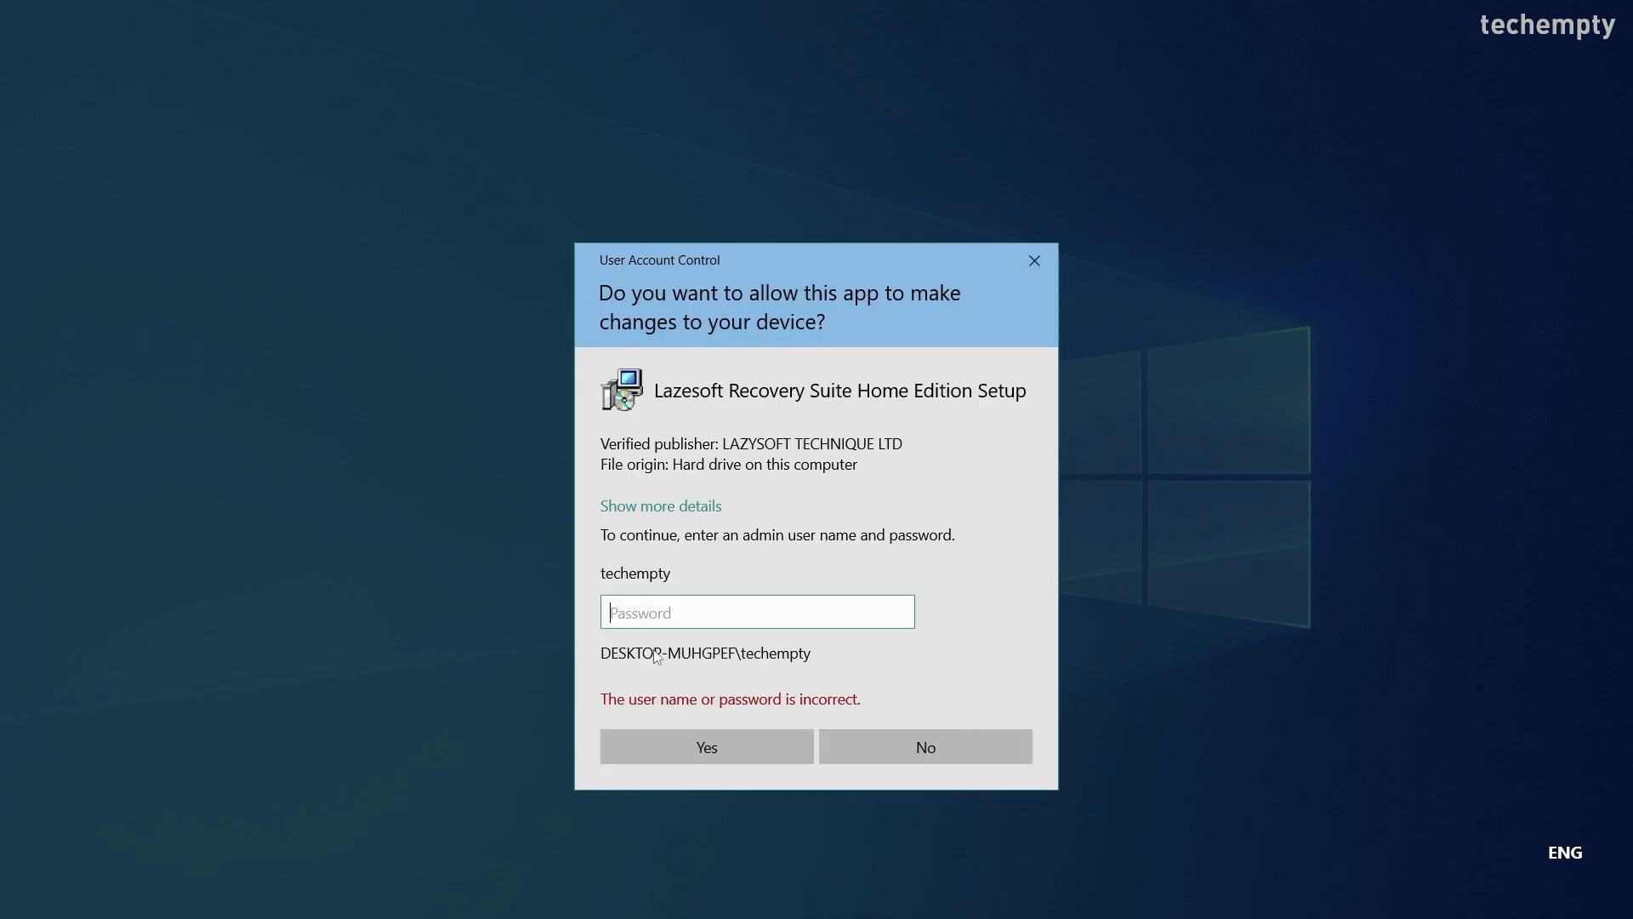
{"action": "mouse_move", "coordinate": [757, 696]}
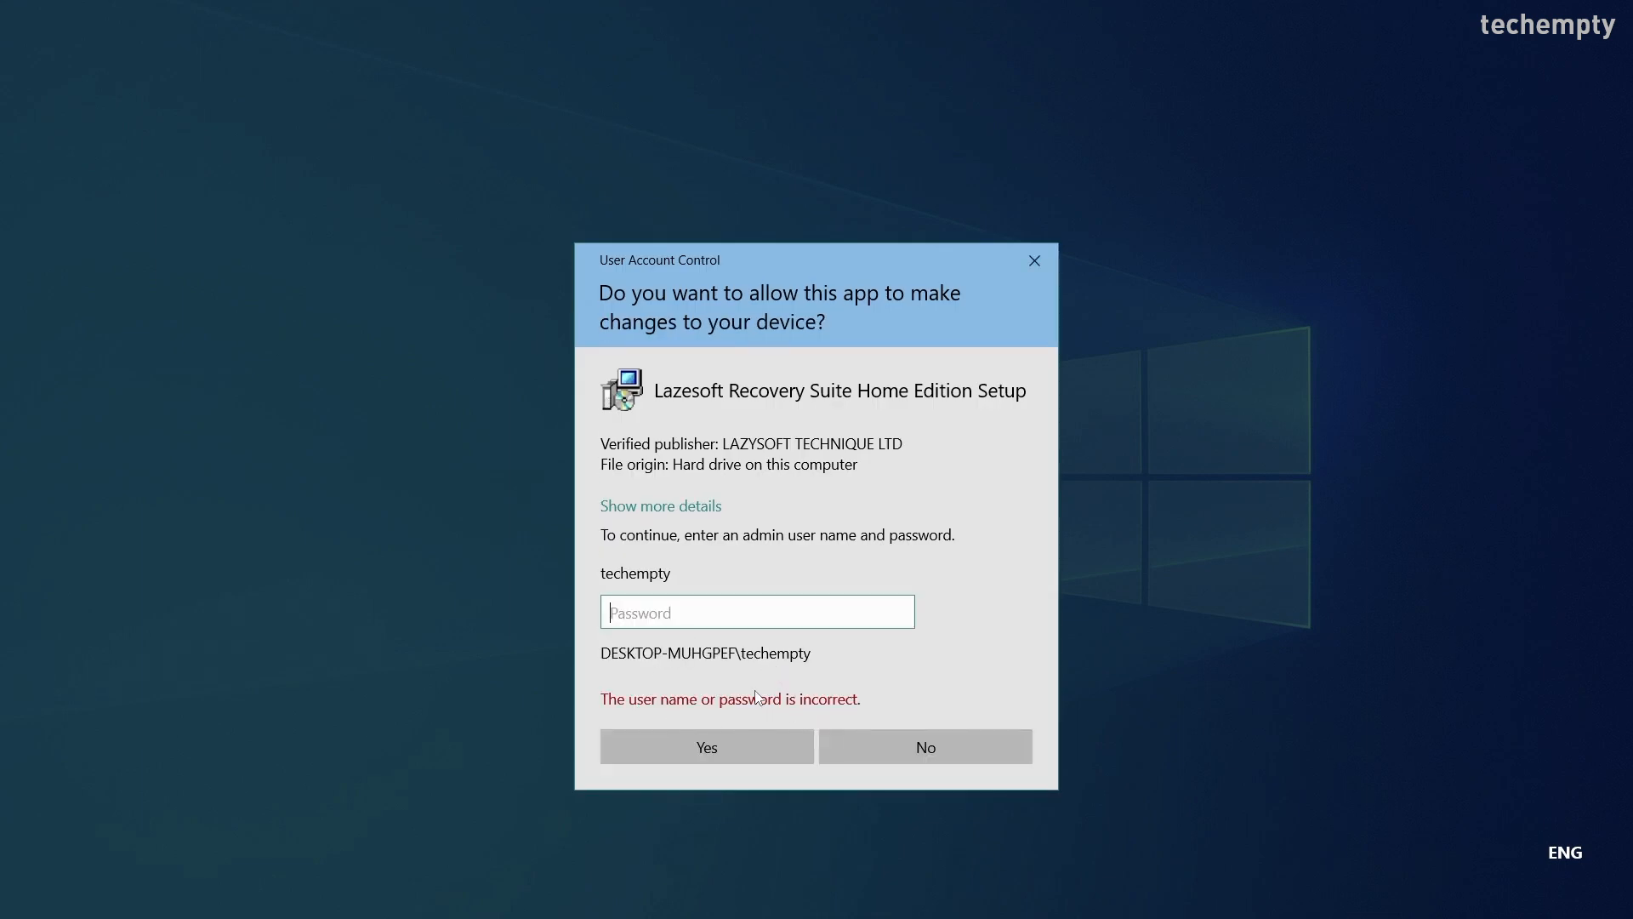
{"action": "mouse_move", "coordinate": [695, 607]}
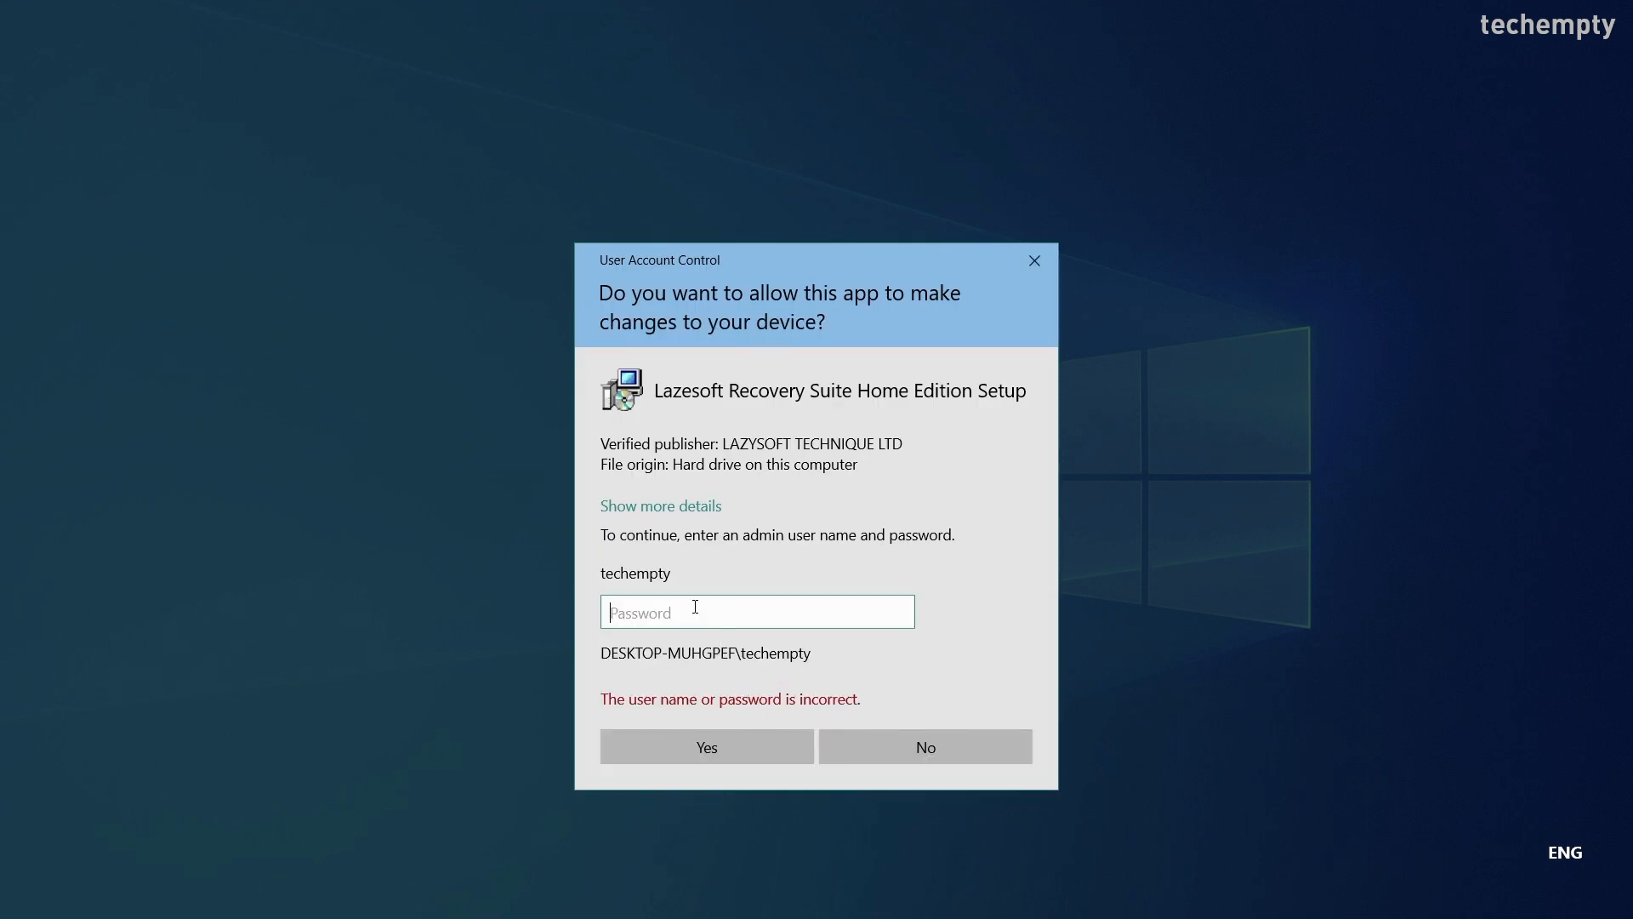
{"action": "type", "text": "••••"}
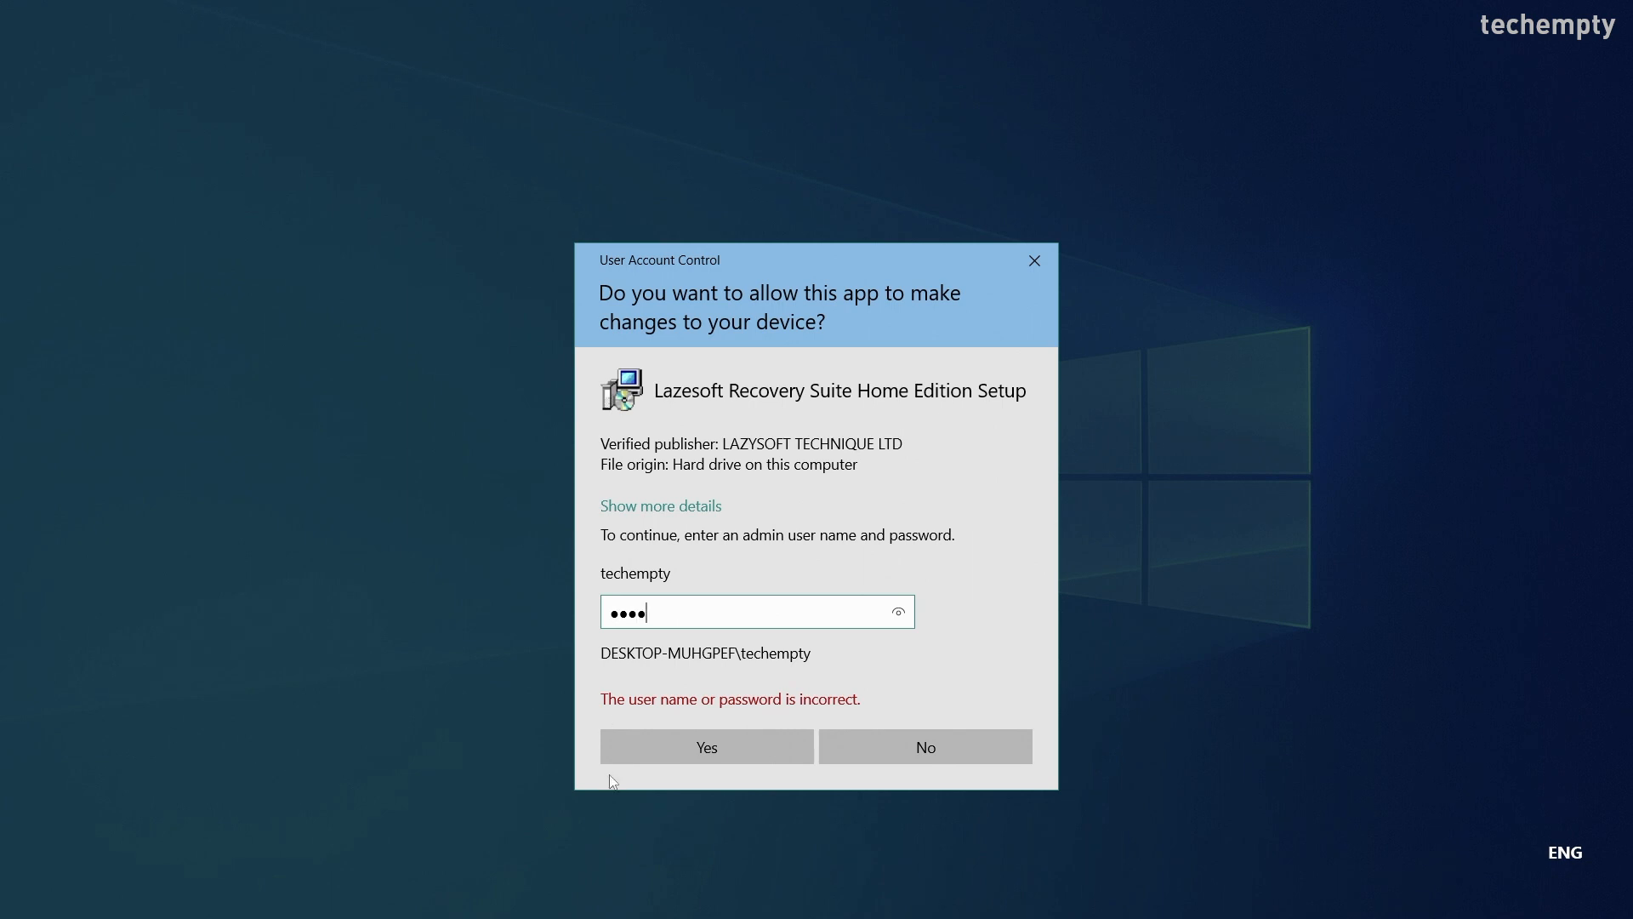
{"action": "left_click", "coordinate": [706, 746]}
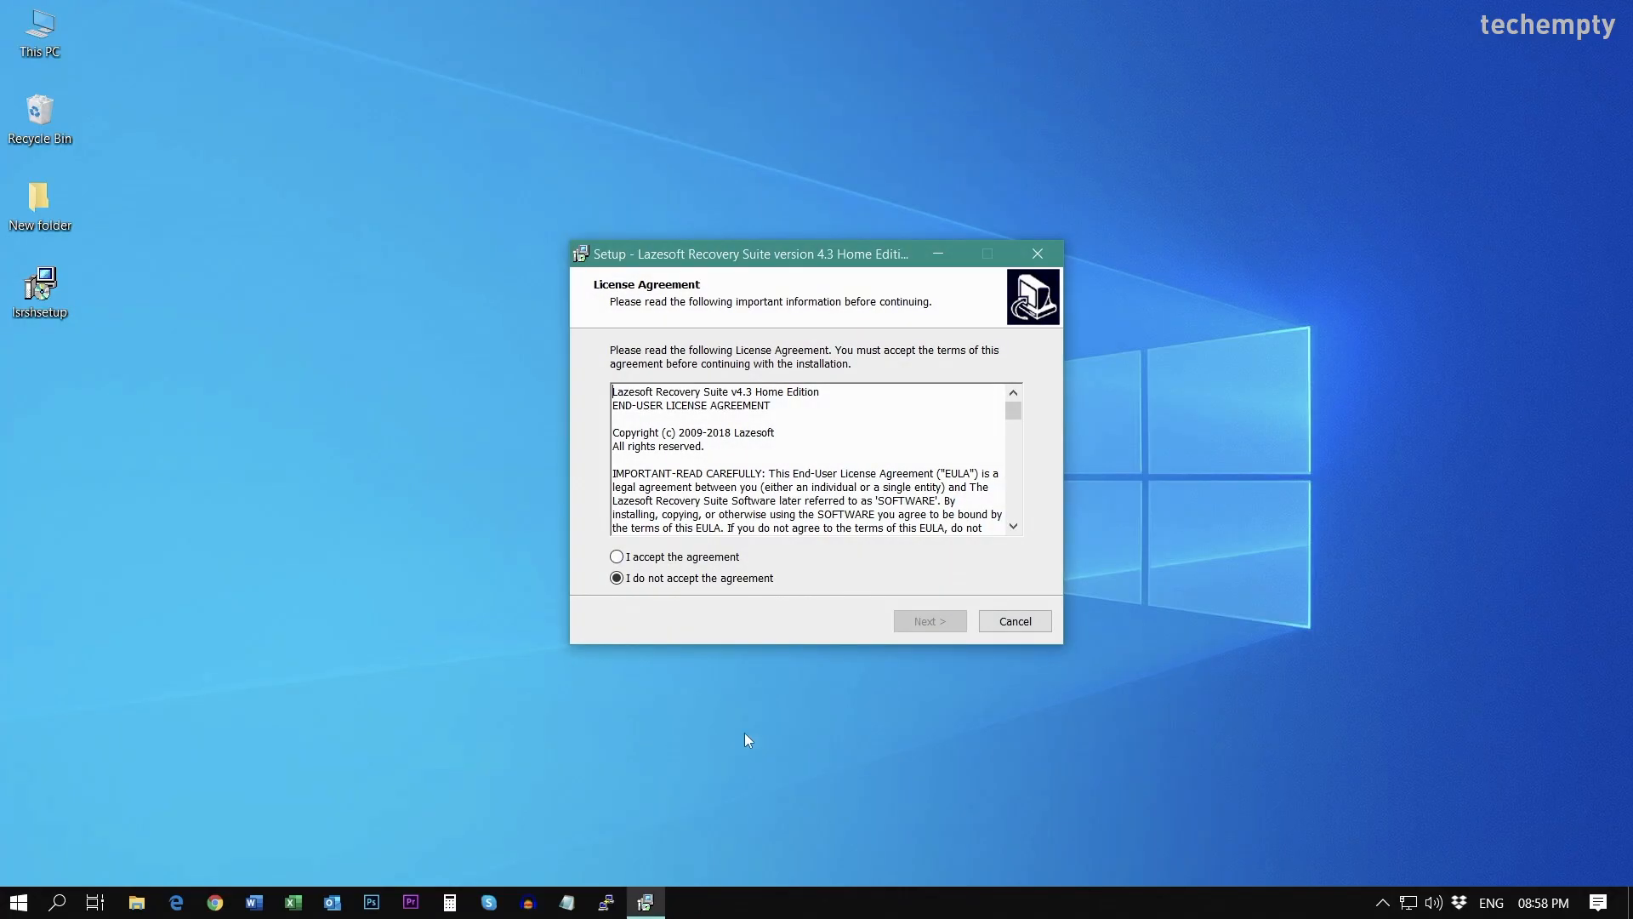